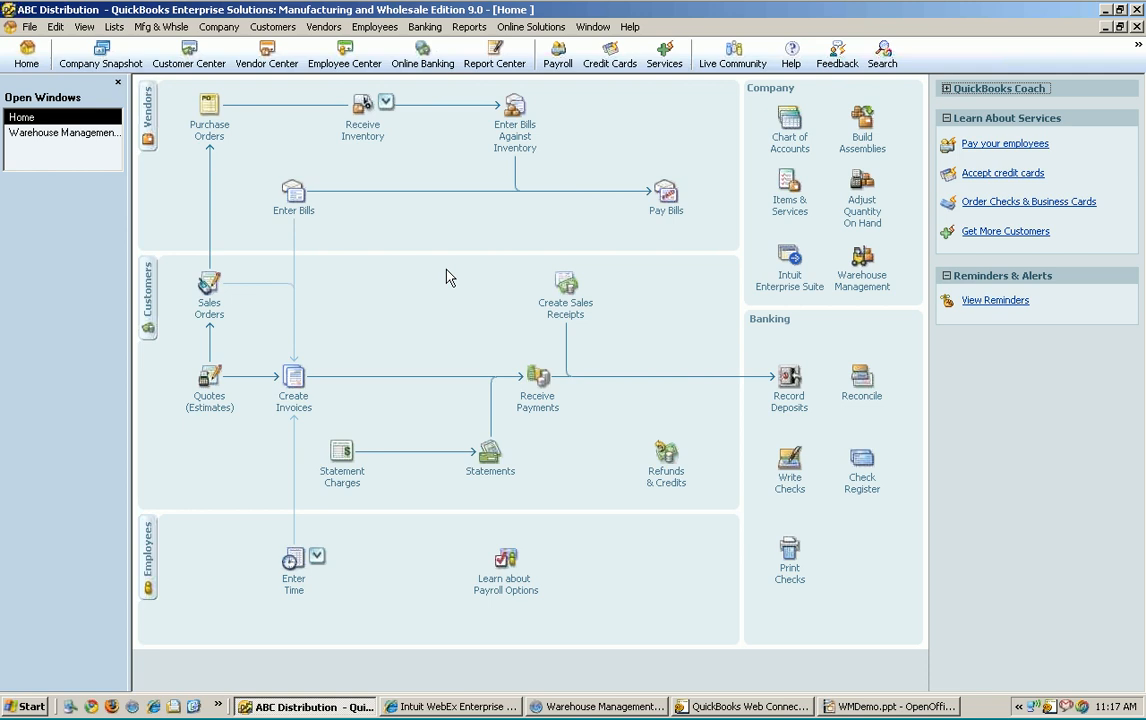
mouse_move(856, 326)
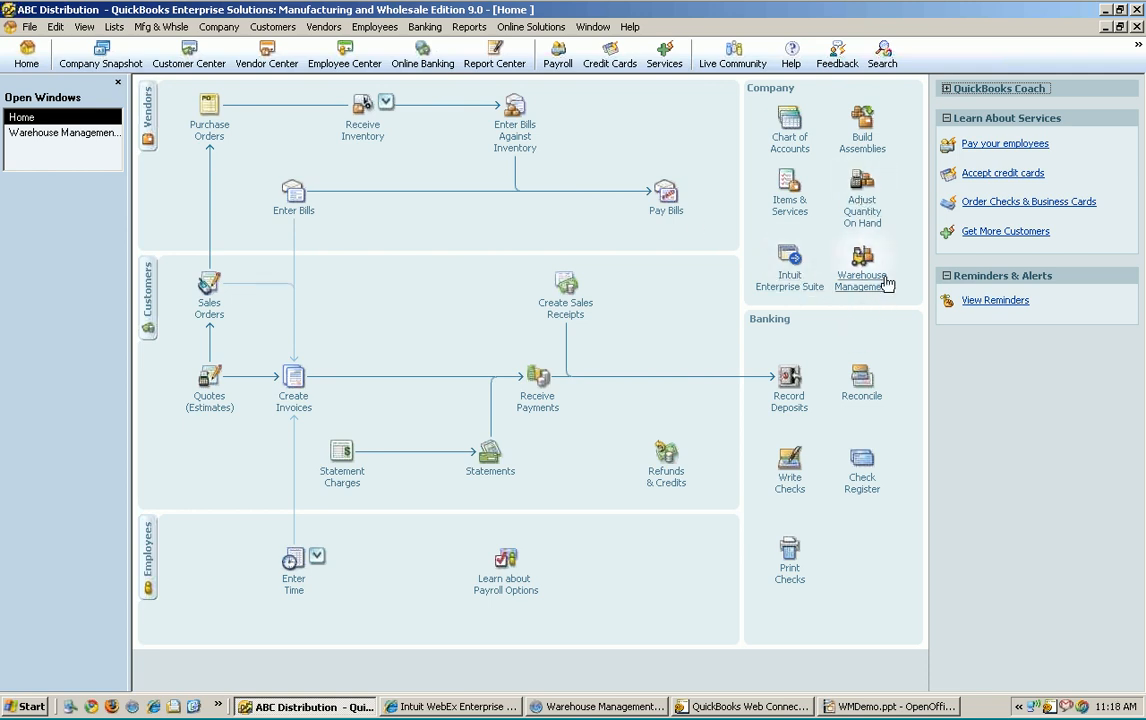
mouse_move(888, 348)
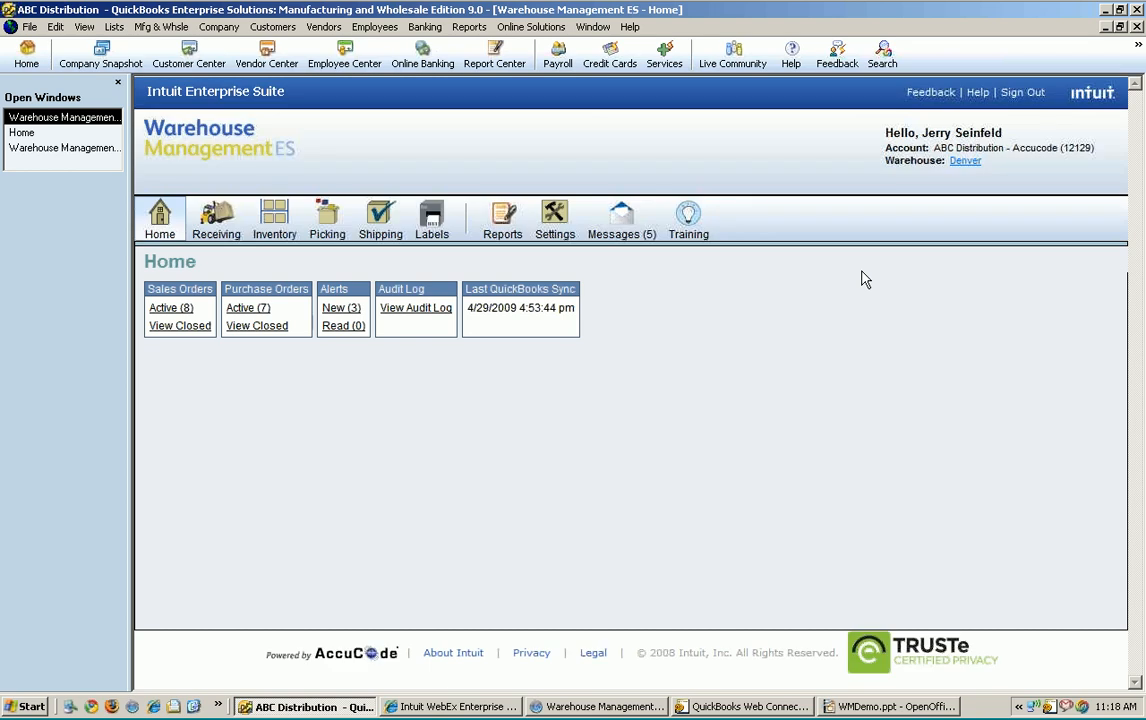
mouse_move(496, 170)
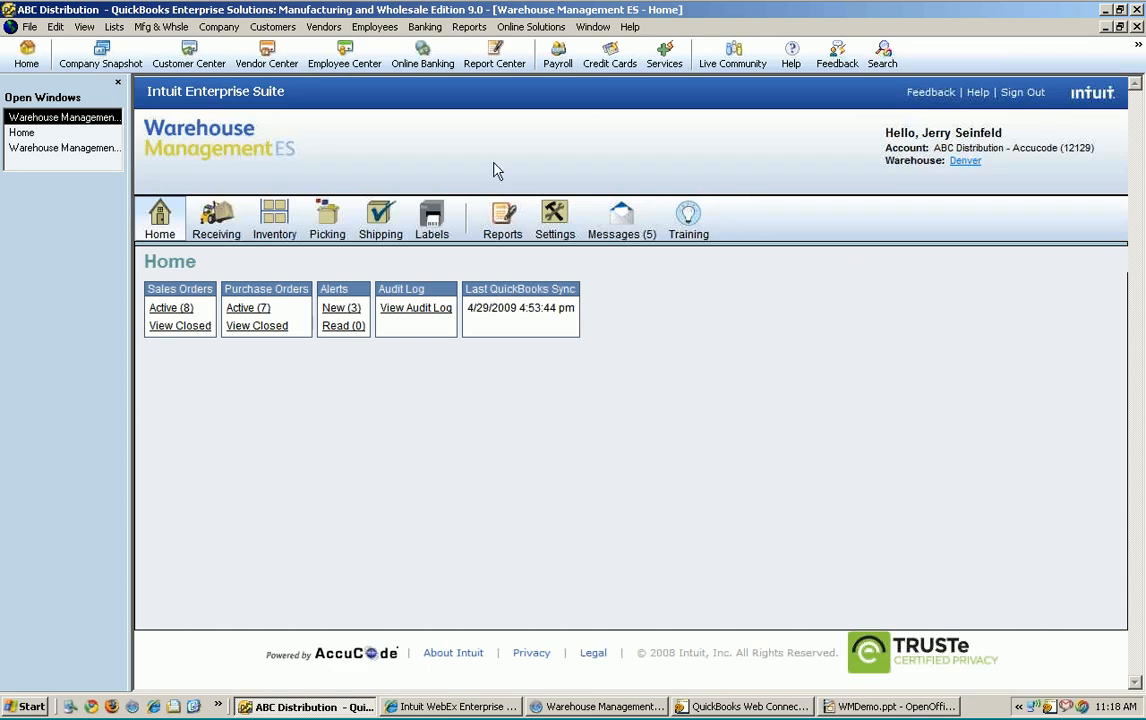
mouse_move(98, 240)
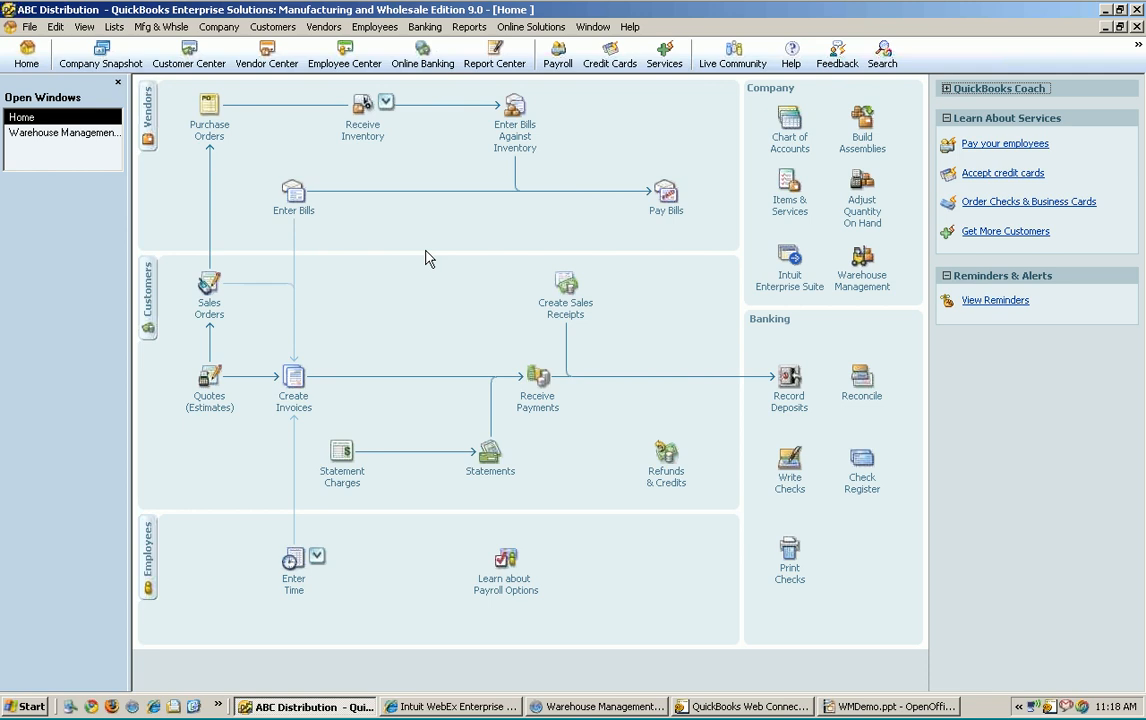
- Check the open purchase orders in Warehouse Management ES, then return to the QuickBooks home page
click(384, 102)
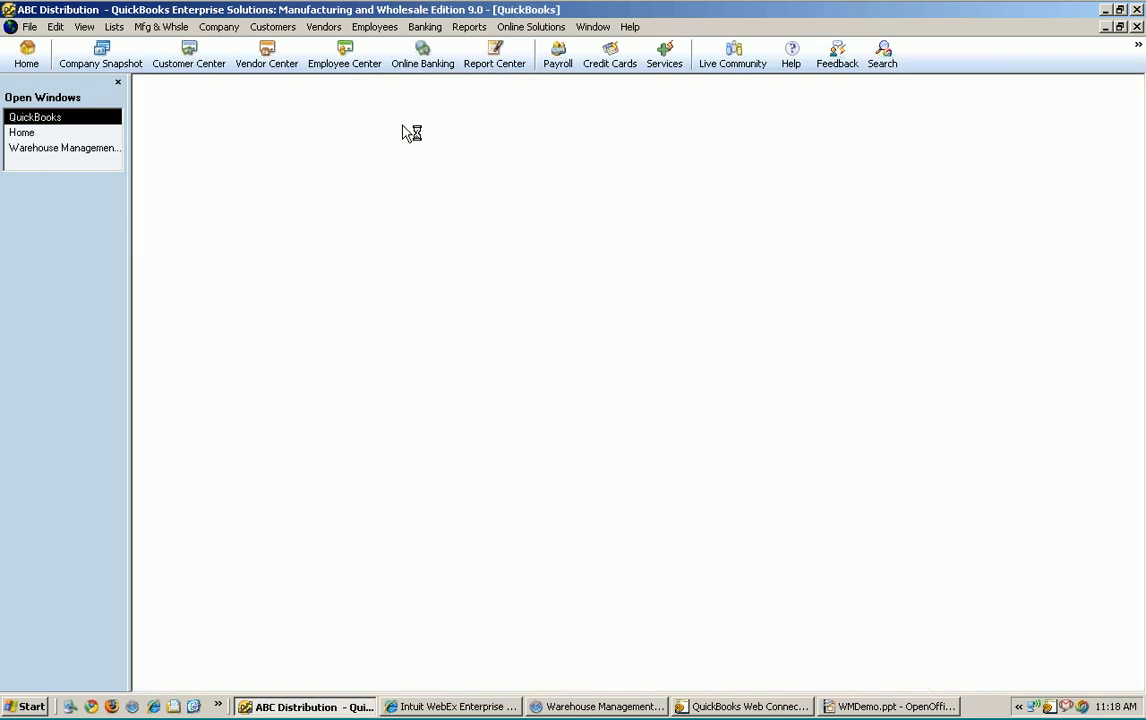
click(64, 148)
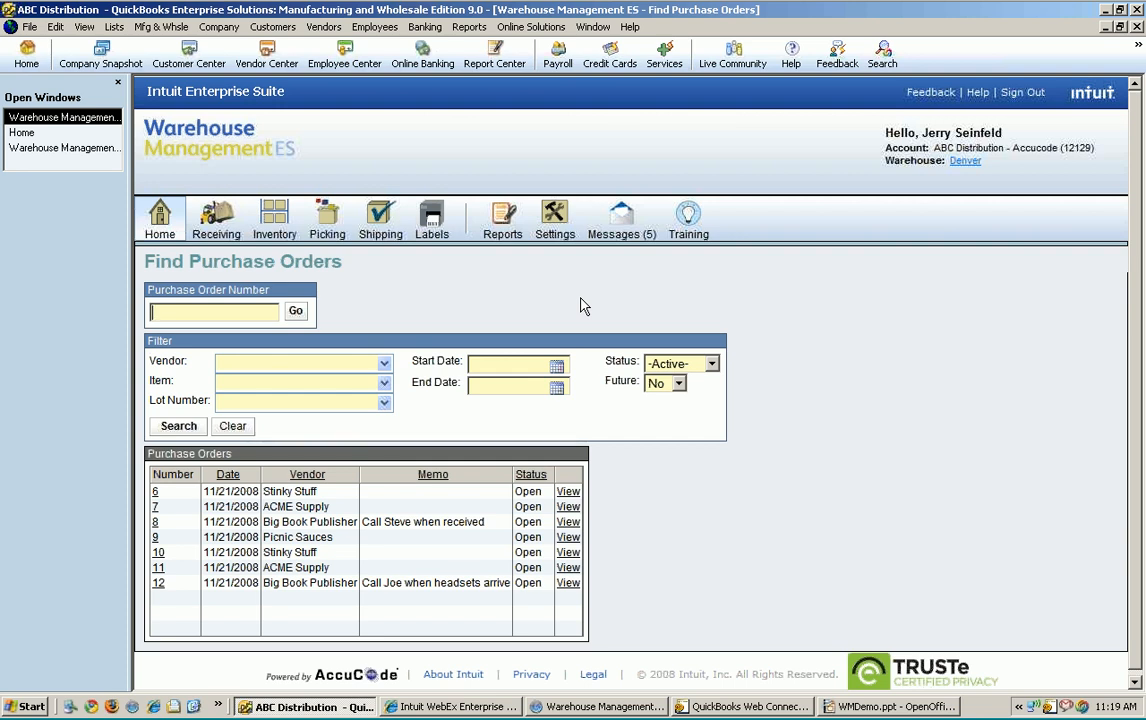
mouse_move(912, 314)
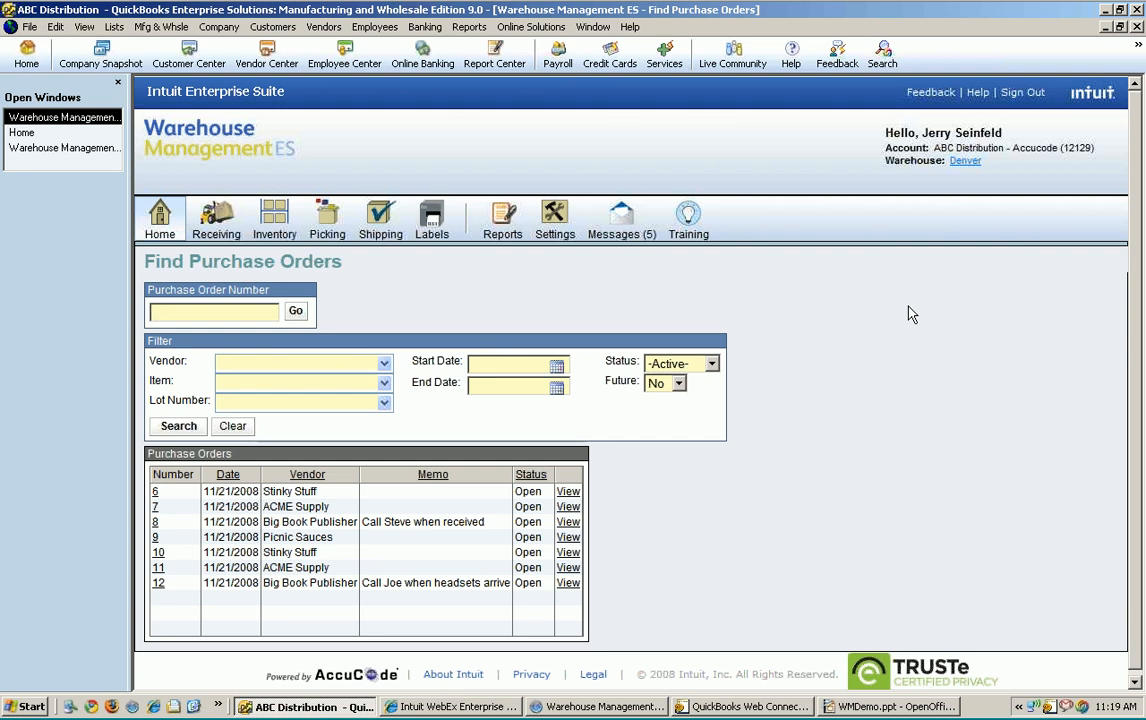
mouse_move(888, 352)
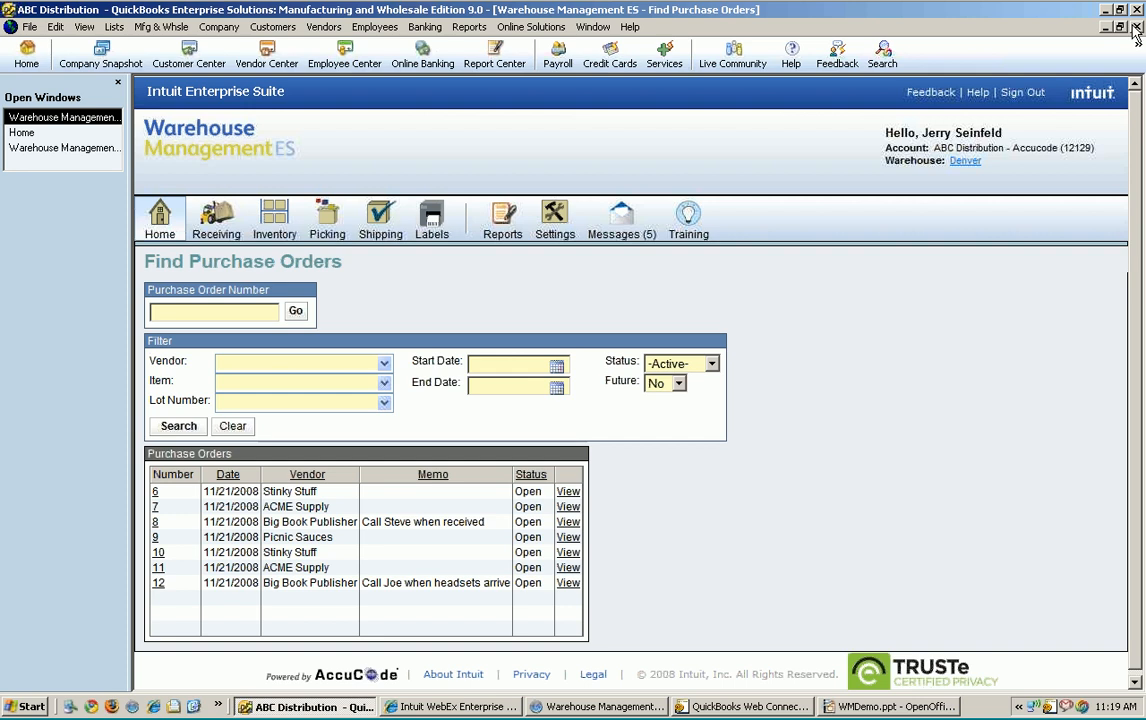
click(212, 312)
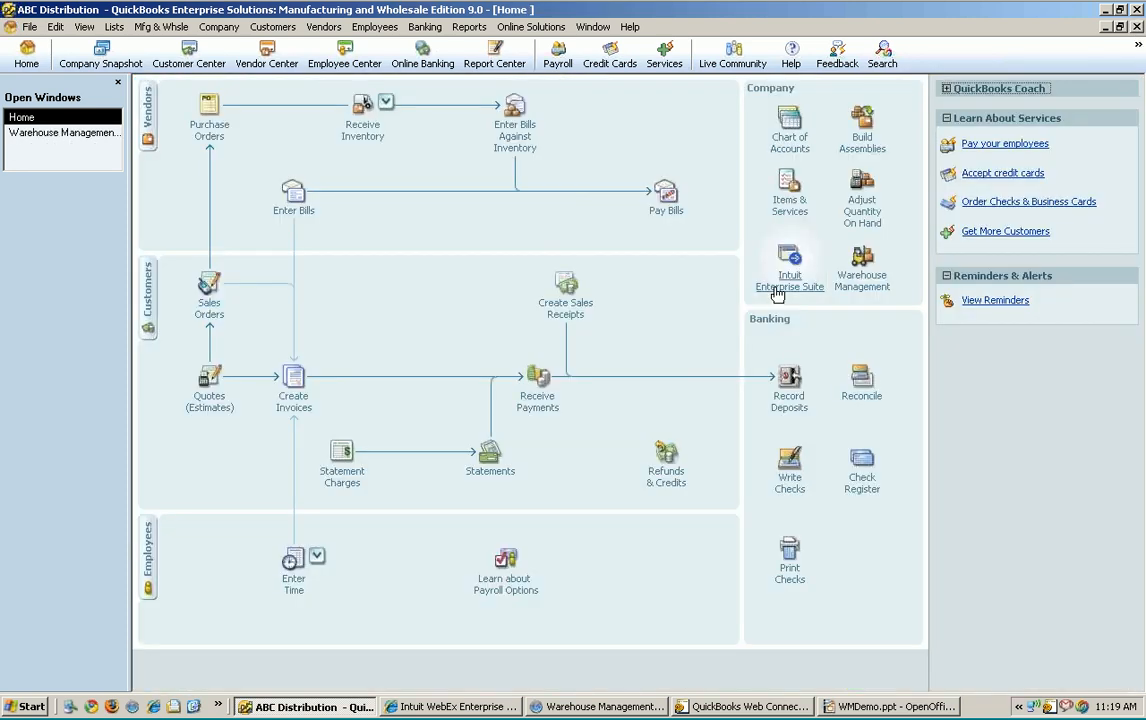
mouse_move(390, 268)
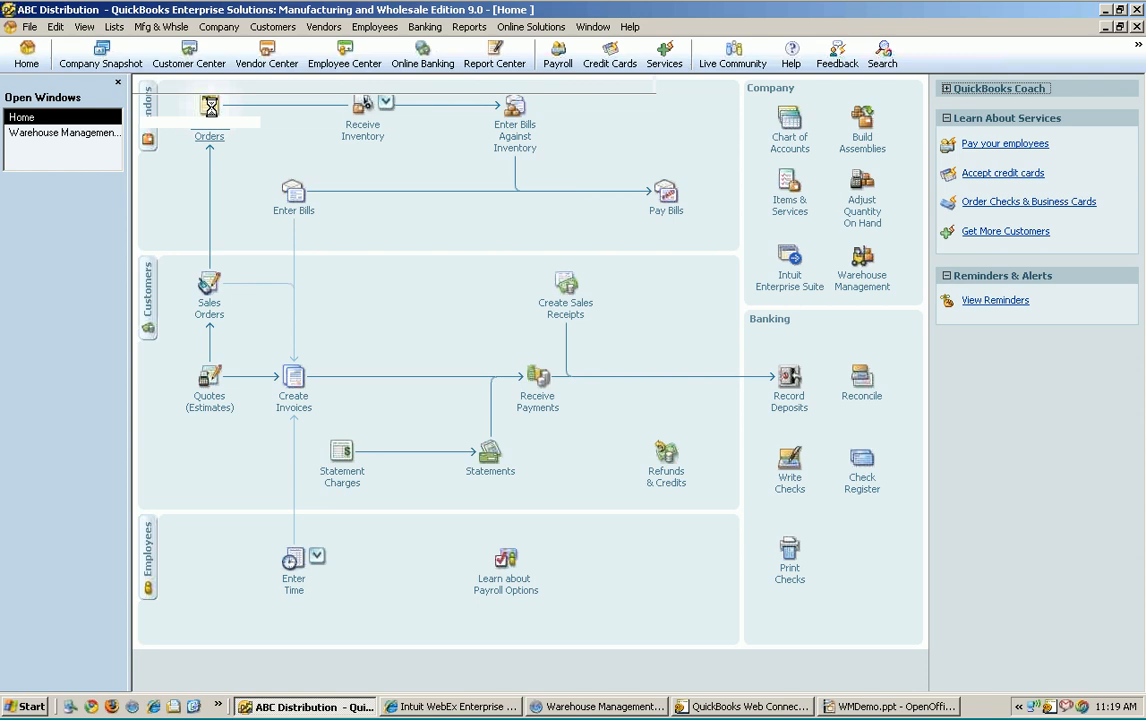
- Start a purchase order for ACME Supply with 1001 Toaster and the 201 ketchup and mustard combo bottle
click(208, 104)
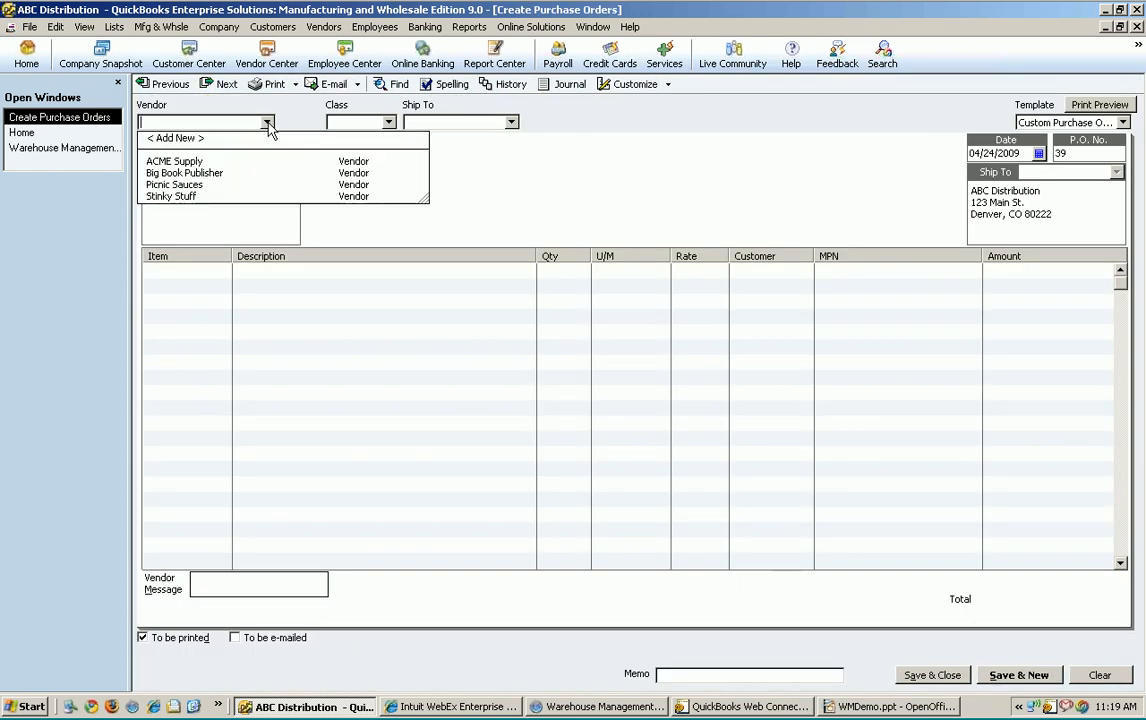
mouse_move(186, 172)
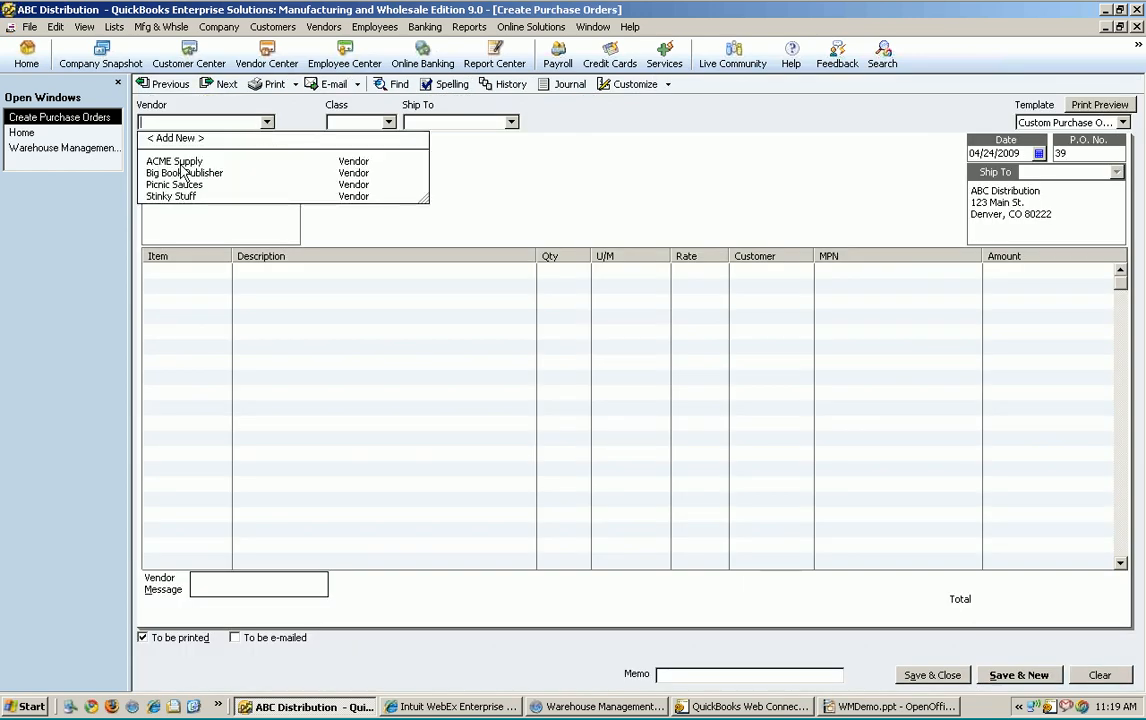
click(174, 160)
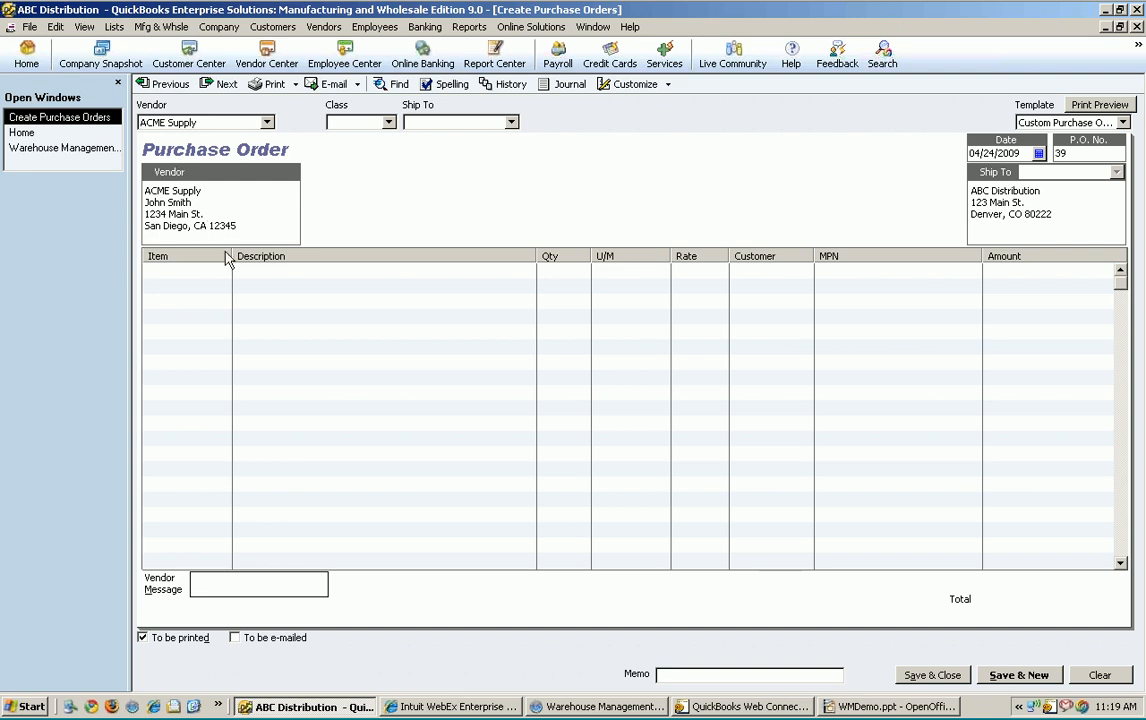
click(186, 270)
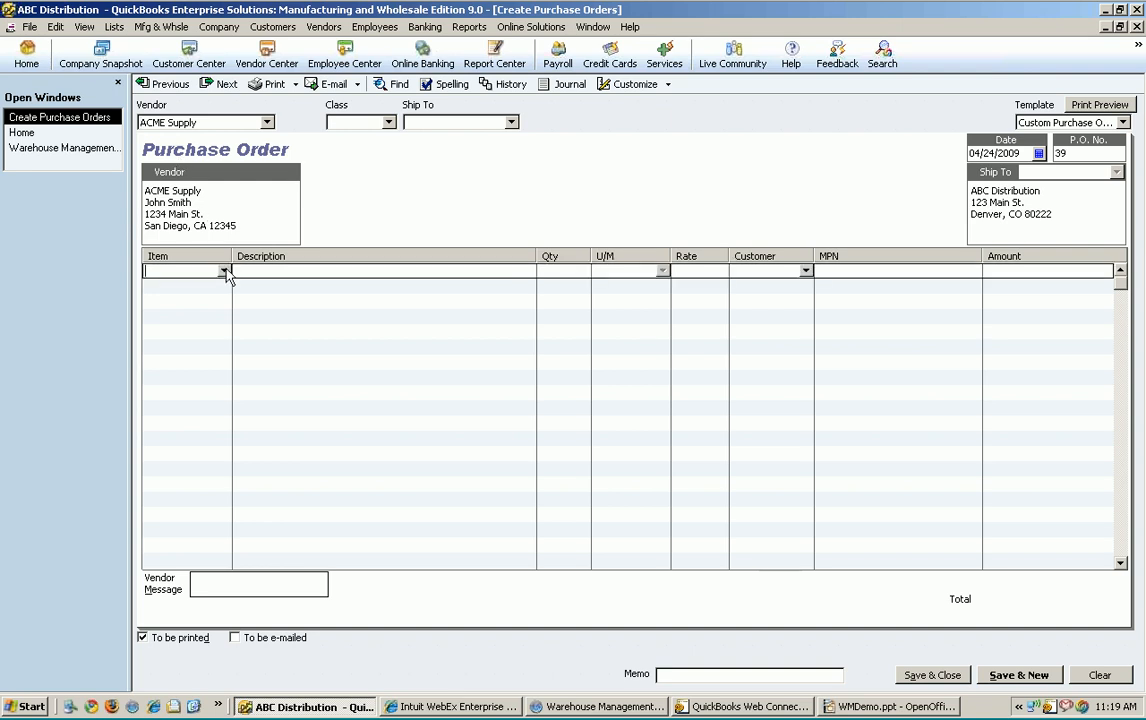
click(228, 270)
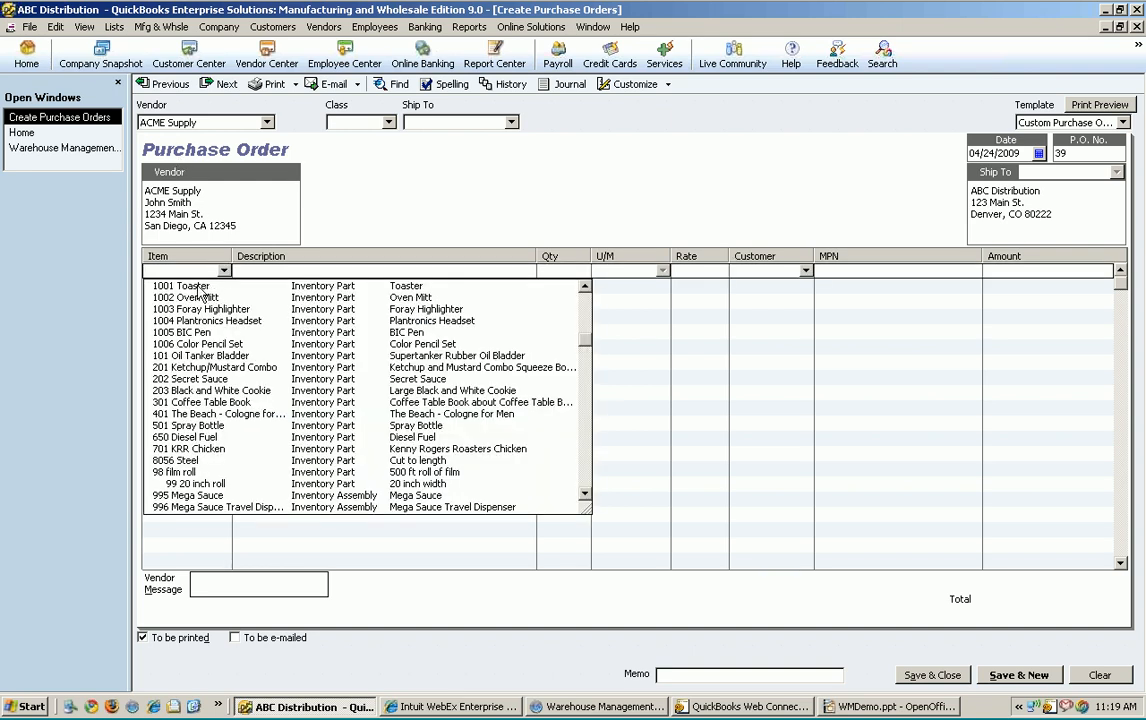
click(180, 284)
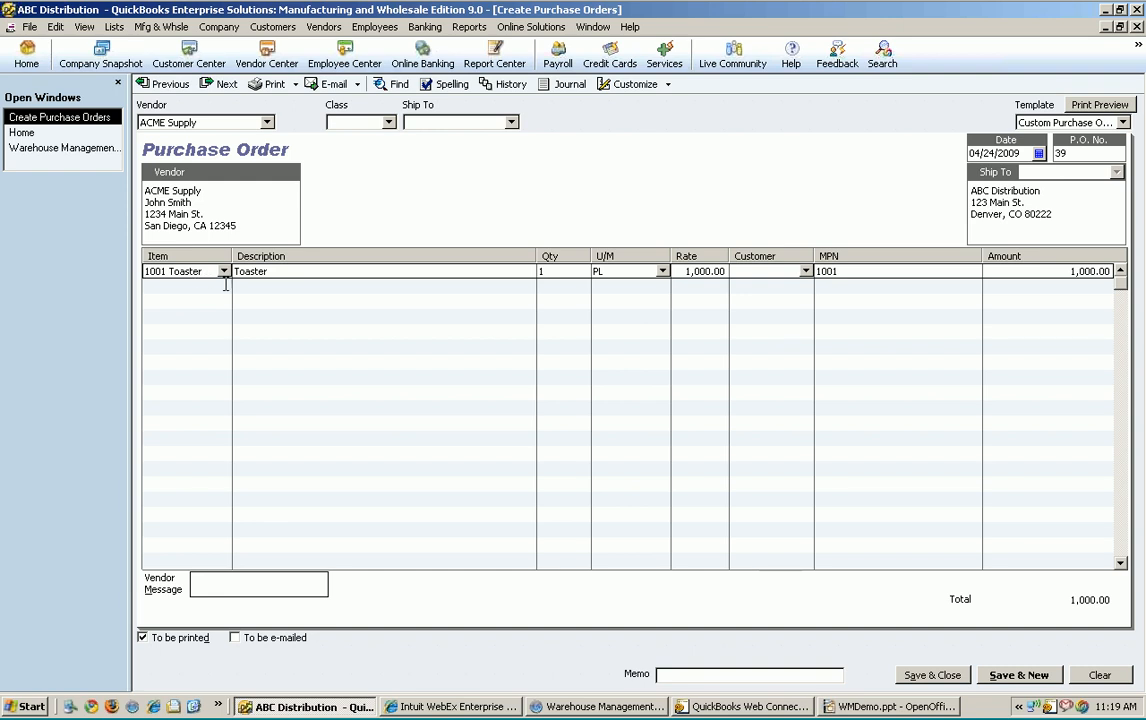
click(224, 286)
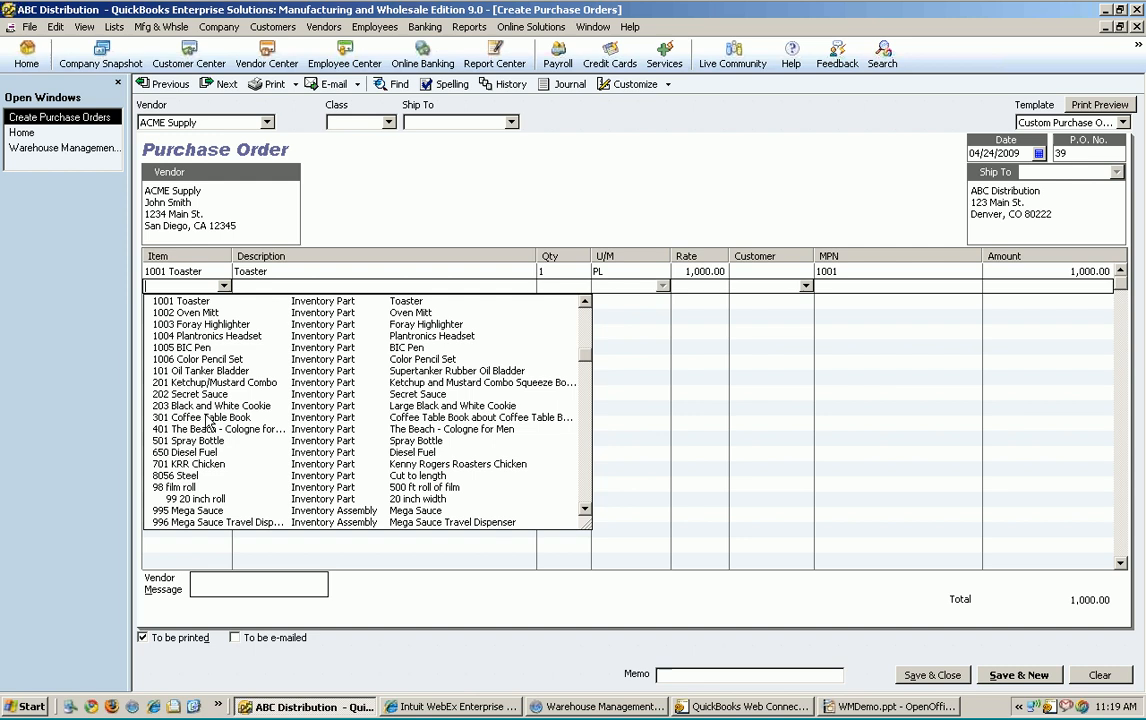
mouse_move(190, 388)
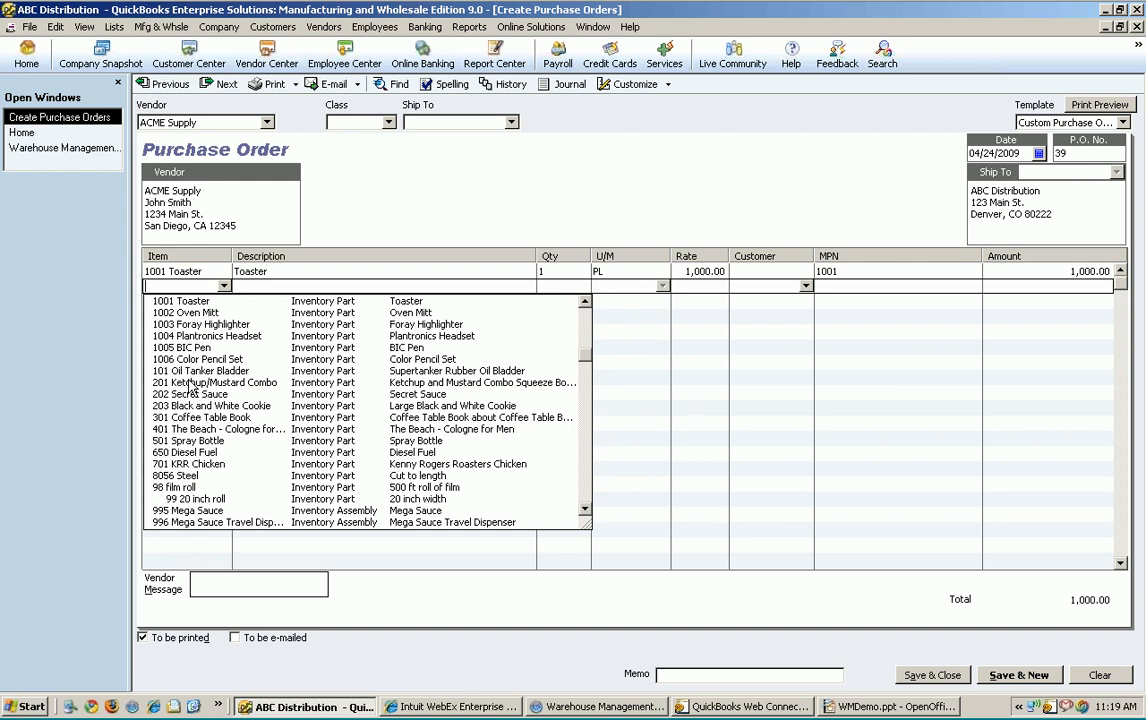
click(216, 382)
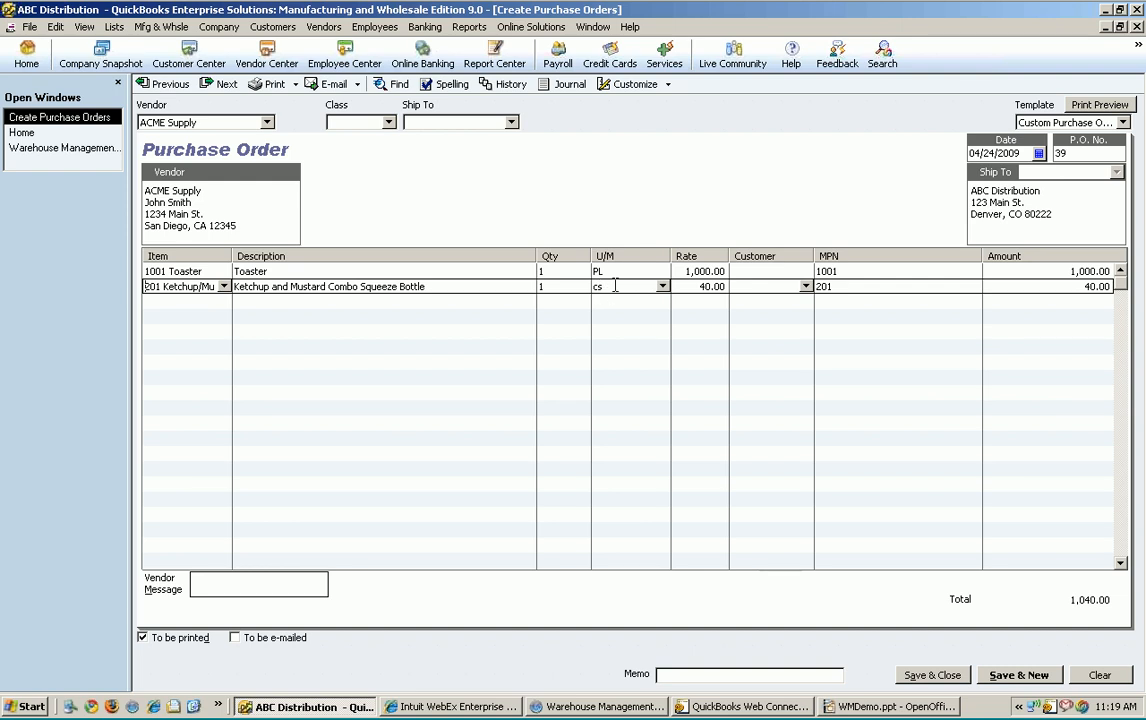
mouse_move(658, 288)
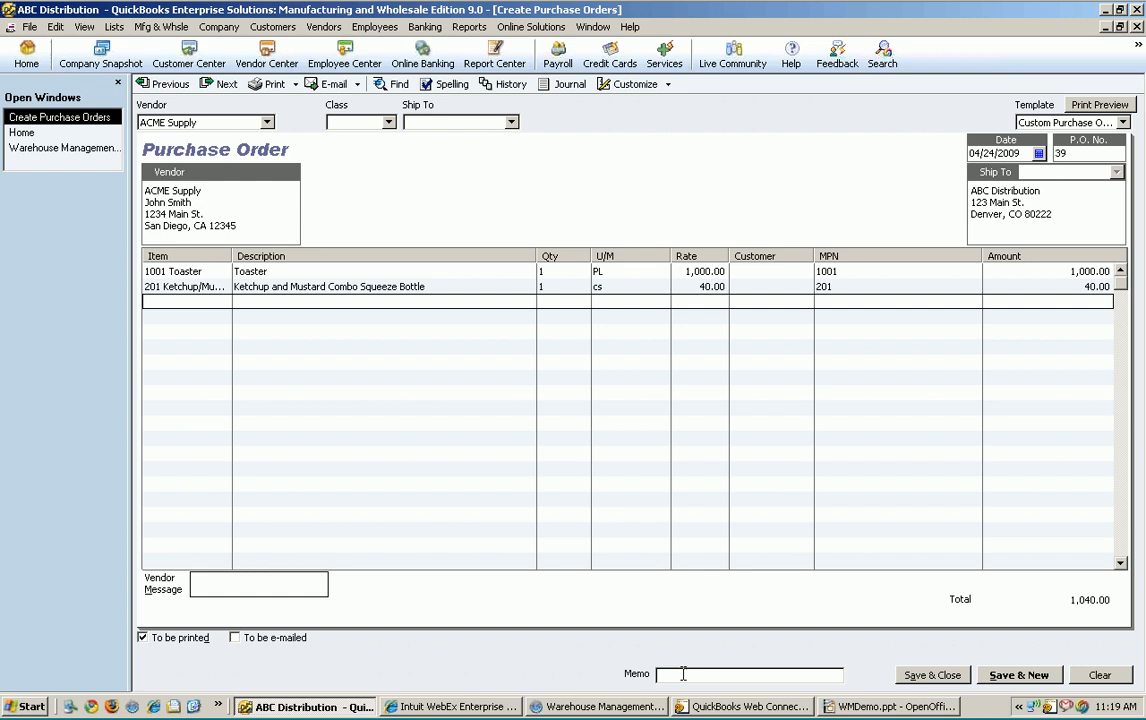
- Add the memo 'call joe when arrives', keep 'joe' uncorrected, and save and close the order
text(call joe w)
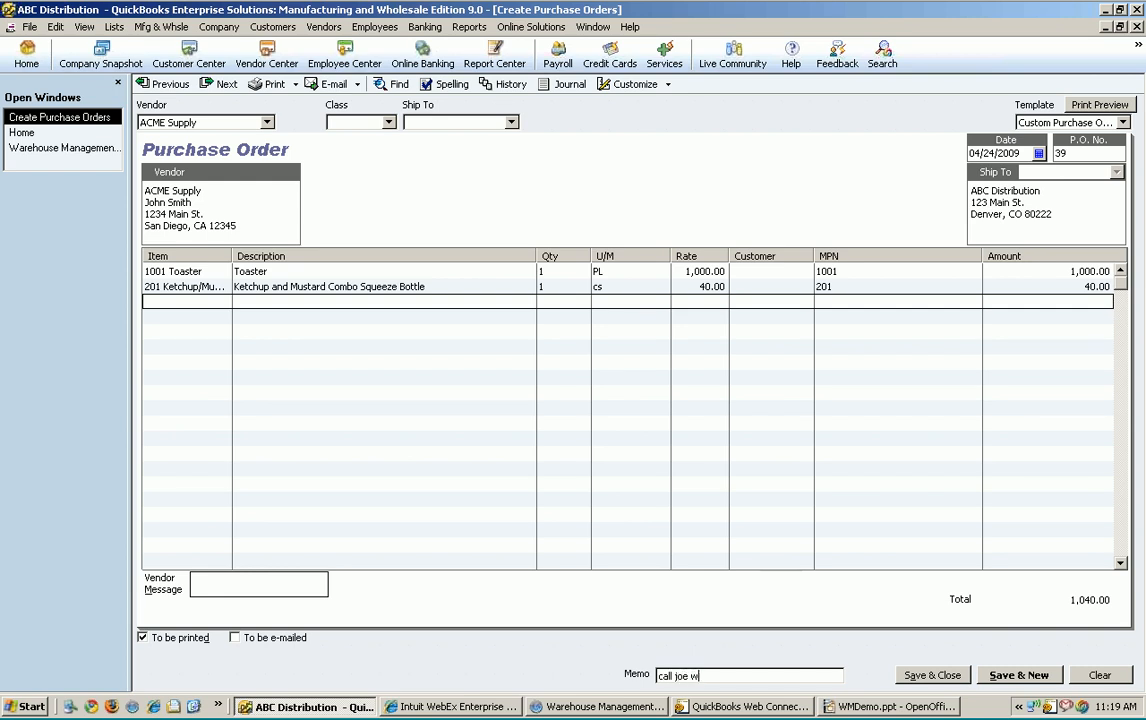
text(hen arrives)
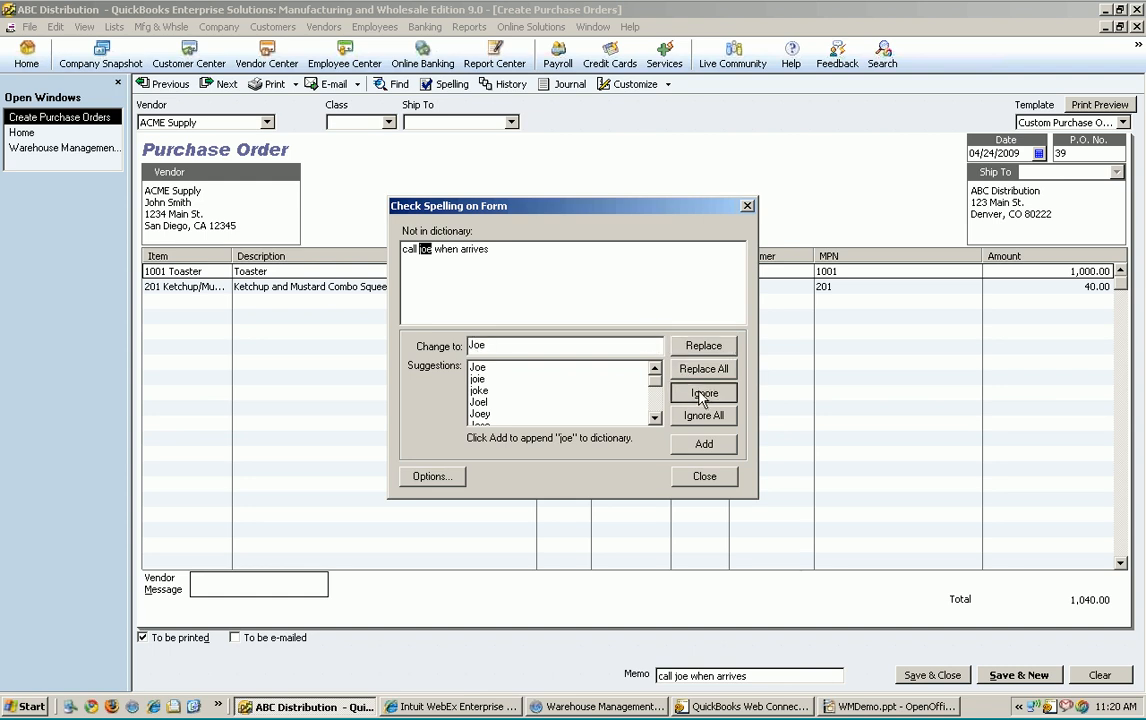
click(704, 476)
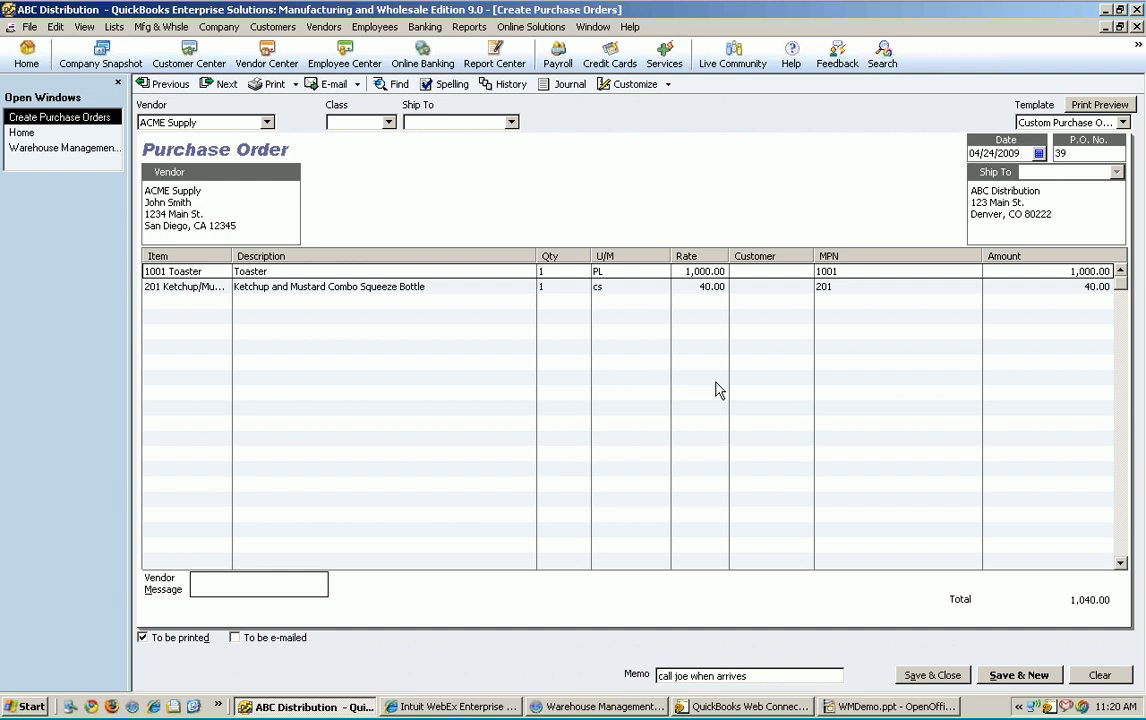
click(20, 132)
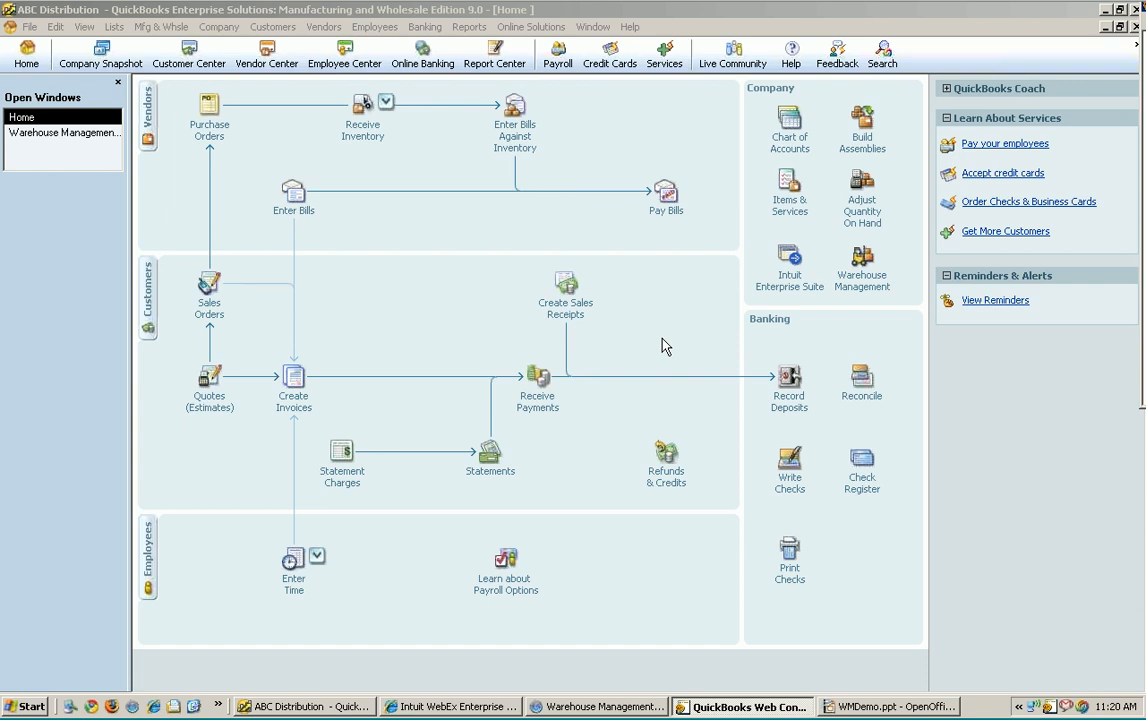
mouse_move(278, 52)
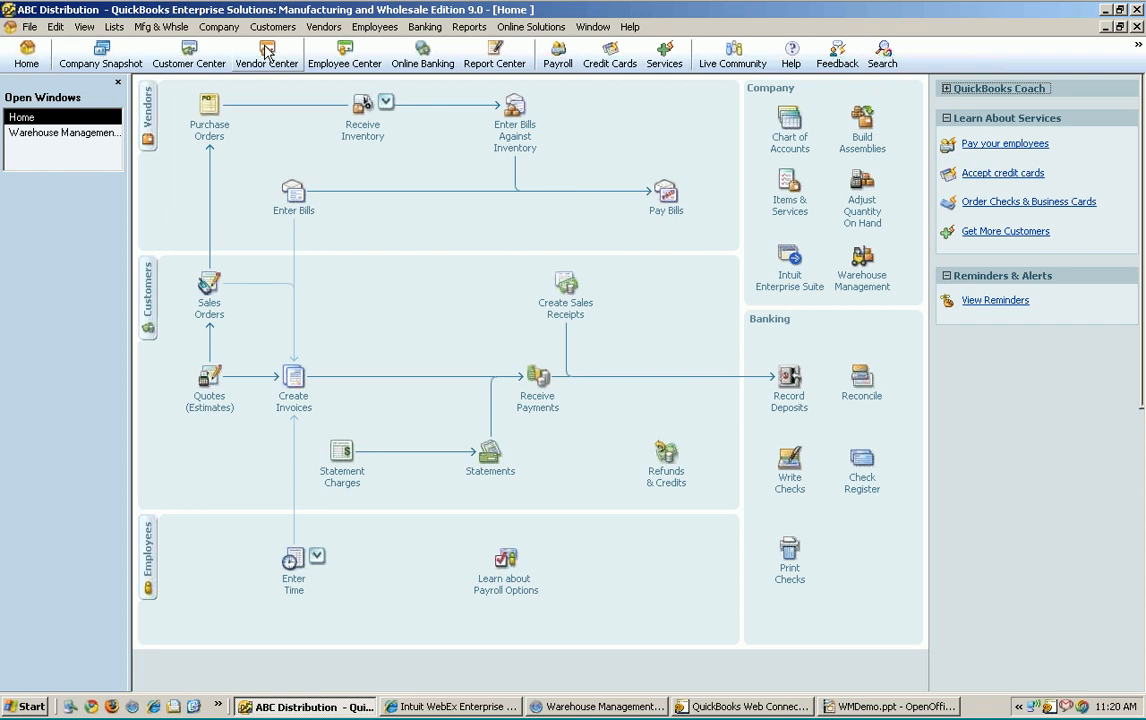
- Open purchase order 39 for 1,040.00 from ACME Supply's transactions in the Vendor Center
click(266, 54)
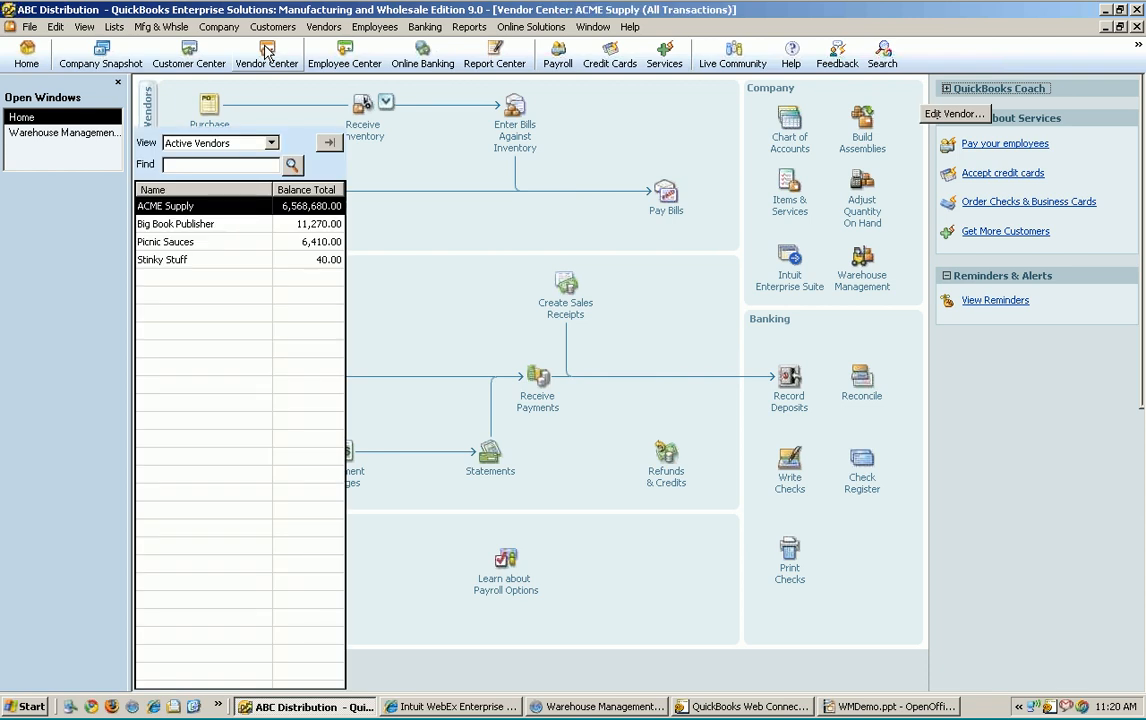
click(266, 56)
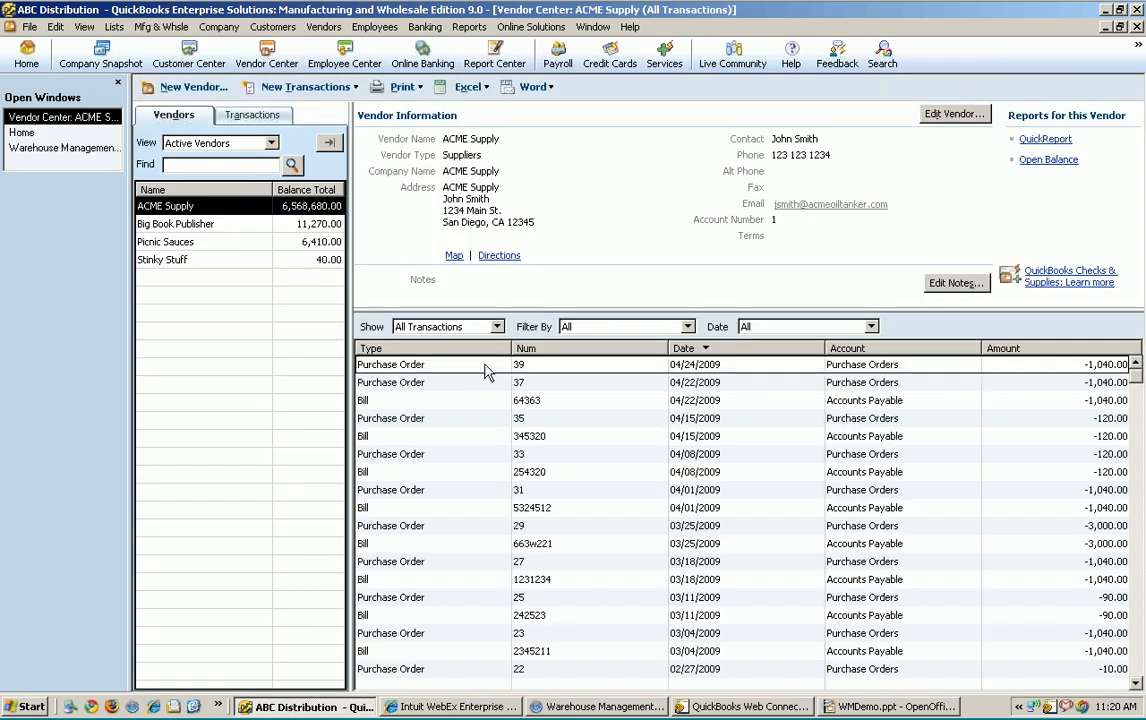
double_click(390, 364)
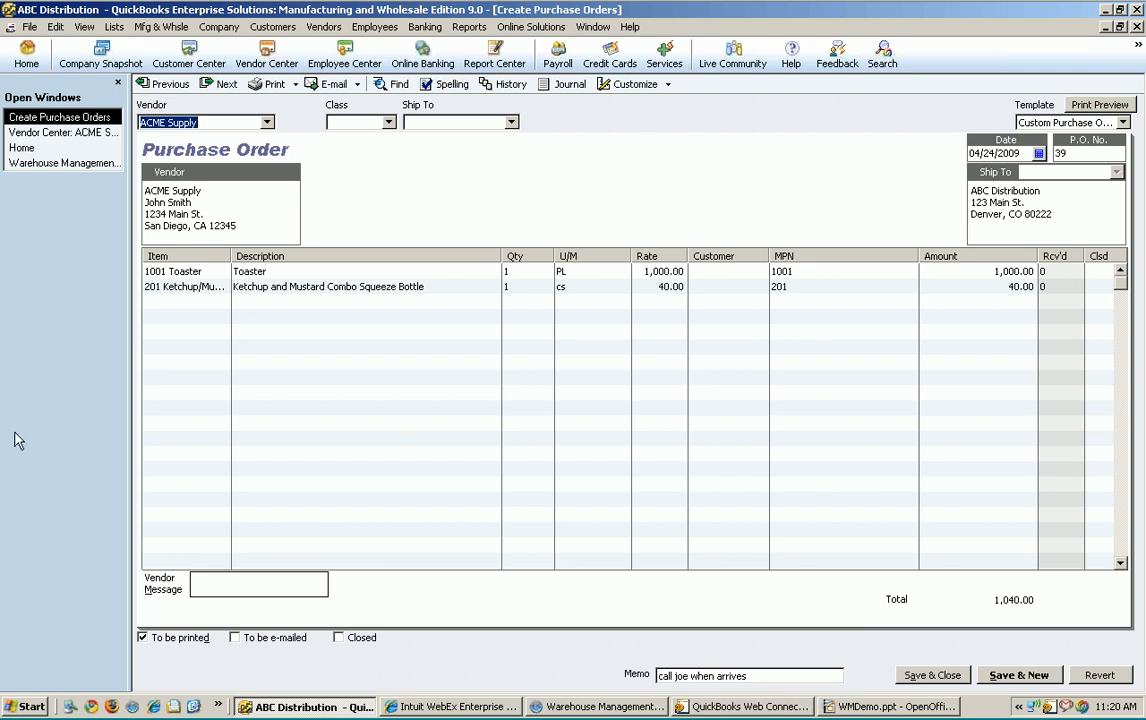
mouse_move(456, 706)
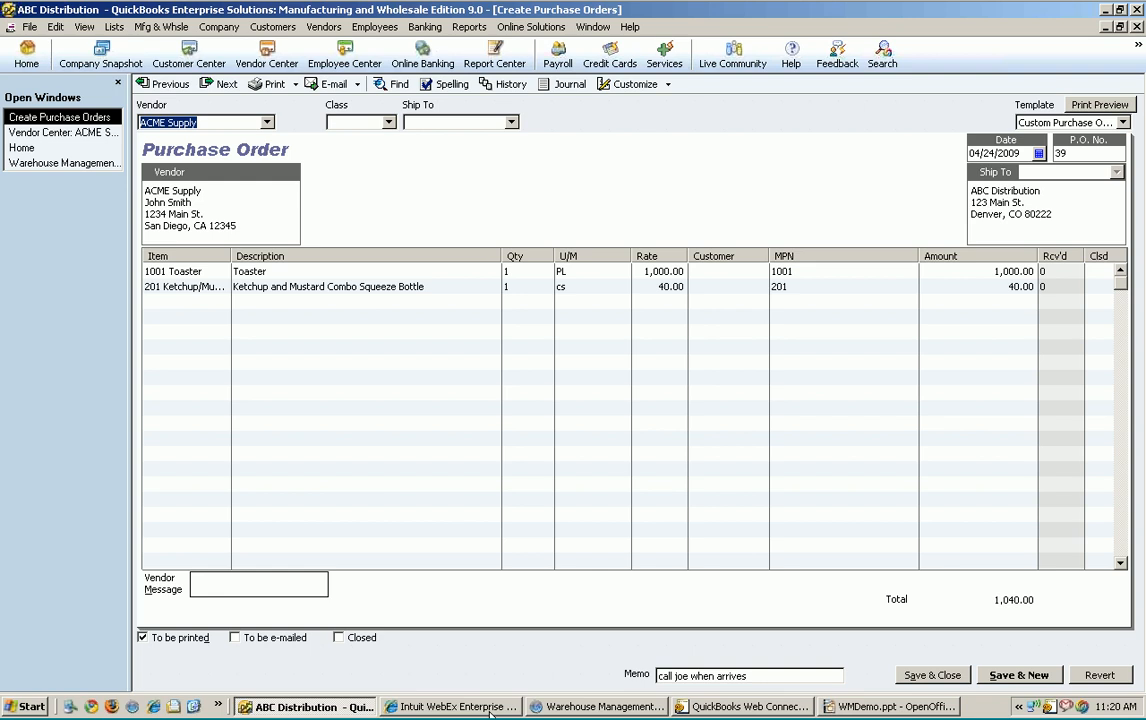
- Switch to Warehouse Management ES and view inventory on hand by item, showing 1,201 toasters
click(456, 706)
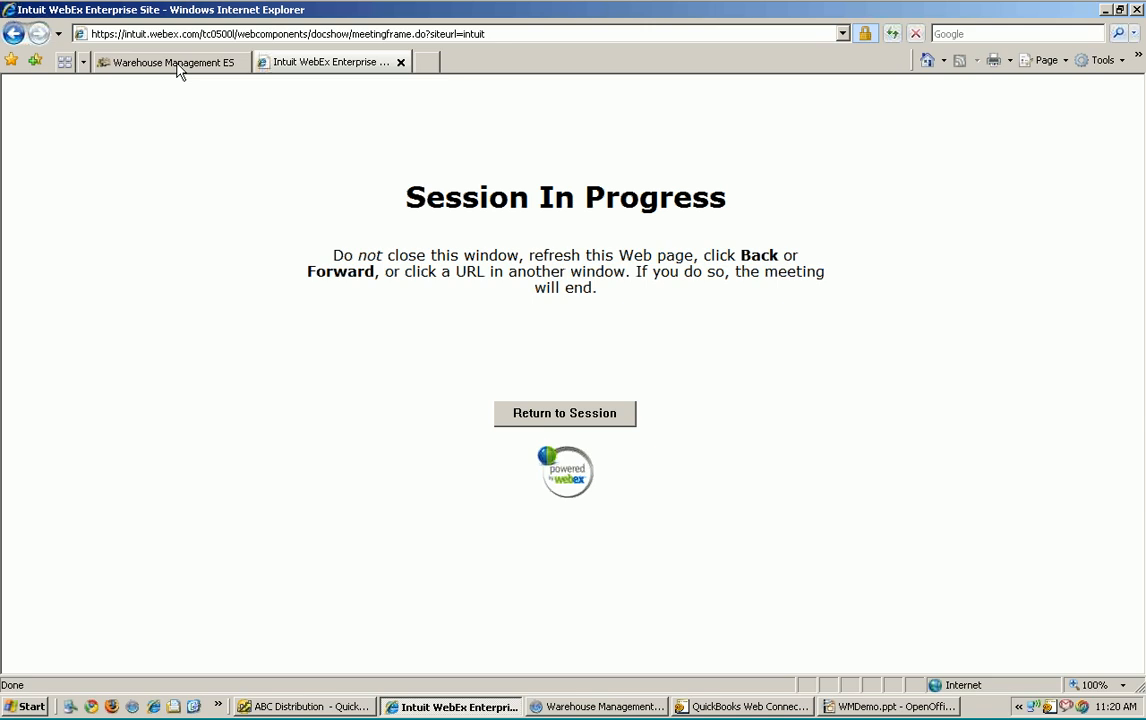
click(168, 62)
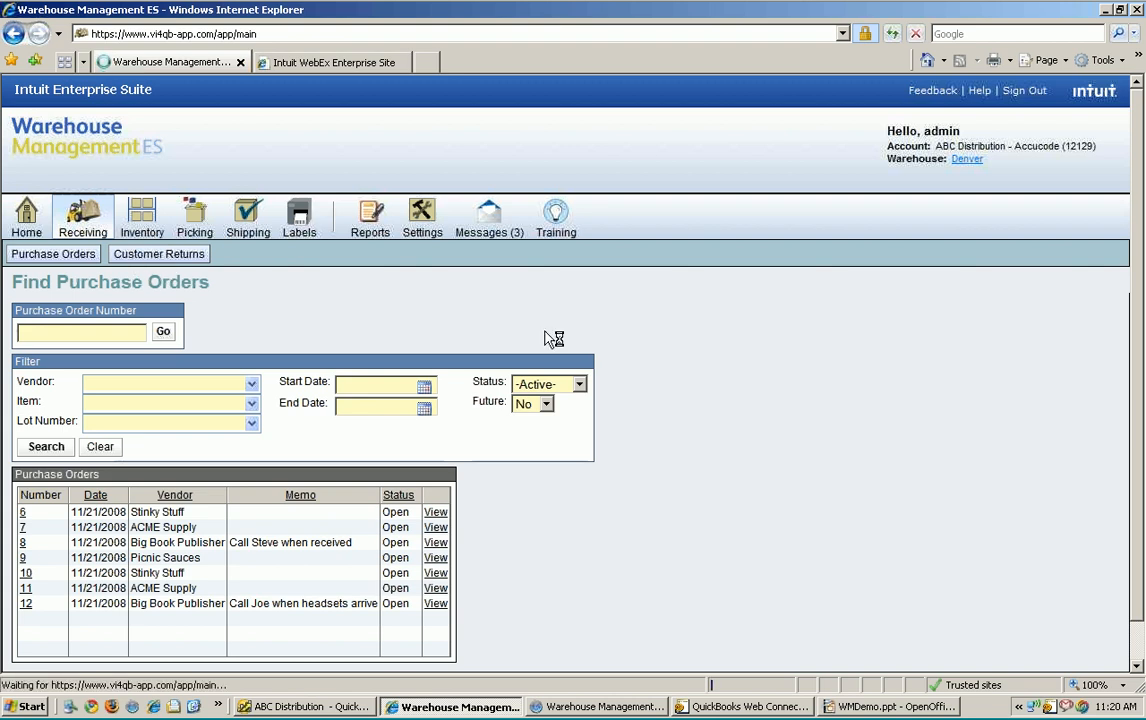
click(140, 216)
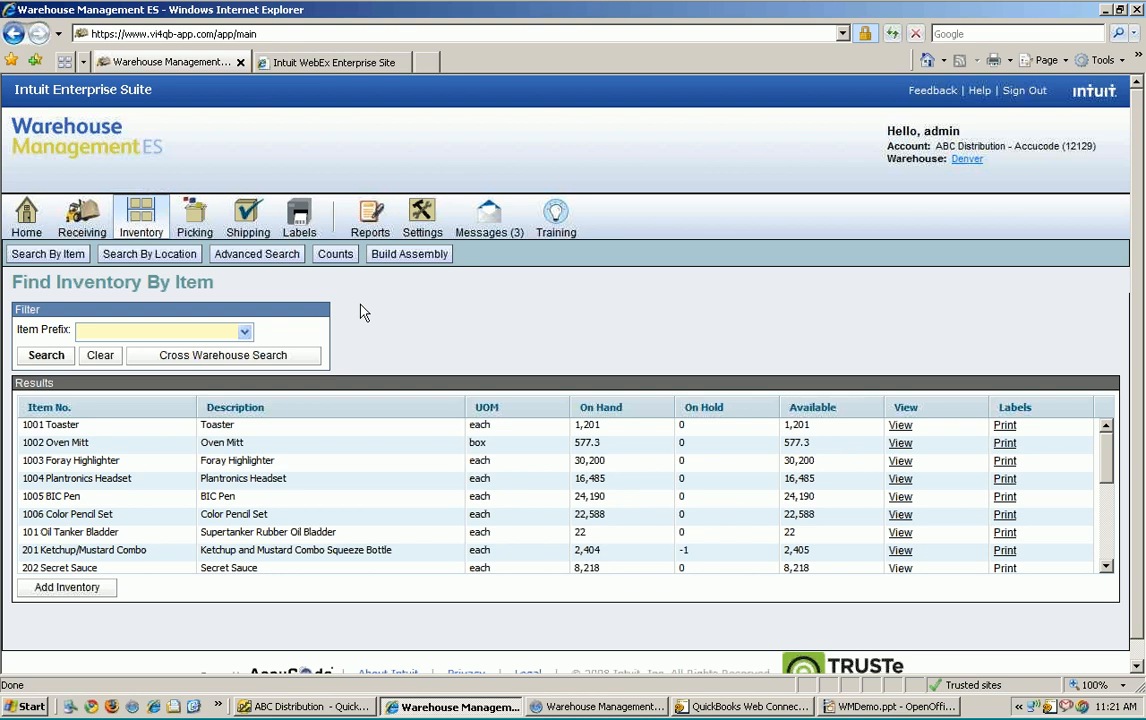
mouse_move(118, 272)
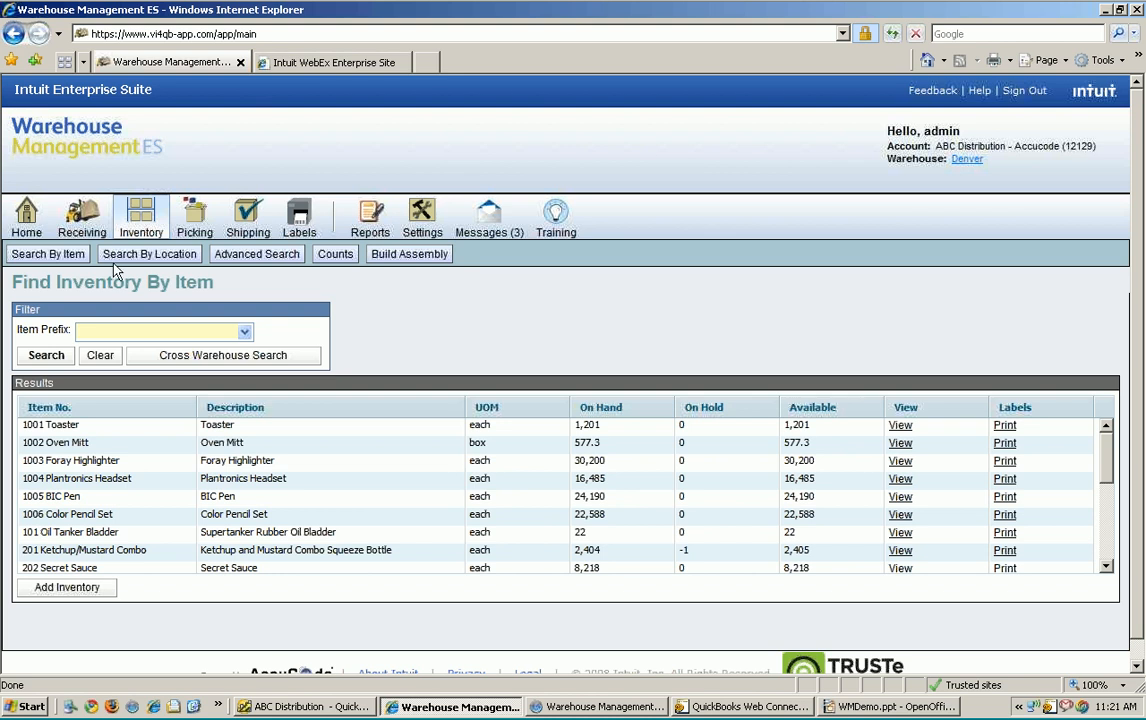
mouse_move(82, 216)
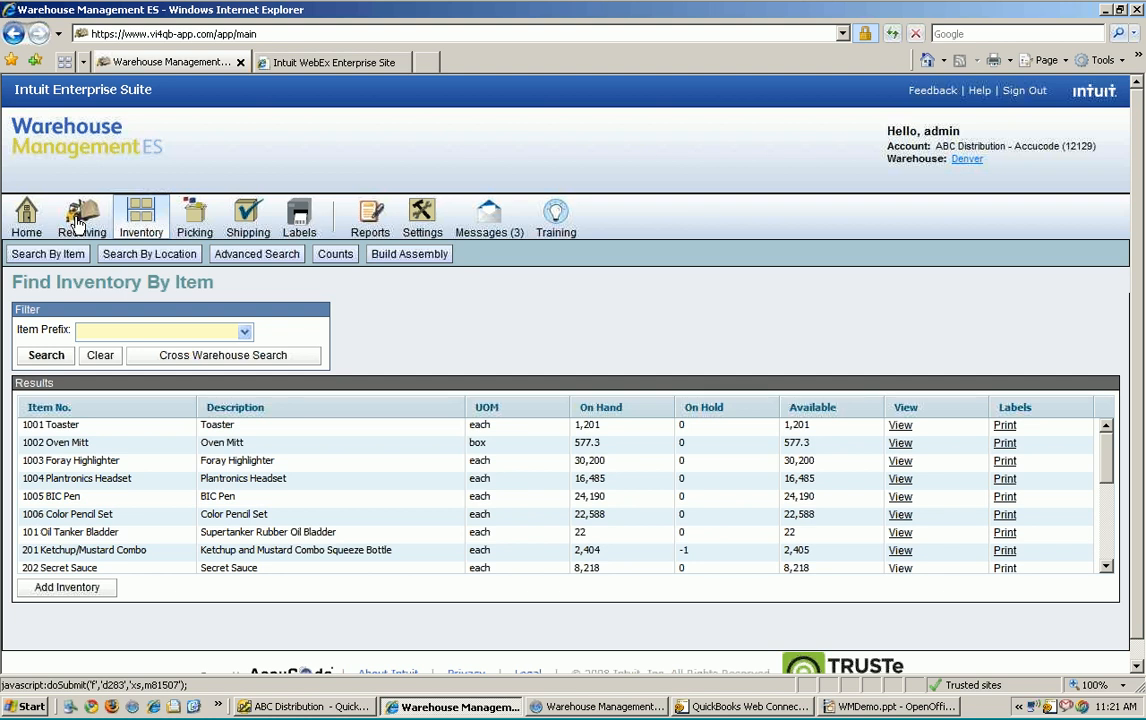
mouse_move(82, 210)
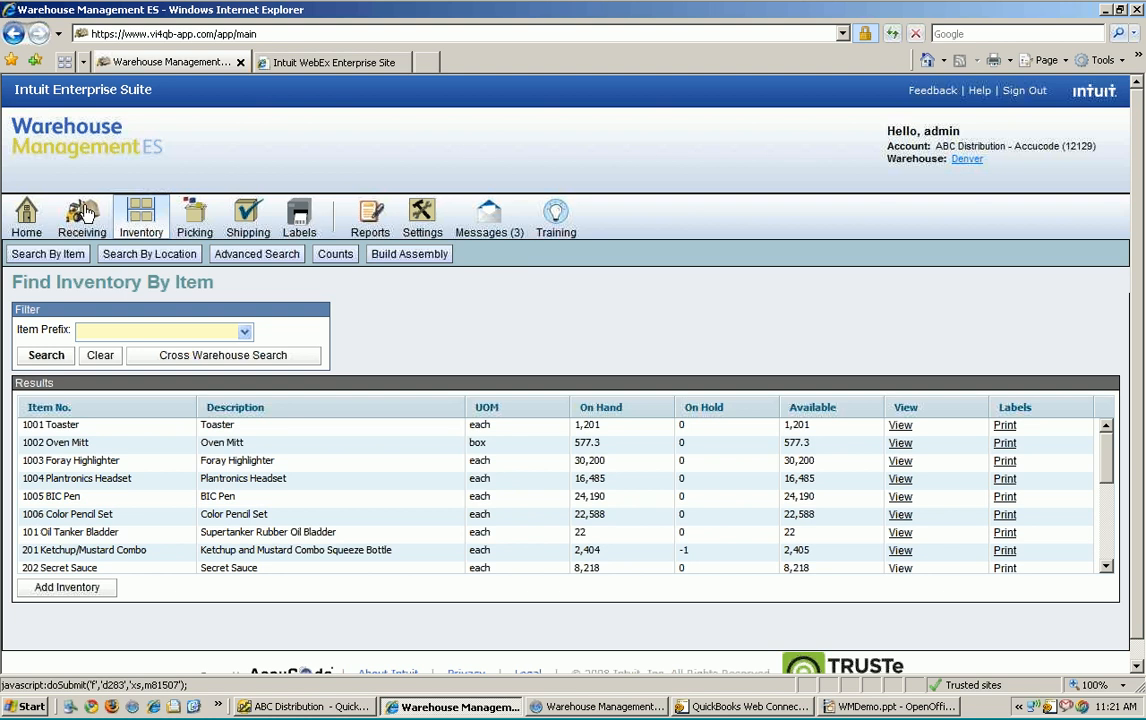
mouse_move(488, 164)
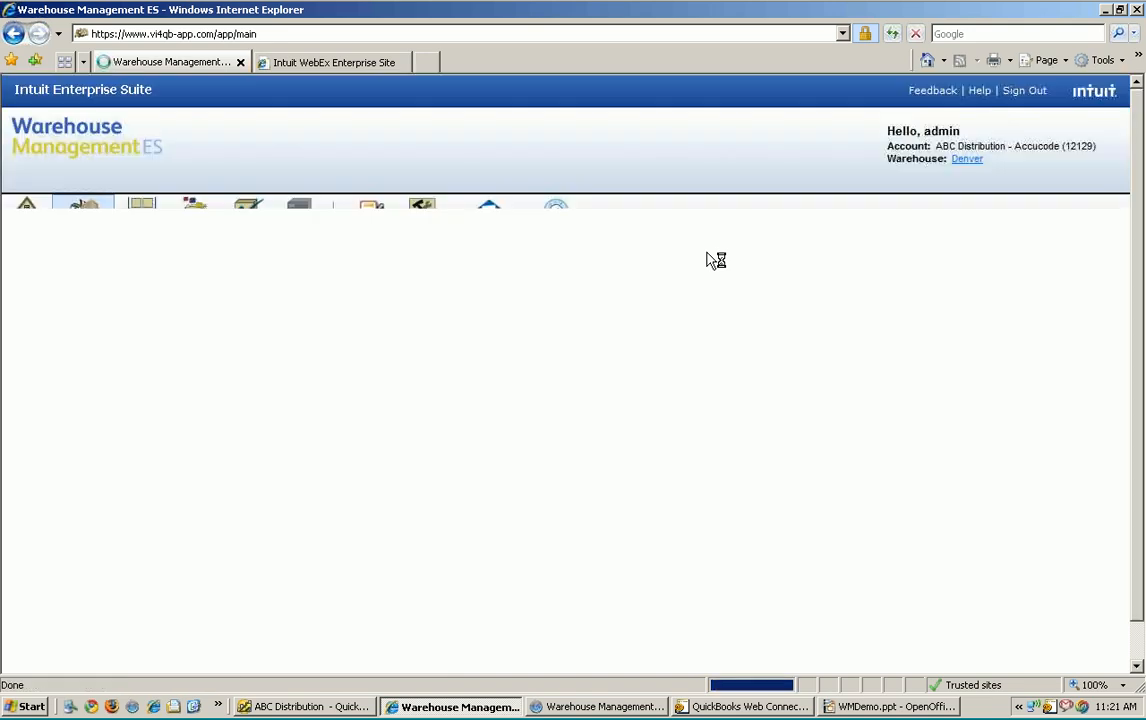
- Return to the receiving purchase orders list, now including PO 39 from ACME Supply
click(82, 216)
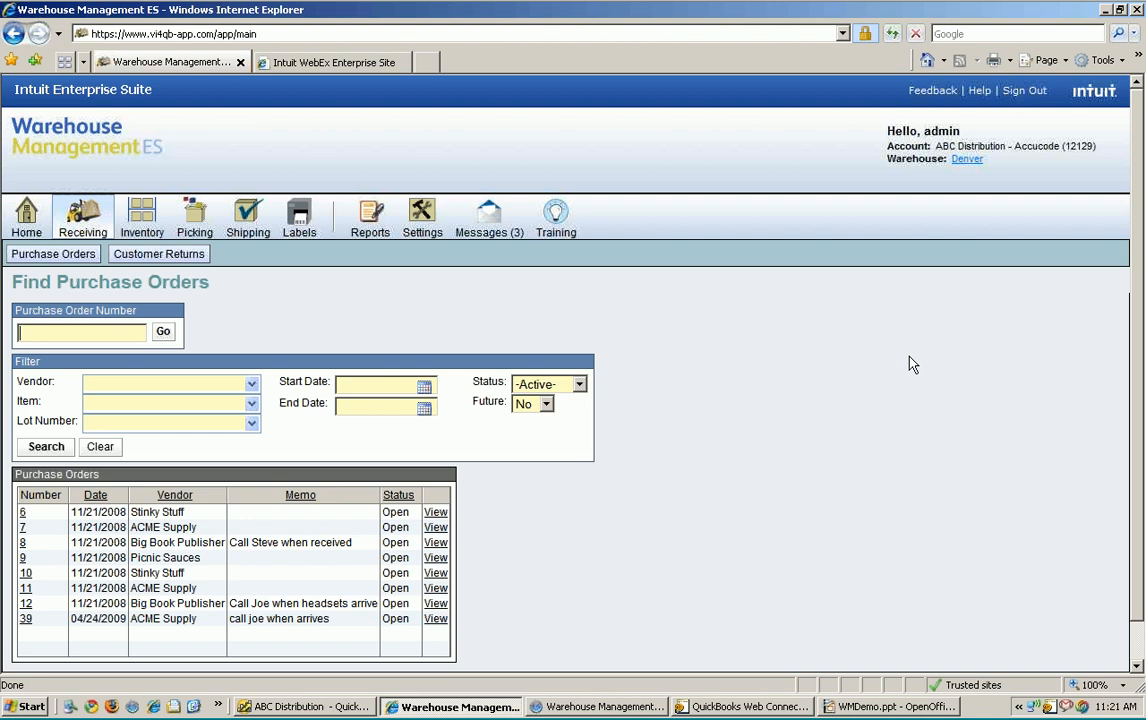
mouse_move(694, 484)
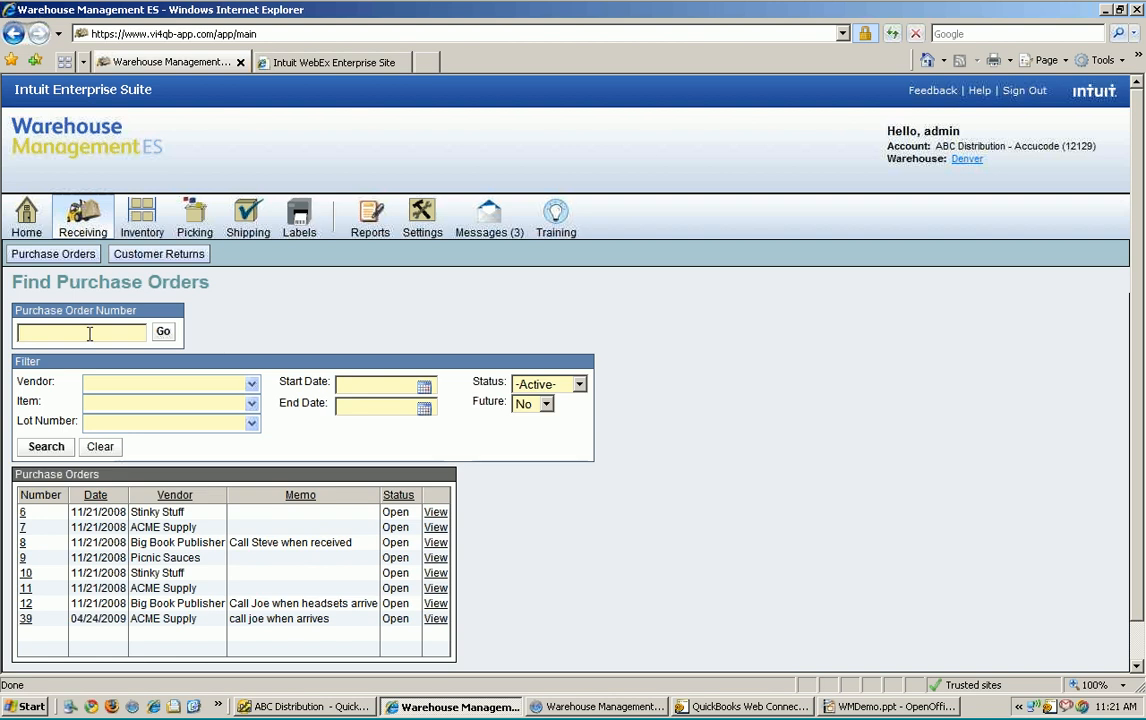
- Filter to purchase order 39, vendor ACME Supply and item 201 Ketchup/Mustard Combo, then view PO 39
text(39)
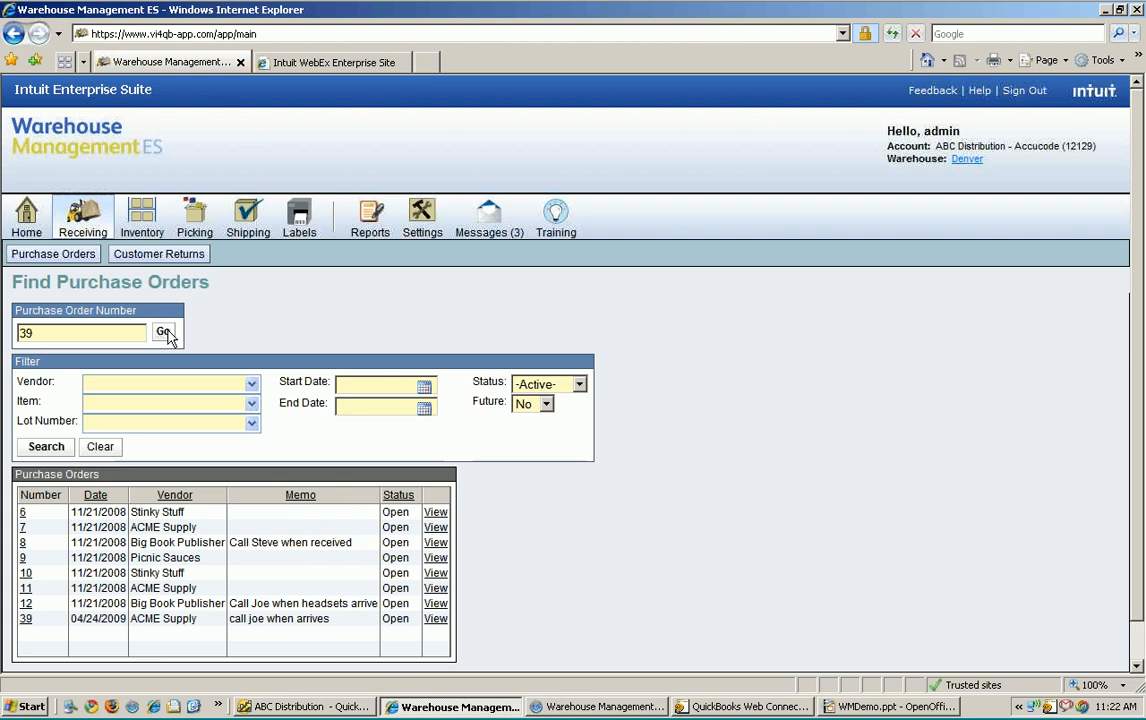
mouse_move(164, 344)
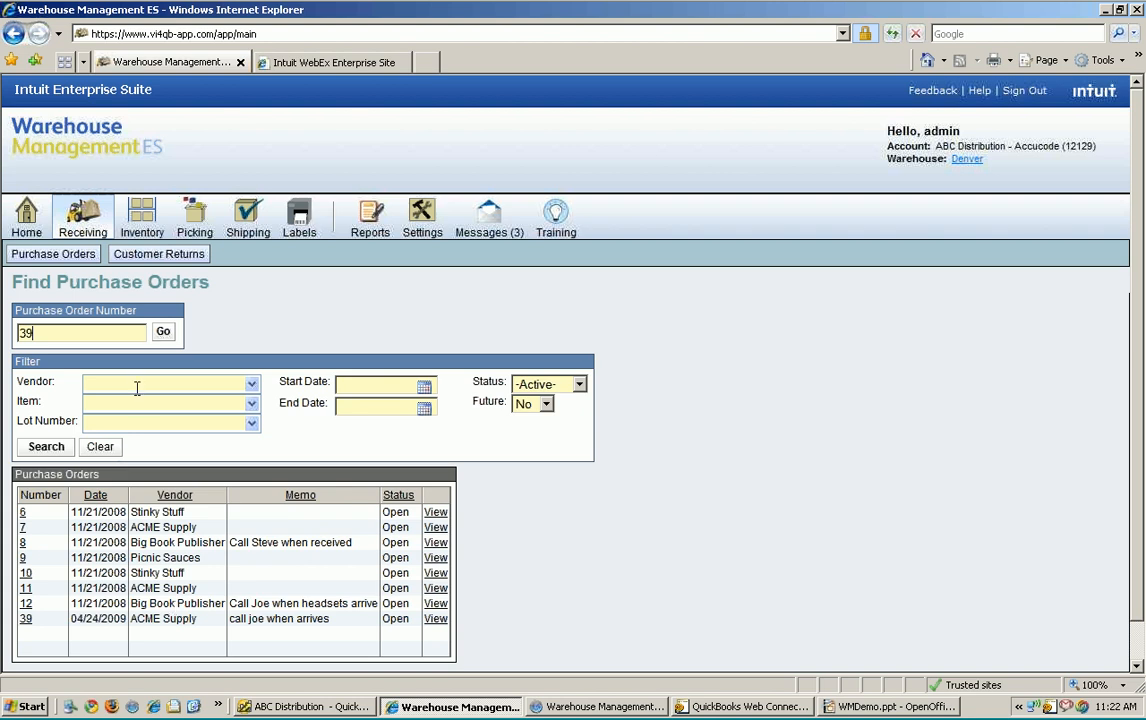
text(a)
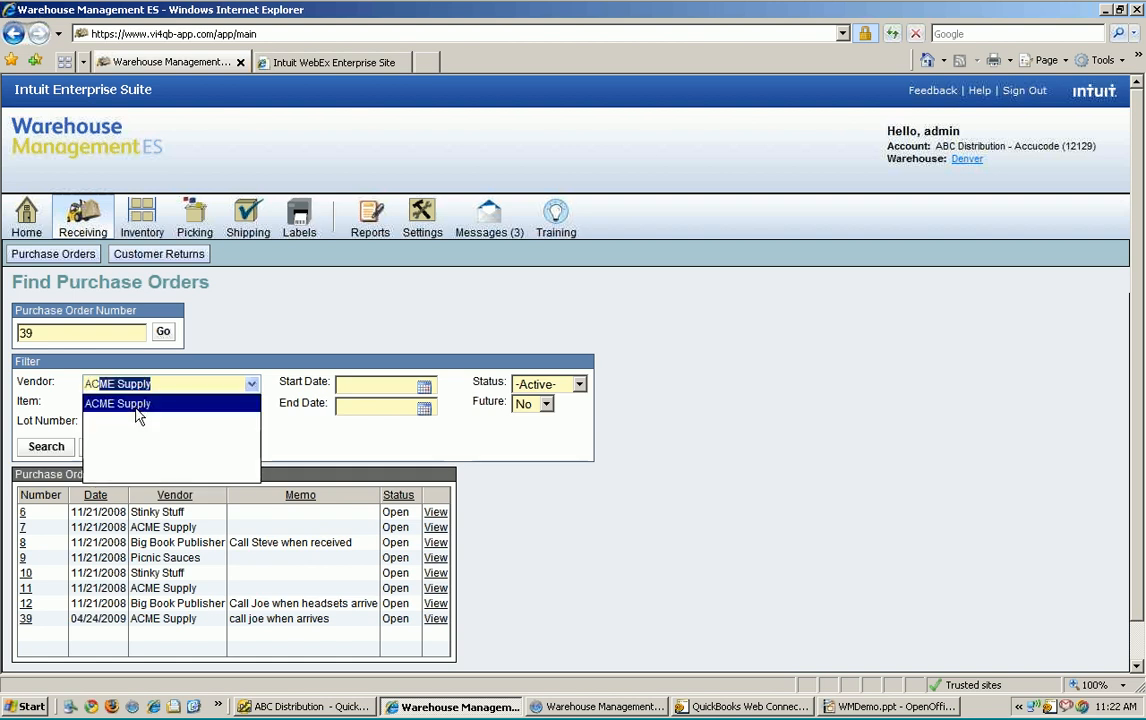
mouse_move(584, 492)
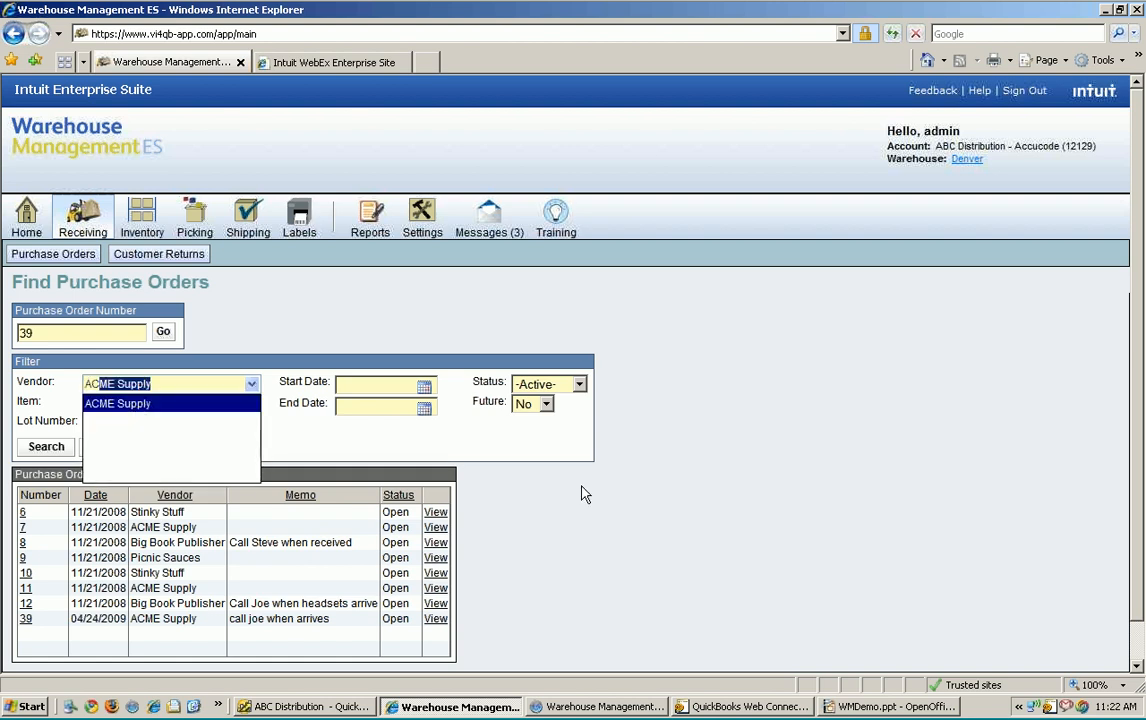
click(118, 404)
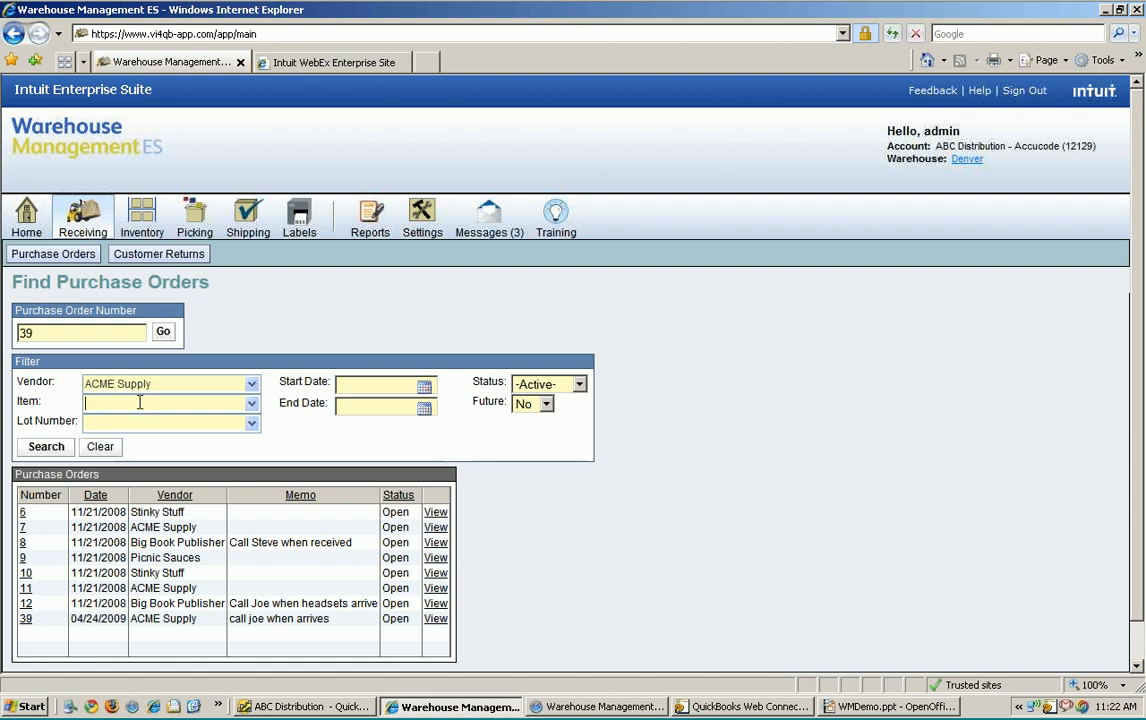
text(ke)
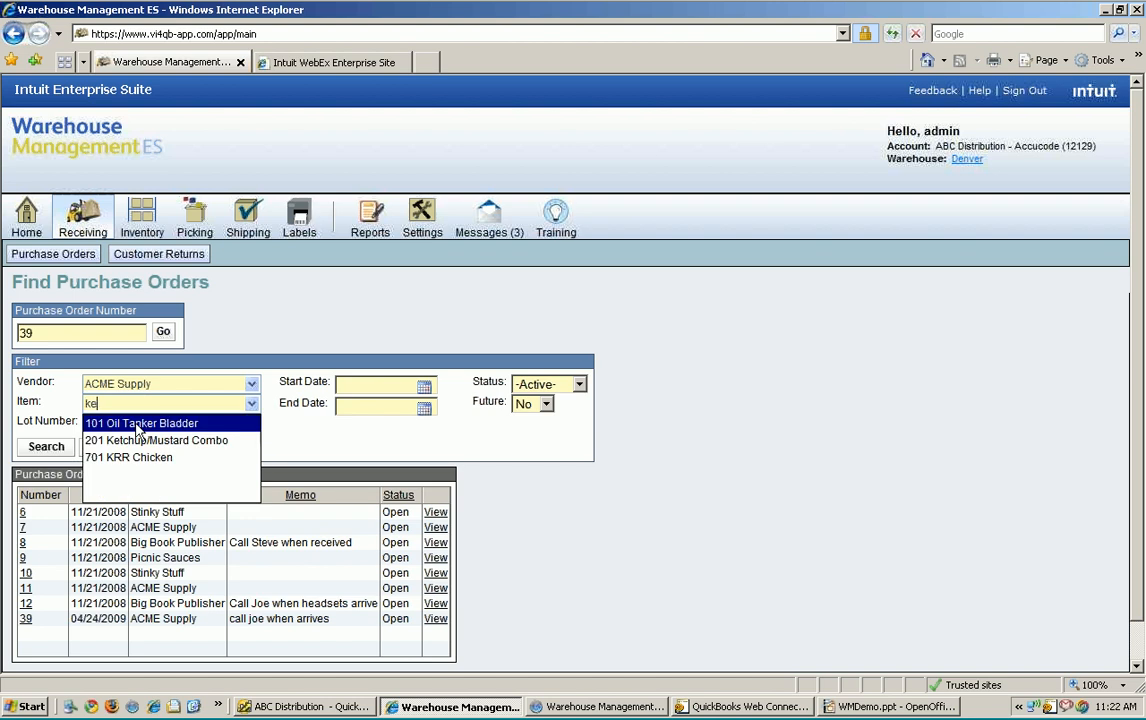
click(156, 440)
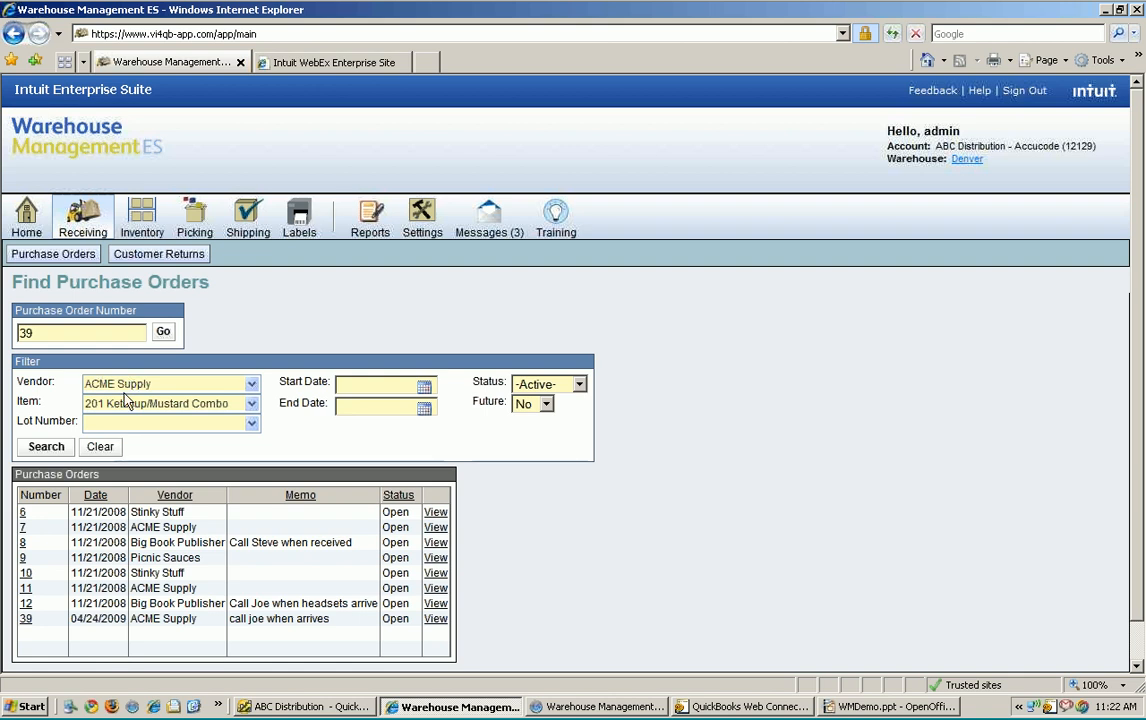
mouse_move(208, 418)
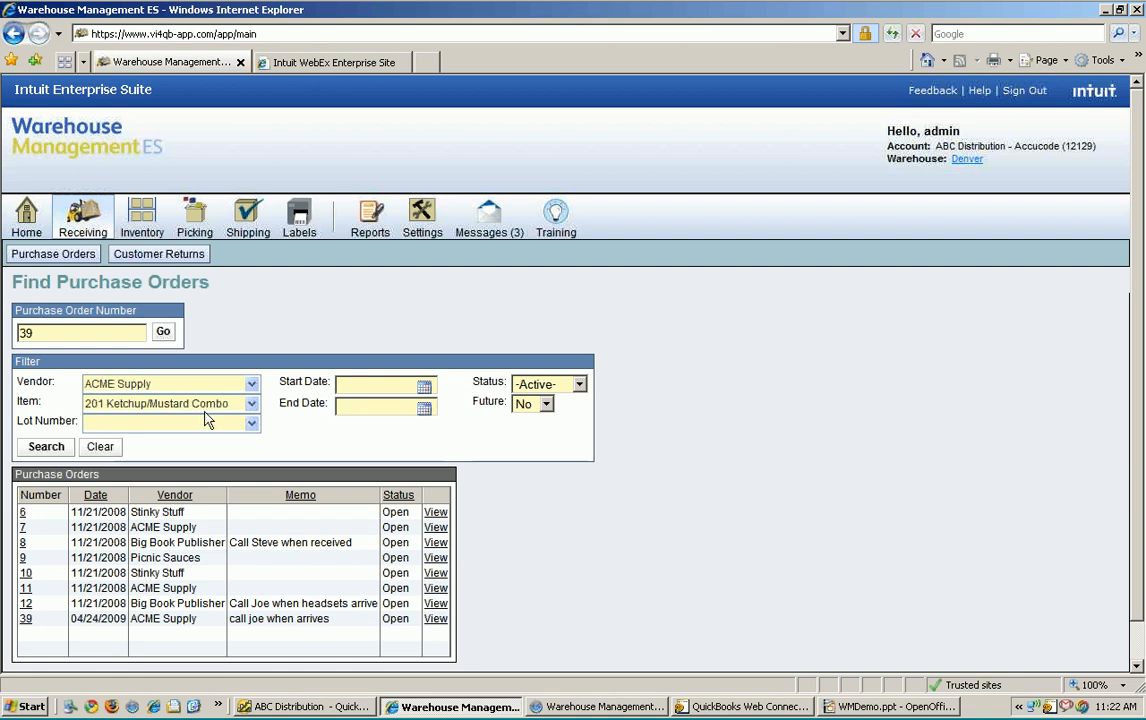
mouse_move(504, 668)
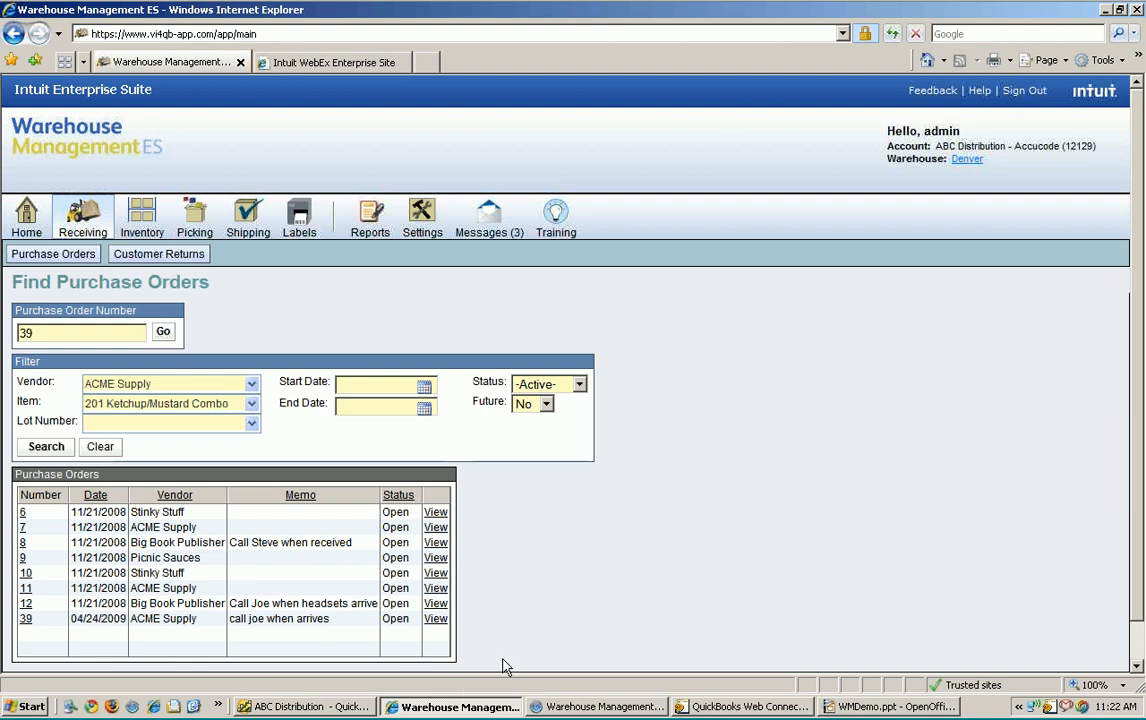
mouse_move(478, 656)
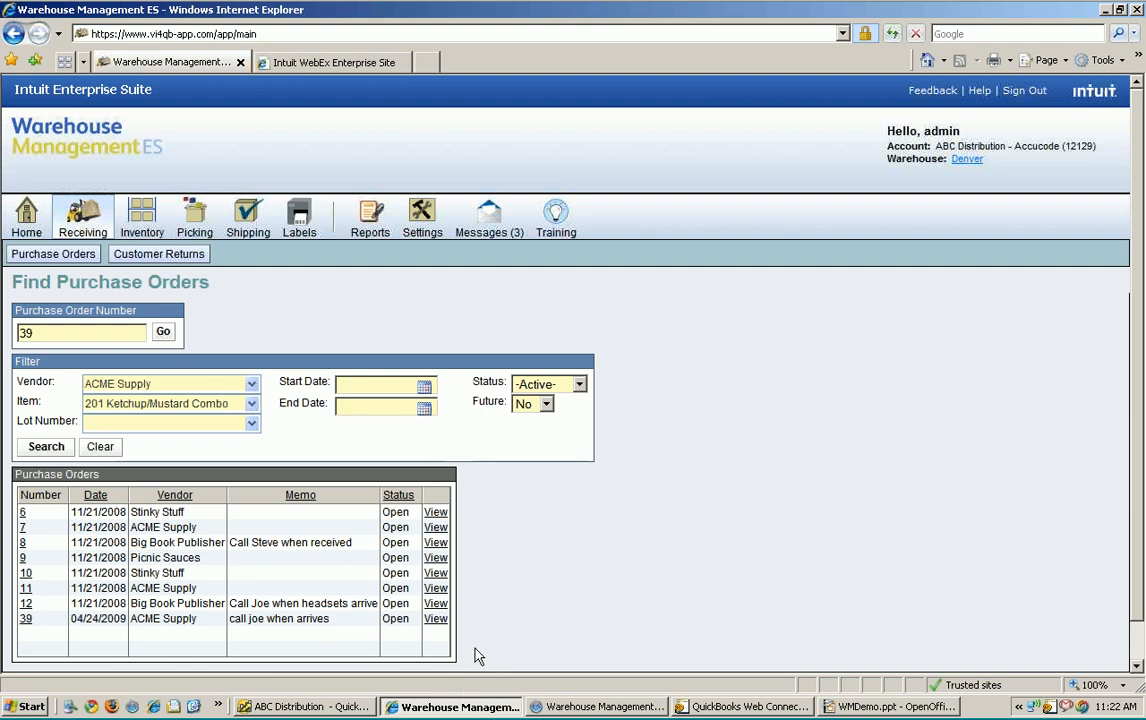
mouse_move(136, 374)
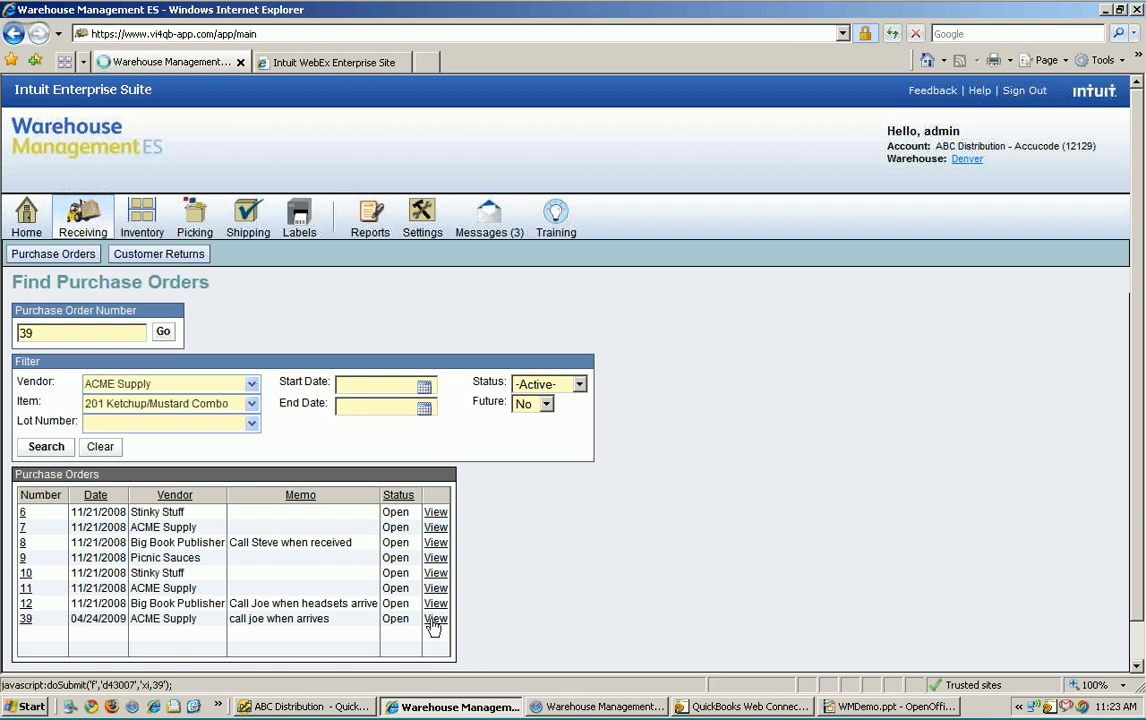
click(436, 618)
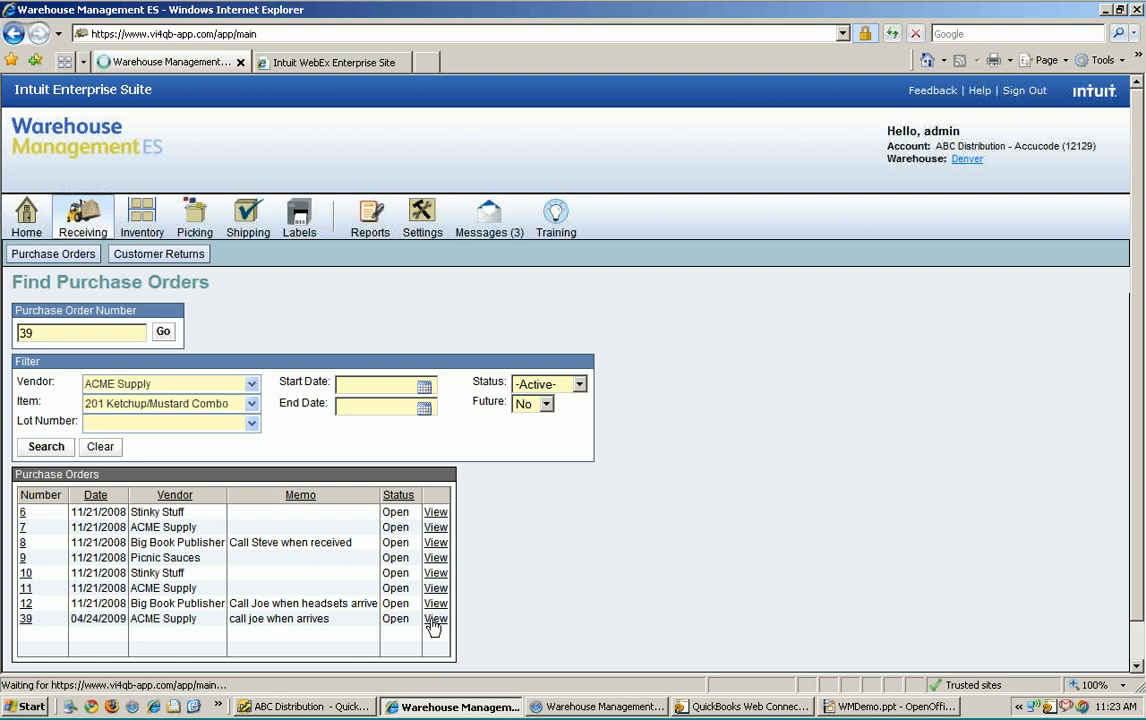
- Review PO 39's toaster and ketchup/mustard combo lines, each ordered 1 with none received
click(436, 618)
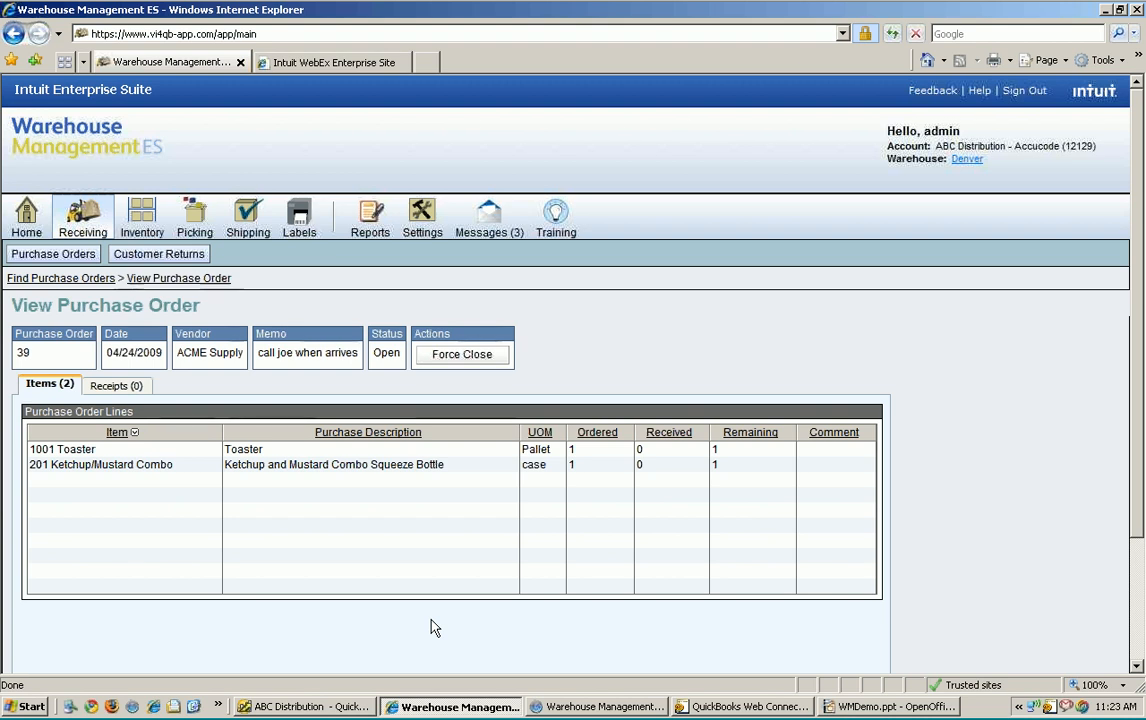
scroll(down, 3)
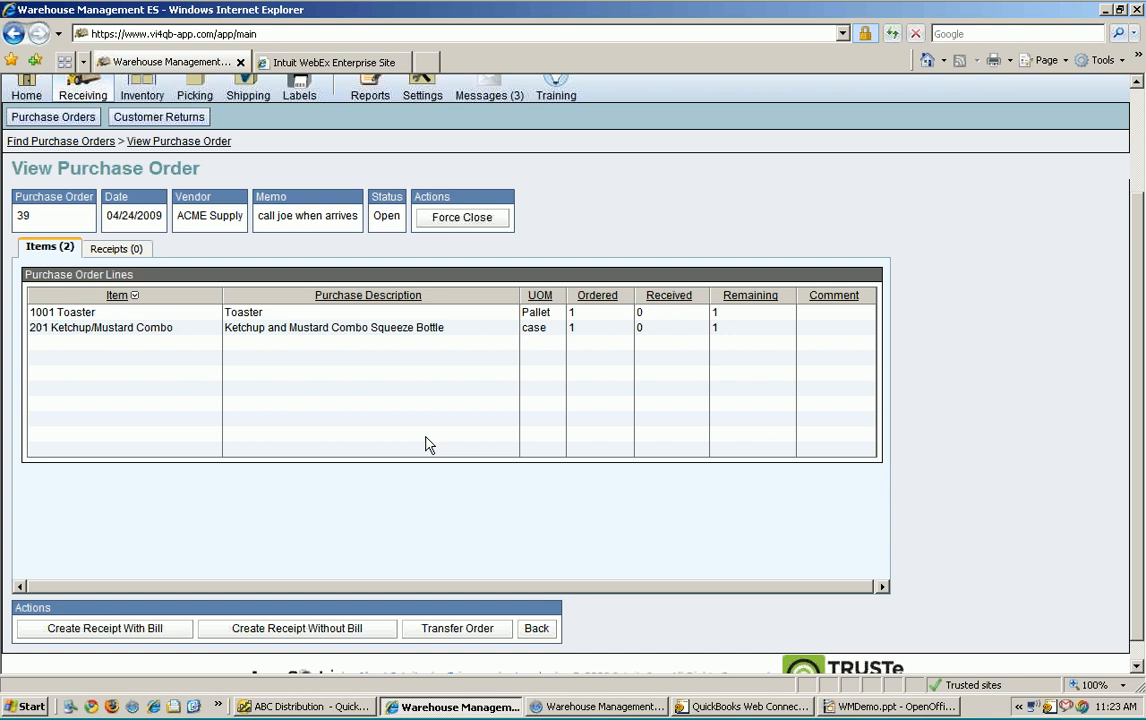
mouse_move(536, 344)
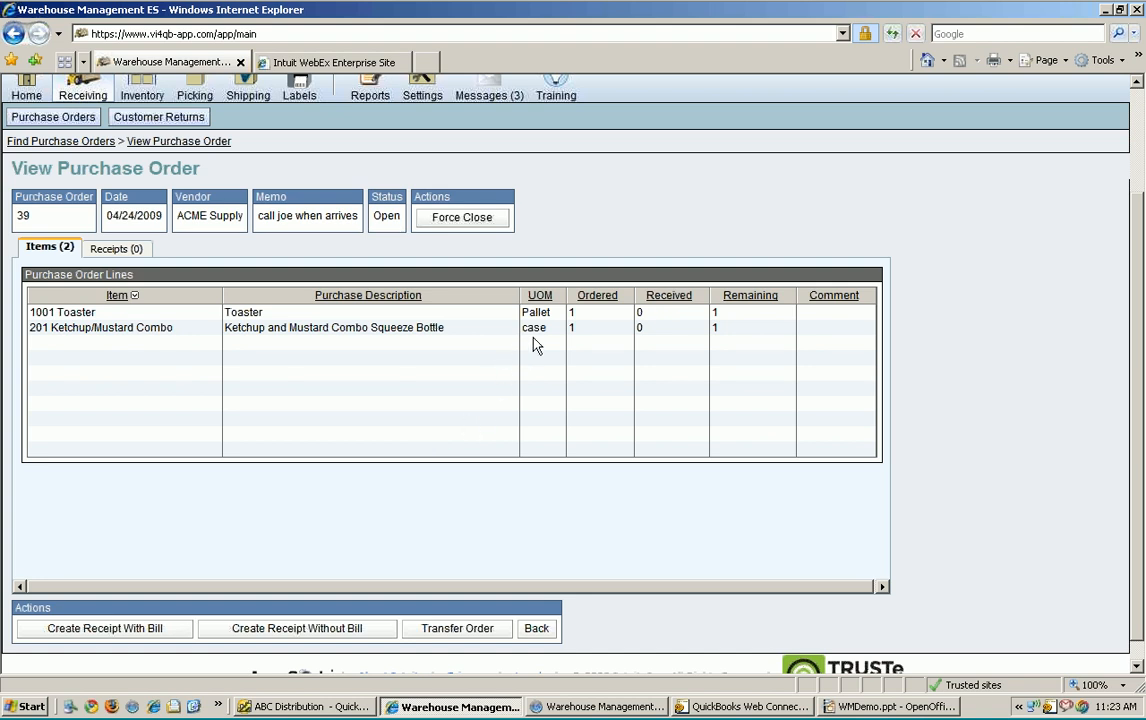
mouse_move(588, 552)
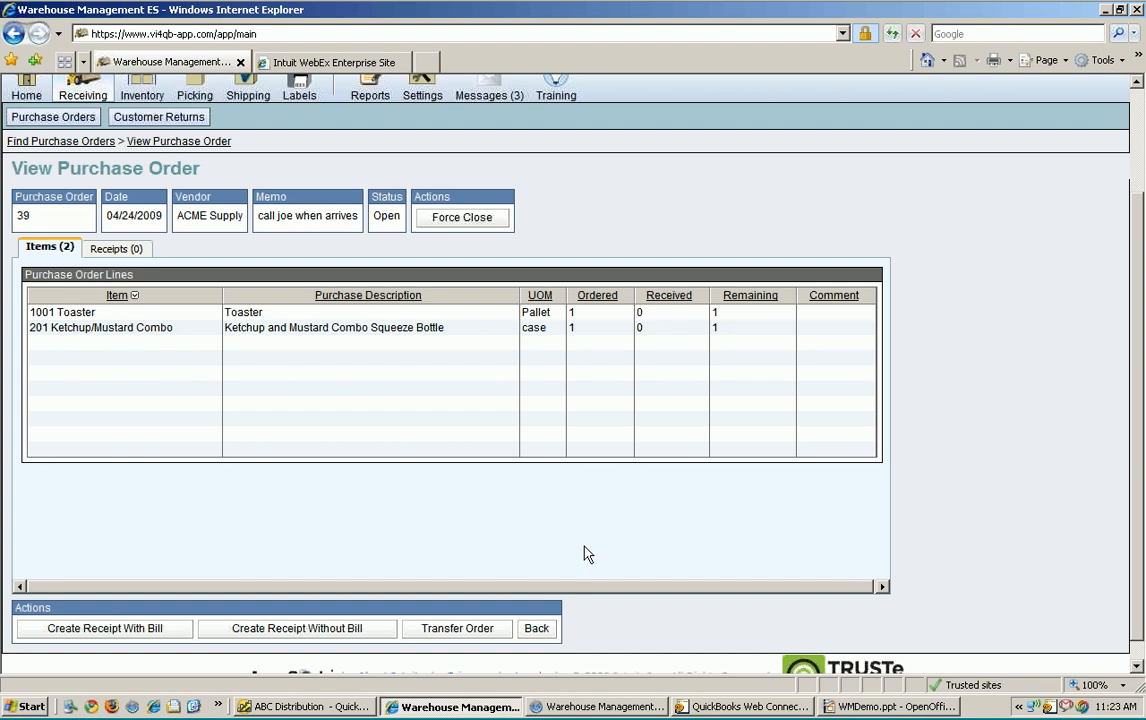
mouse_move(168, 628)
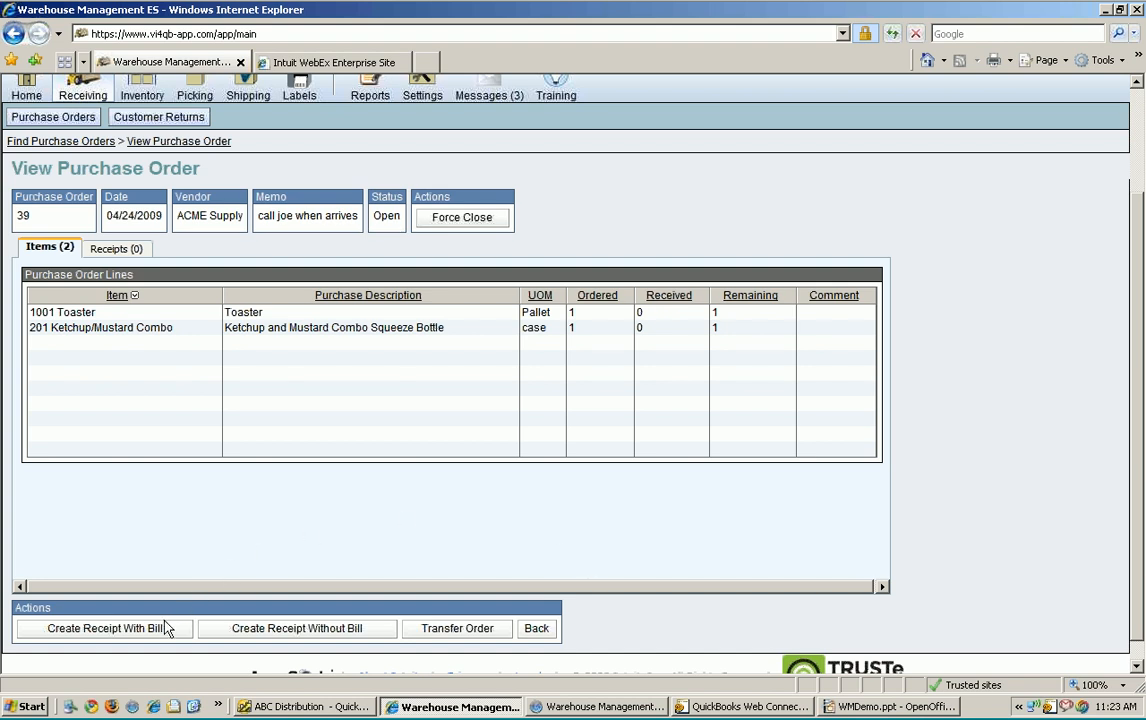
mouse_move(292, 640)
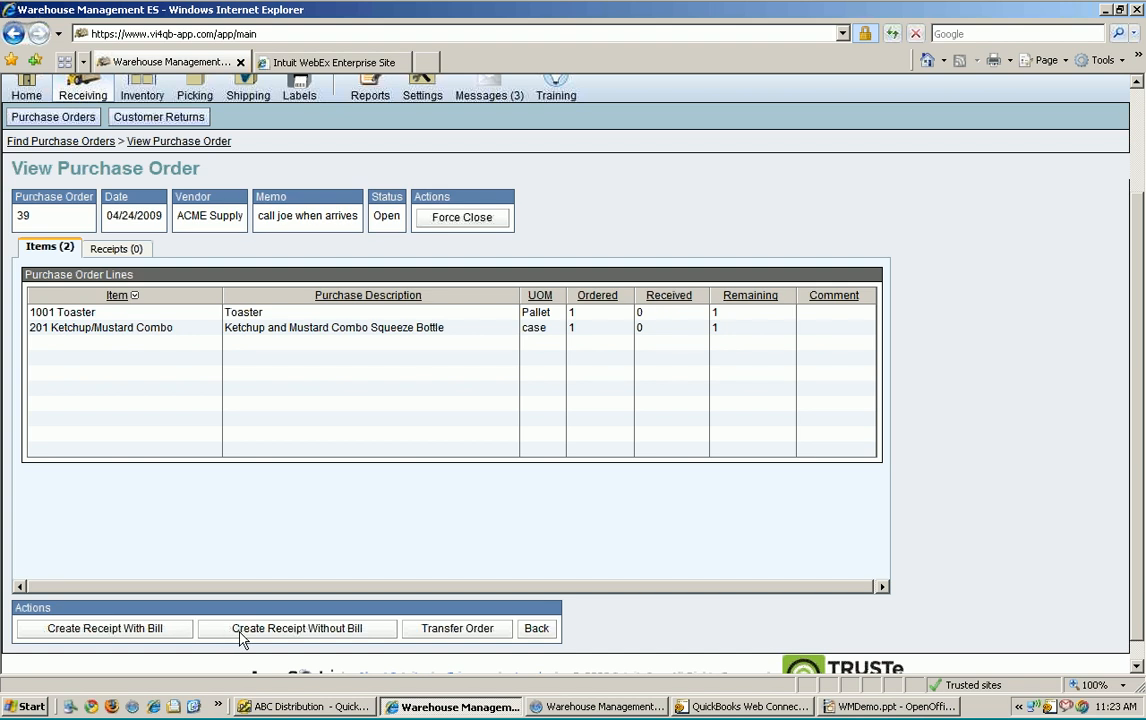
mouse_move(168, 638)
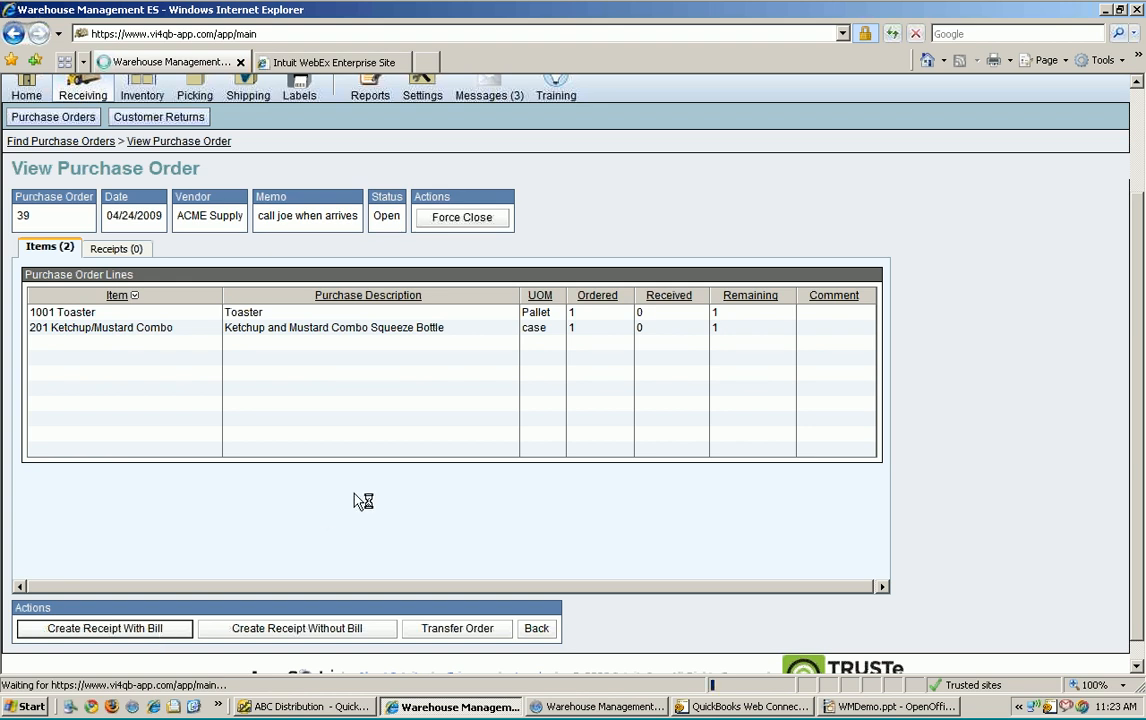
- Create a receipt with bill for PO 39 and set its reference number to 4463889
click(104, 628)
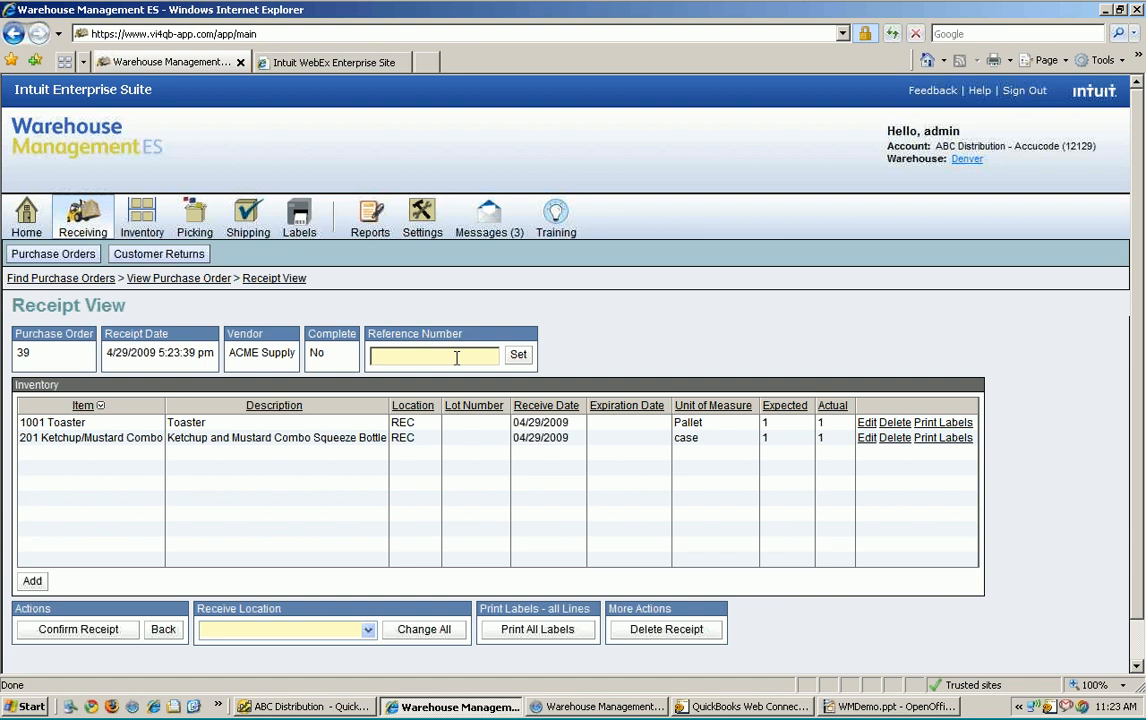
text(446)
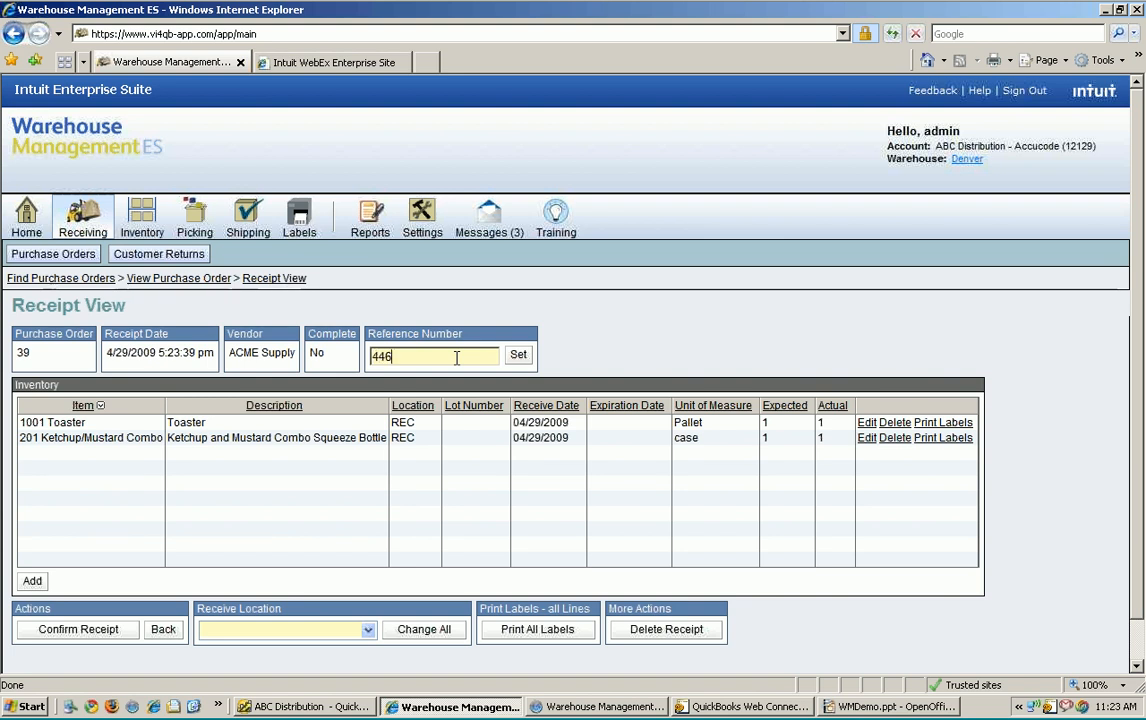
text(3889)
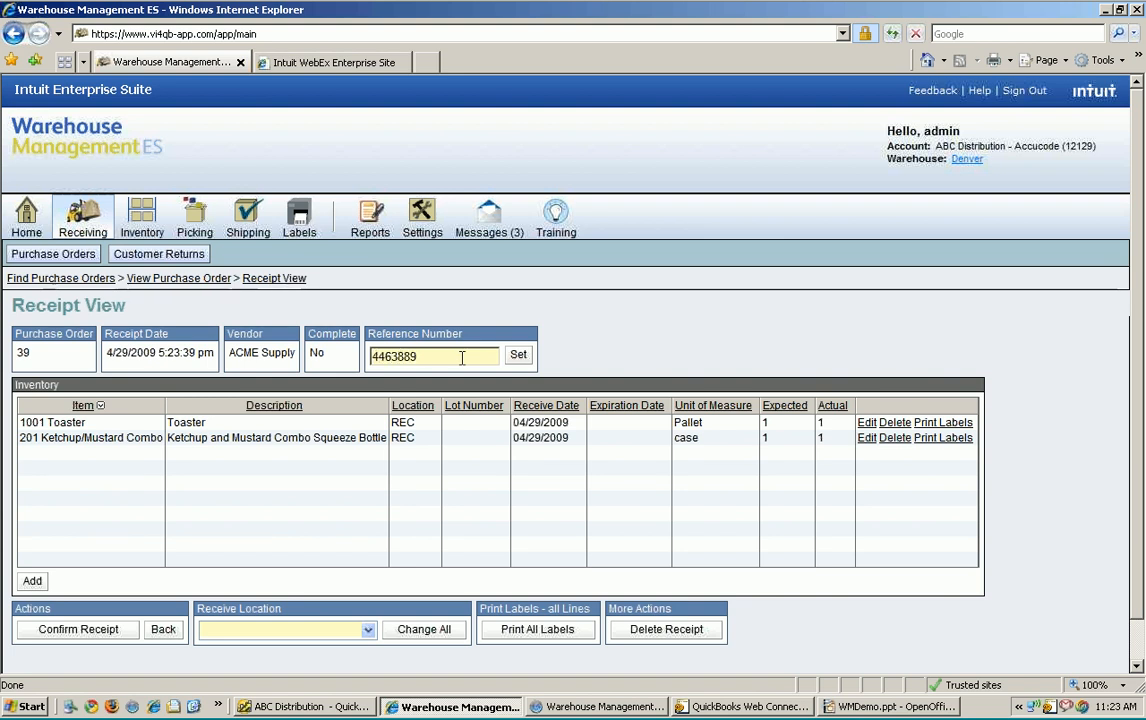
click(518, 356)
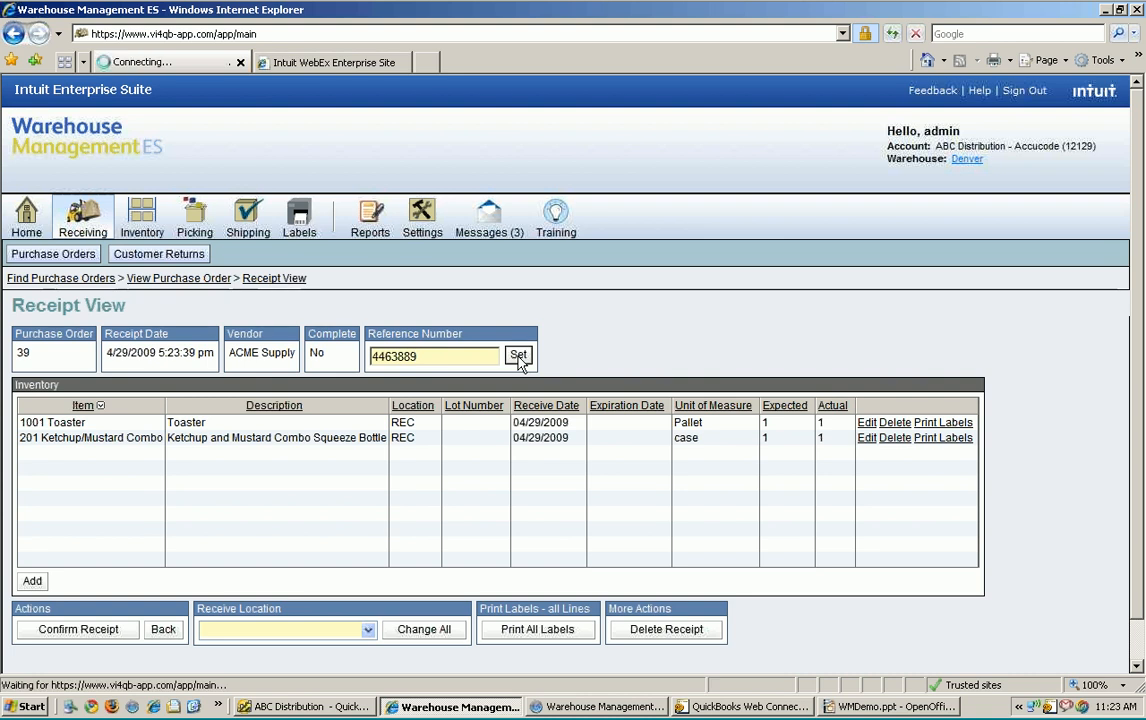
click(518, 356)
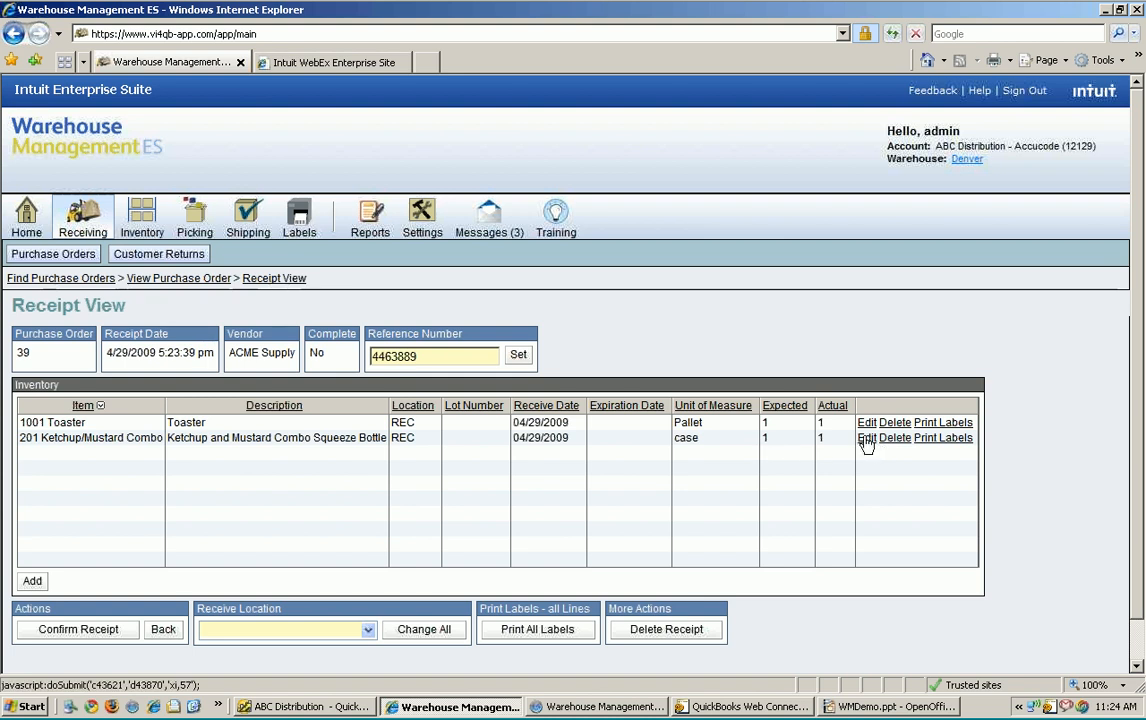
- Edit the Ketchup and Mustard Combo line and set its expiration date to April 21, 2010
click(866, 438)
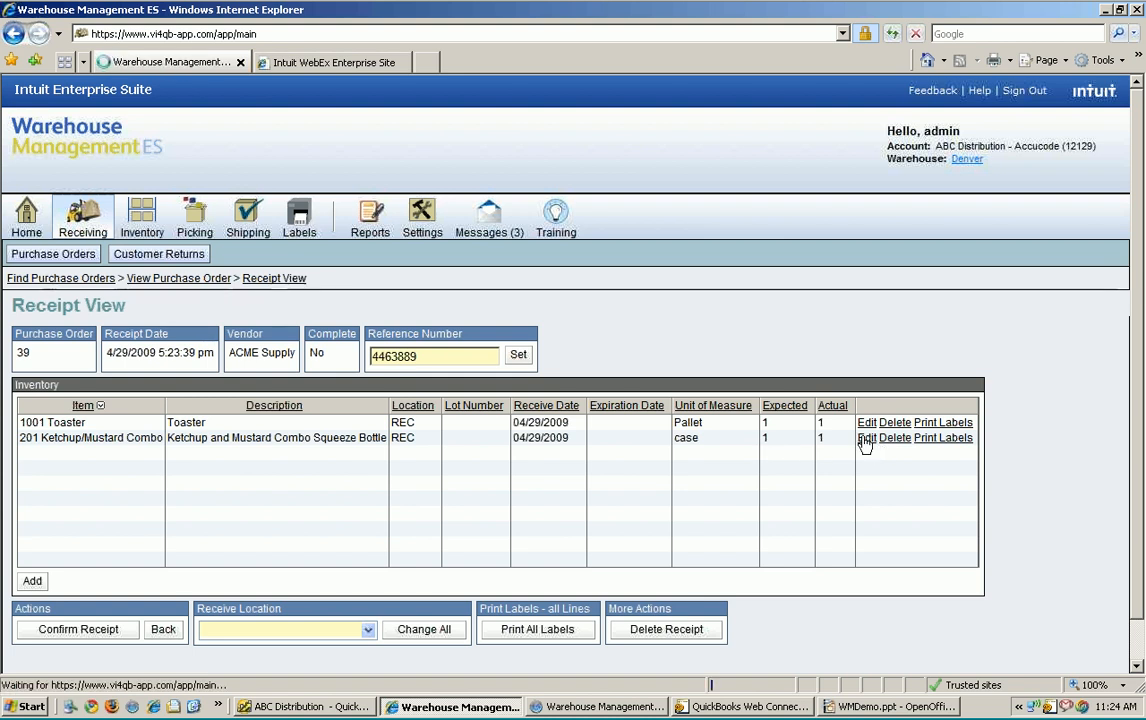
click(864, 436)
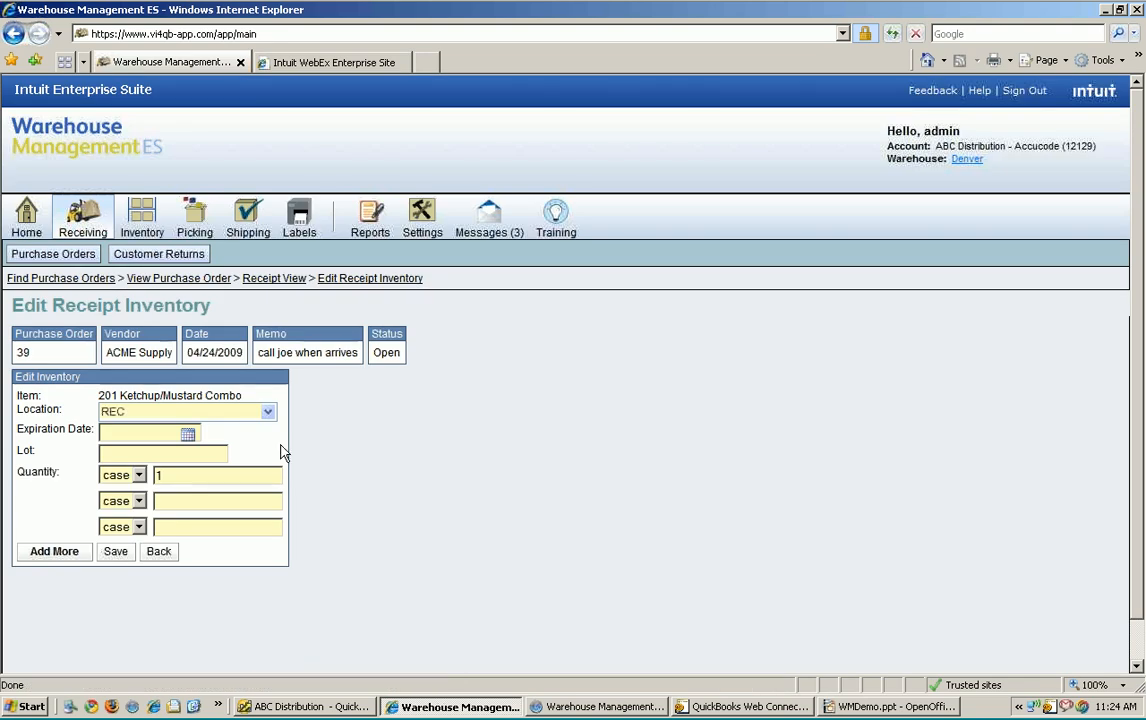
mouse_move(152, 428)
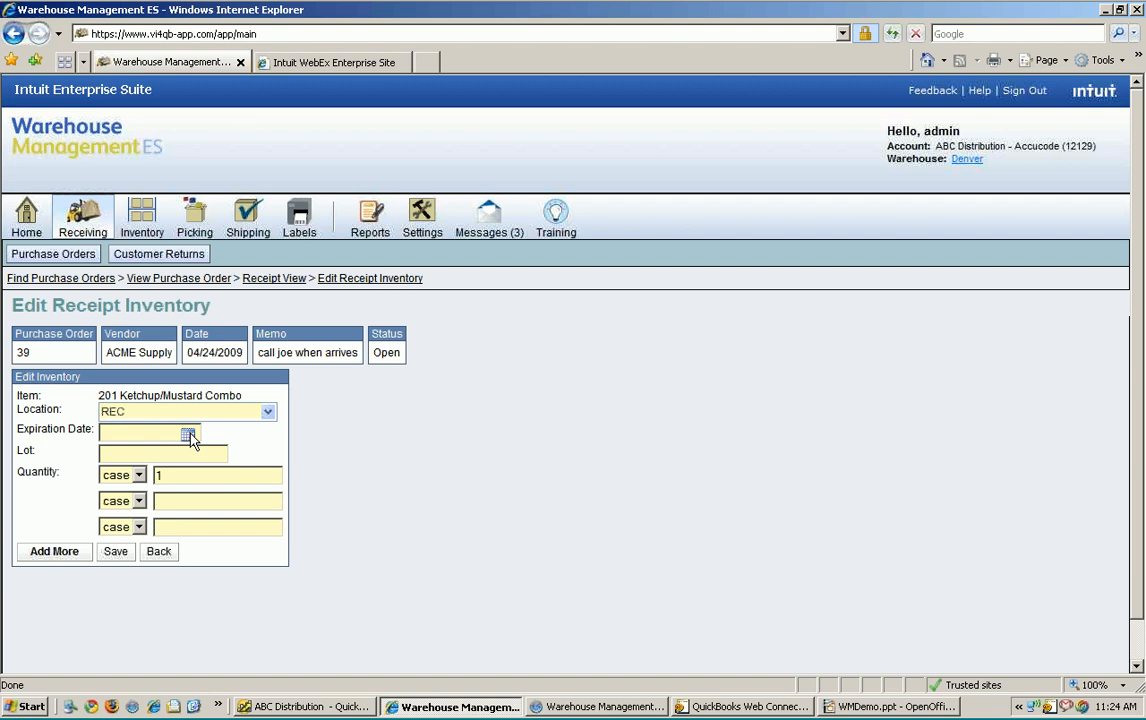
click(188, 436)
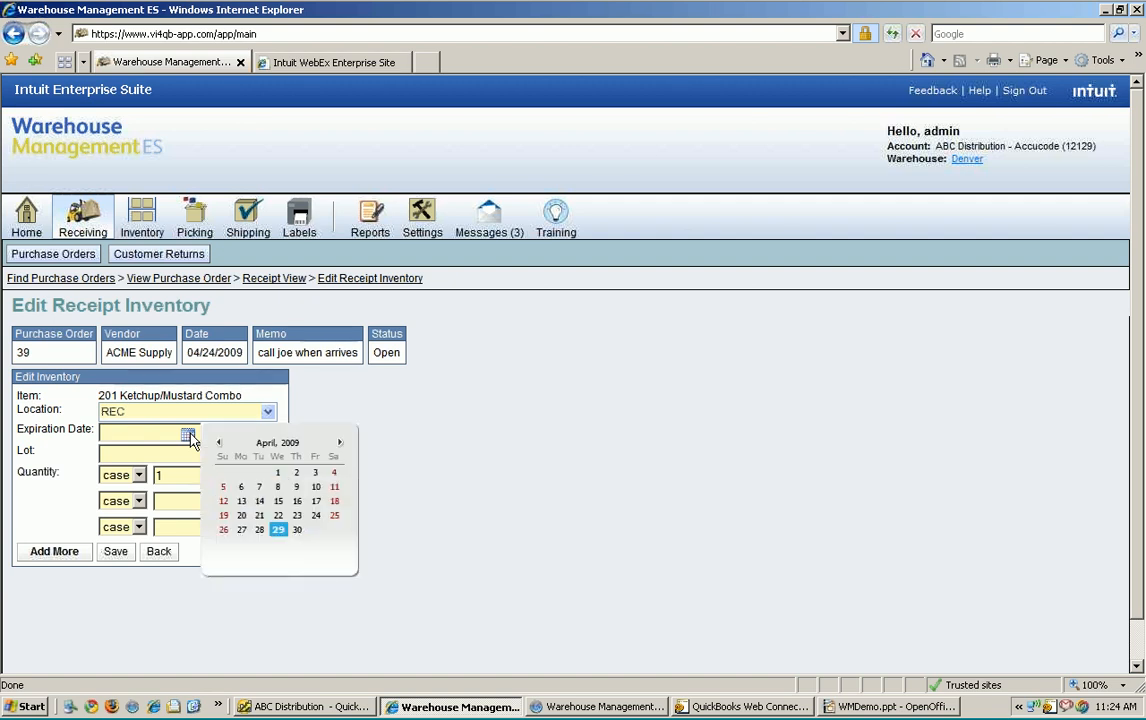
click(288, 442)
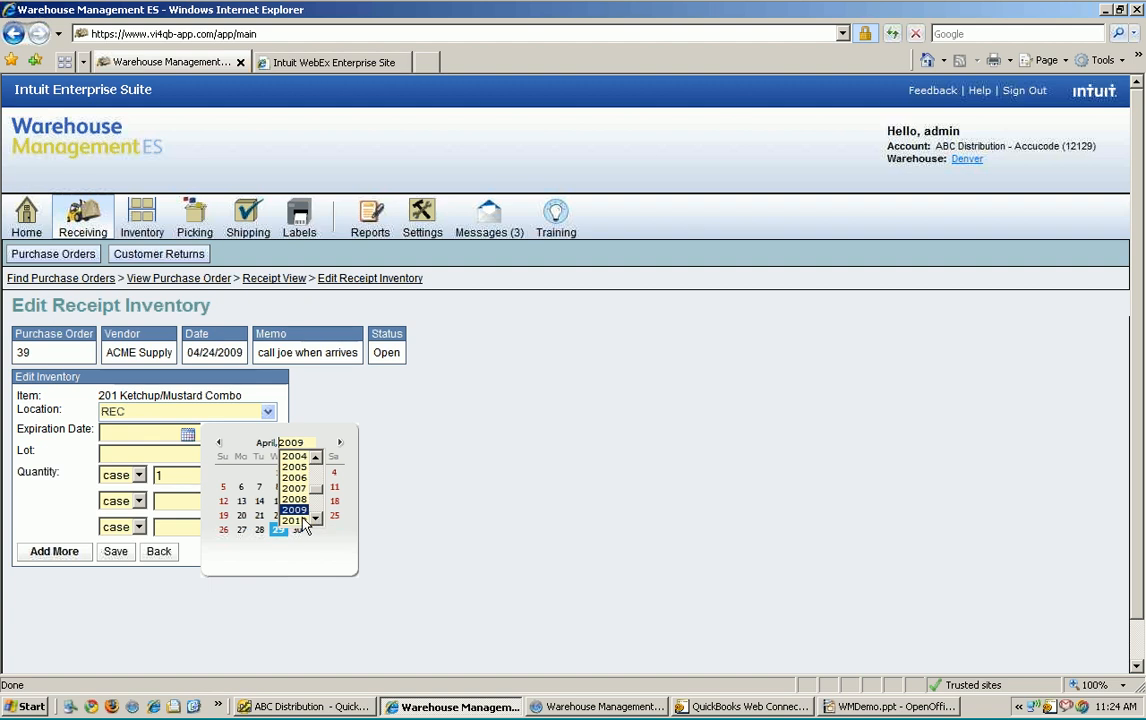
click(294, 520)
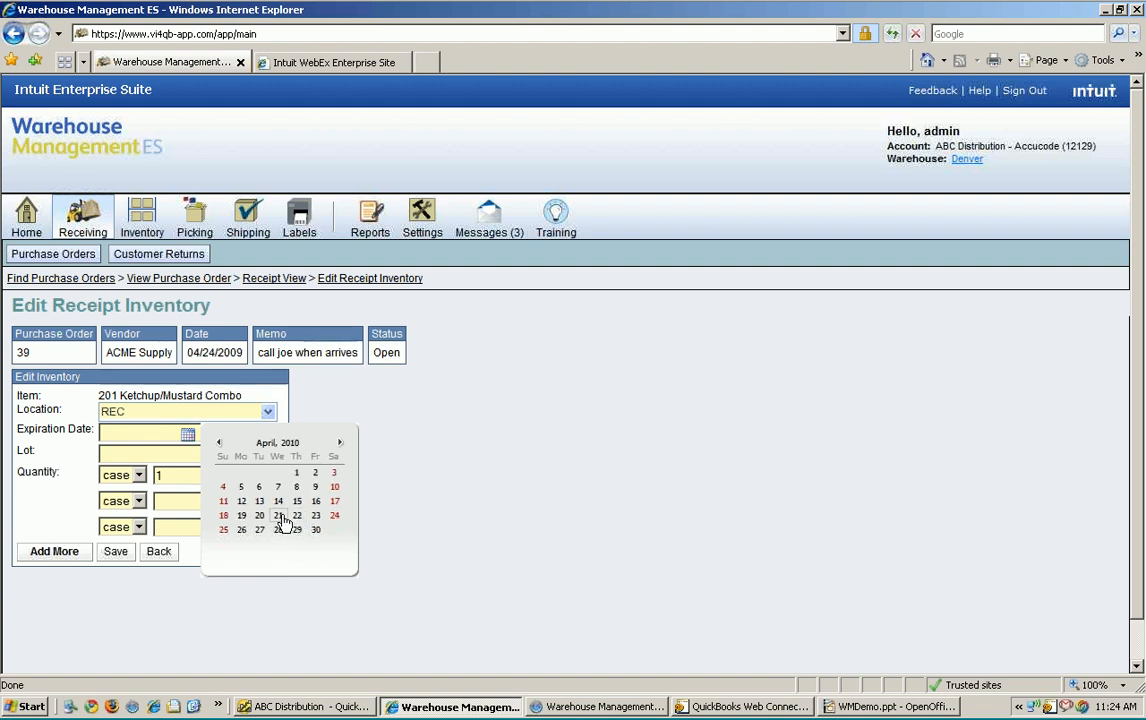
click(278, 516)
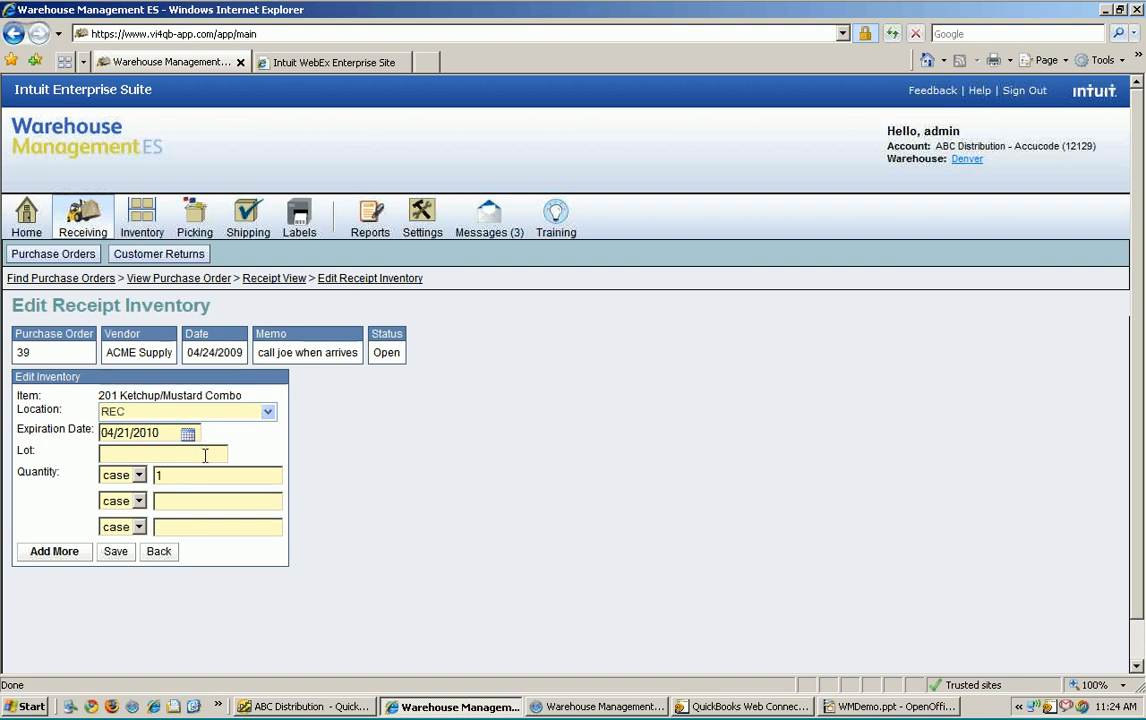
- Enter lot 45332, keep case as the quantity unit, and save the line
text(45332)
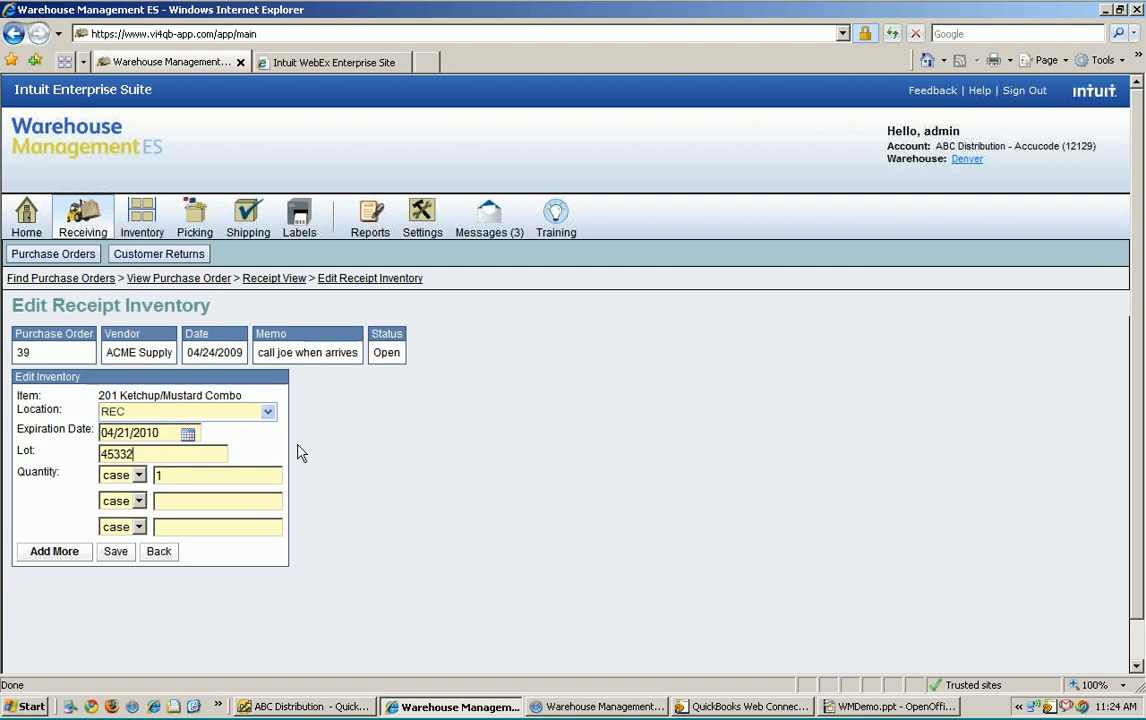
click(140, 476)
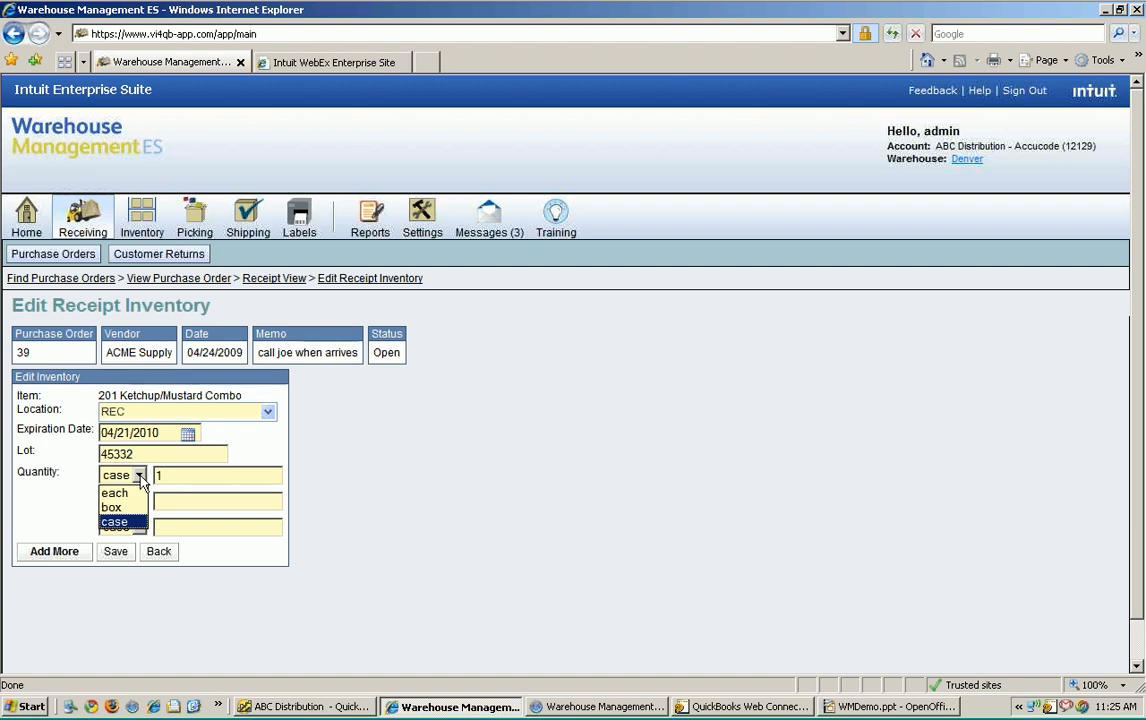
click(114, 520)
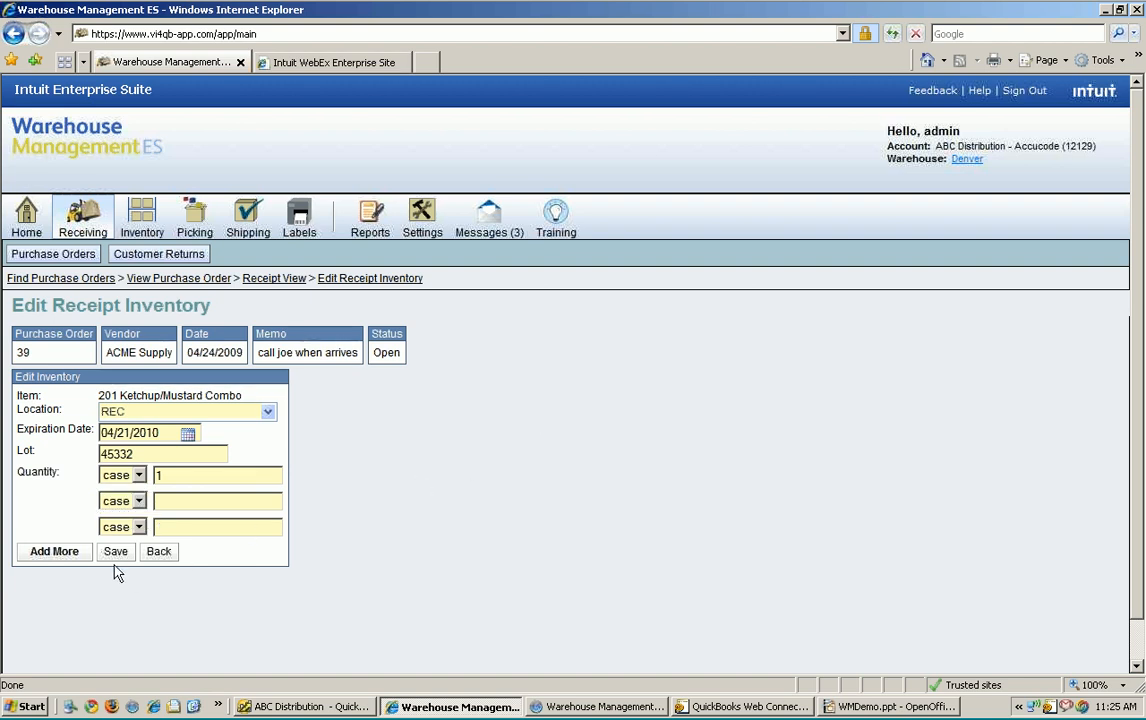
mouse_move(128, 588)
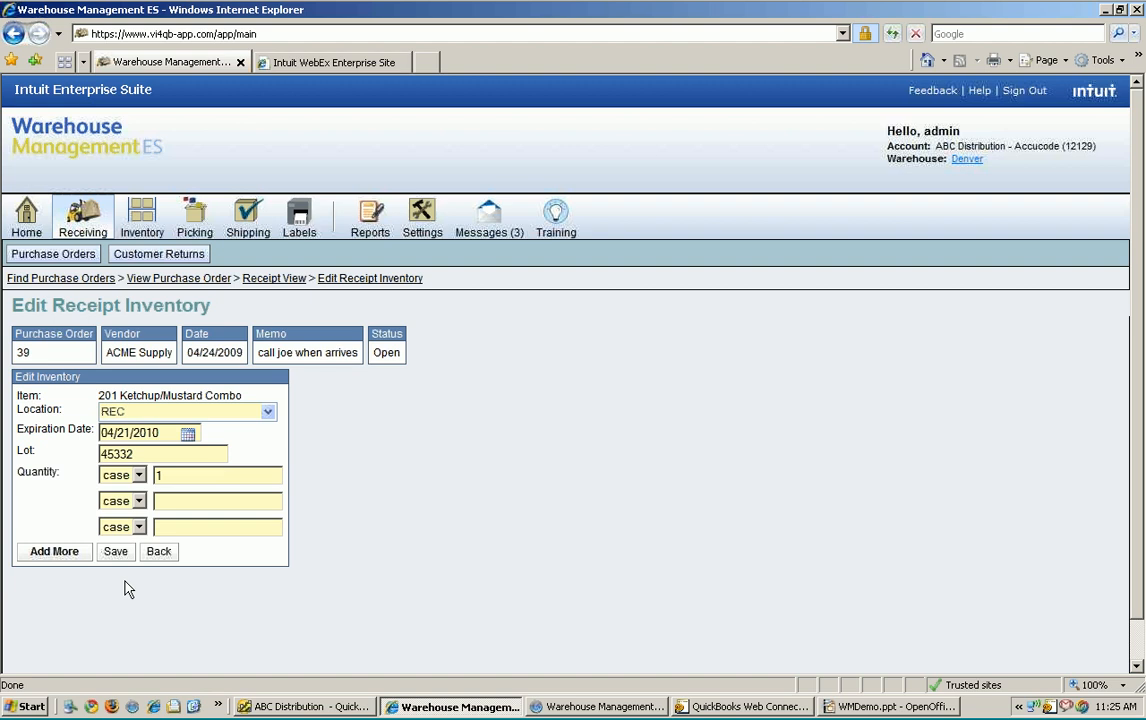
click(116, 552)
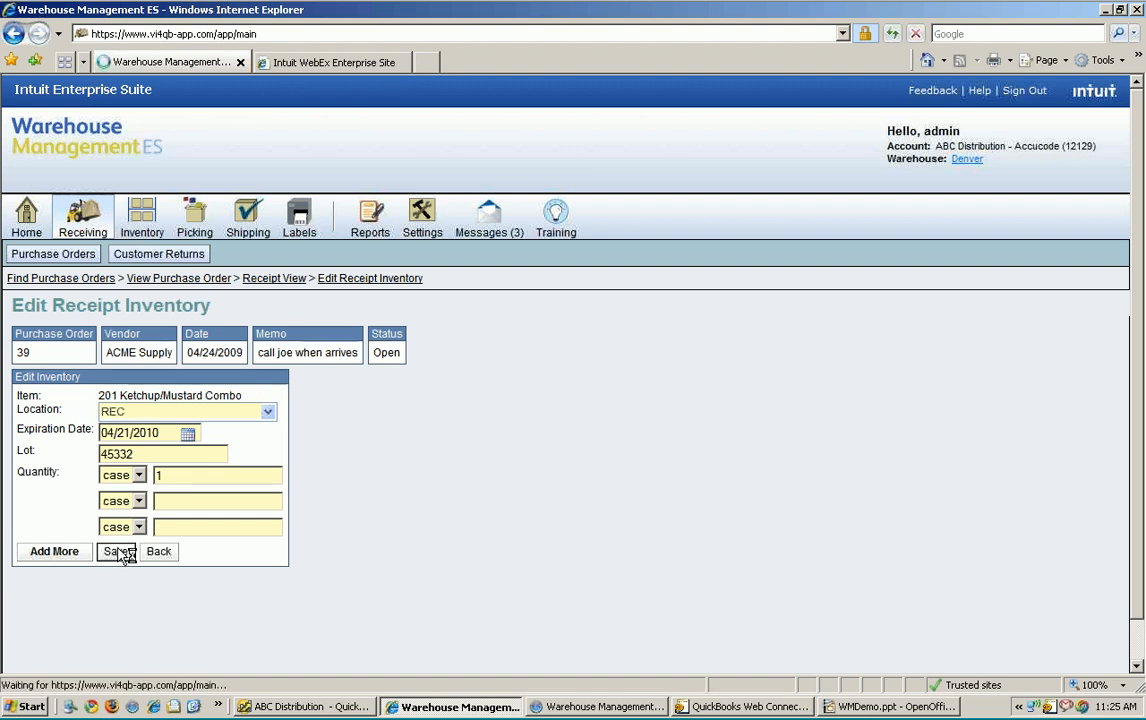
click(118, 552)
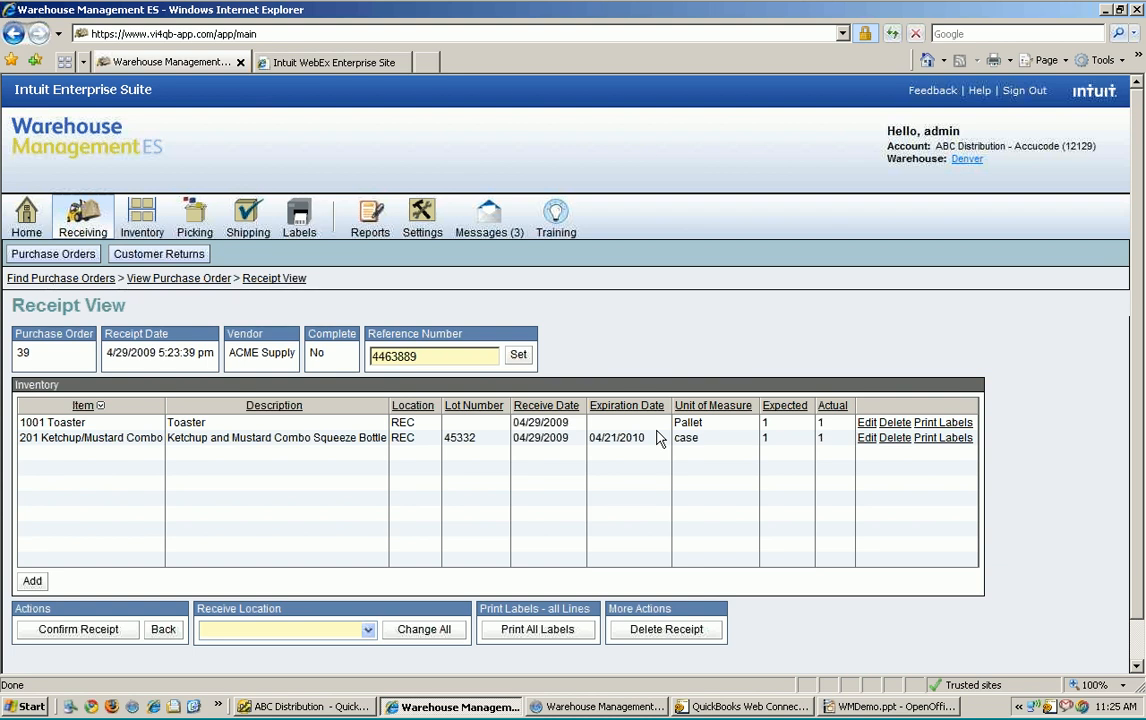
mouse_move(676, 458)
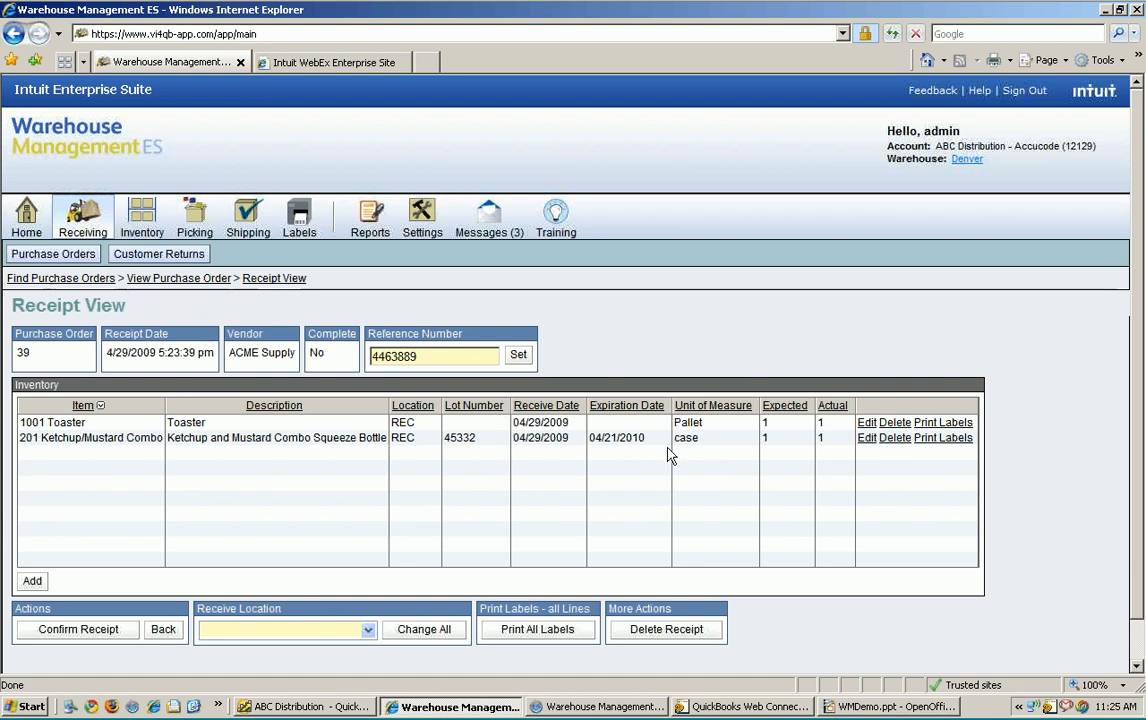
mouse_move(944, 432)
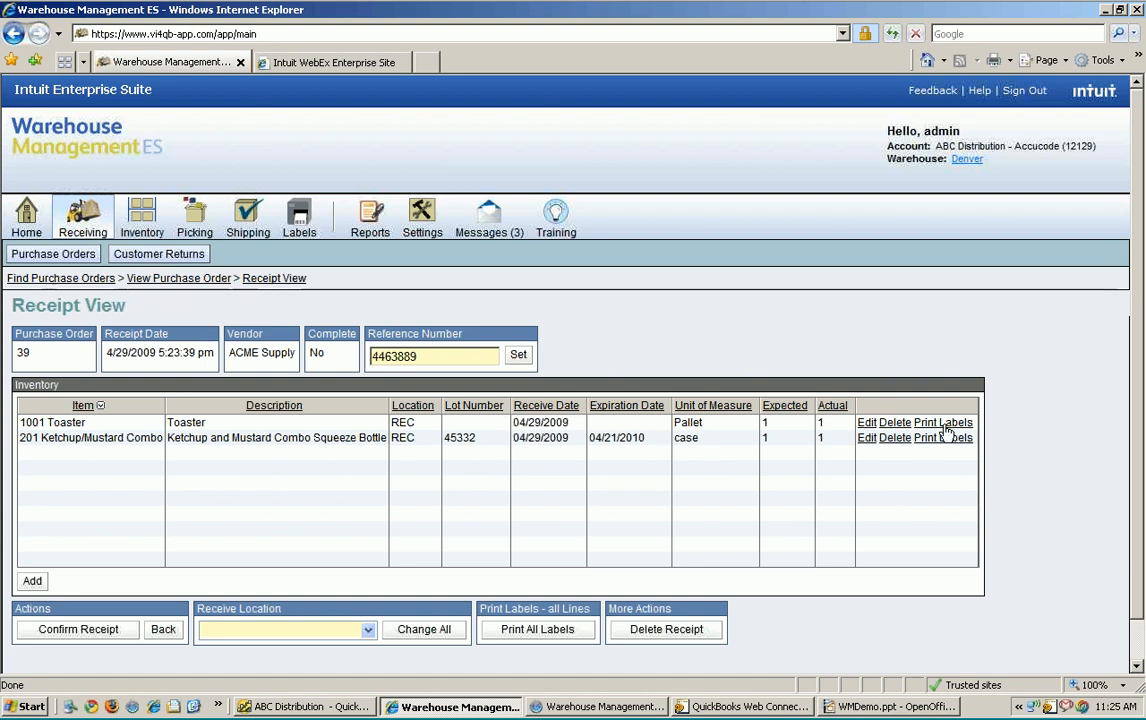
mouse_move(856, 604)
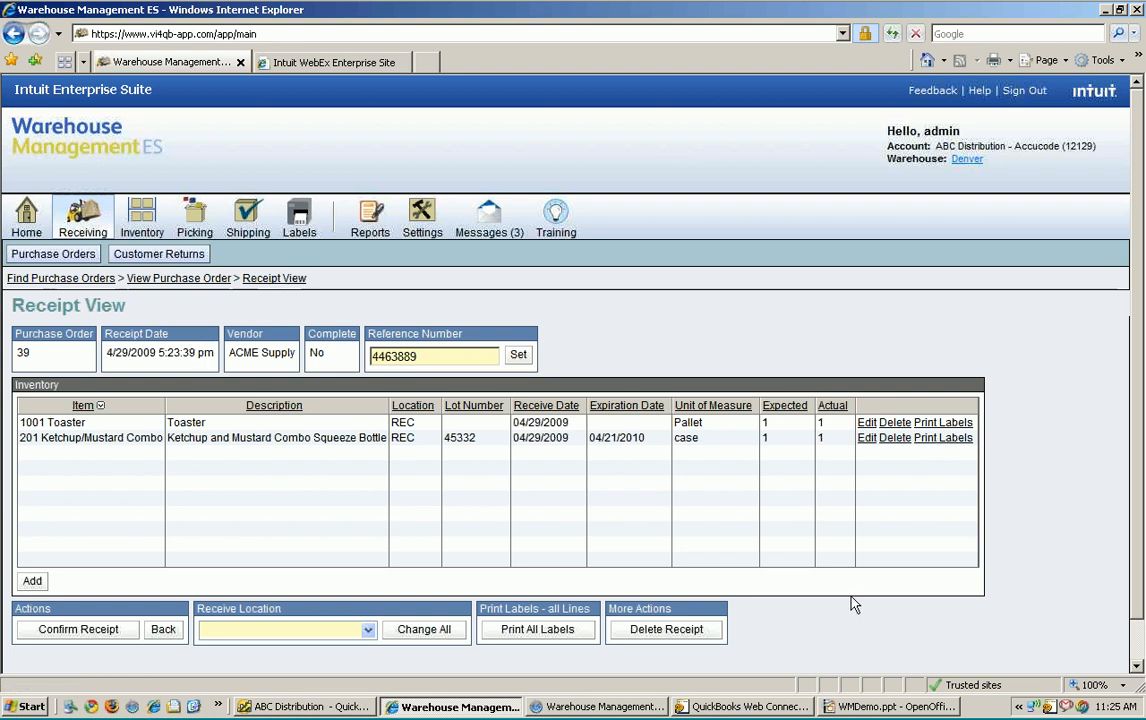
mouse_move(700, 604)
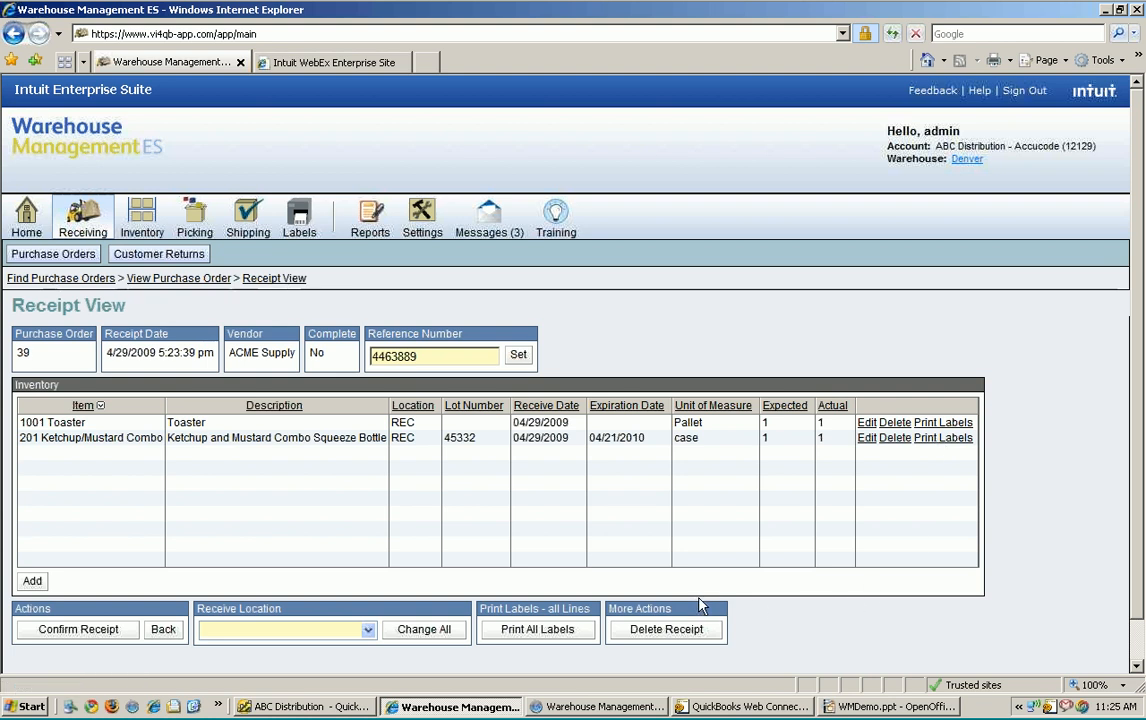
mouse_move(444, 580)
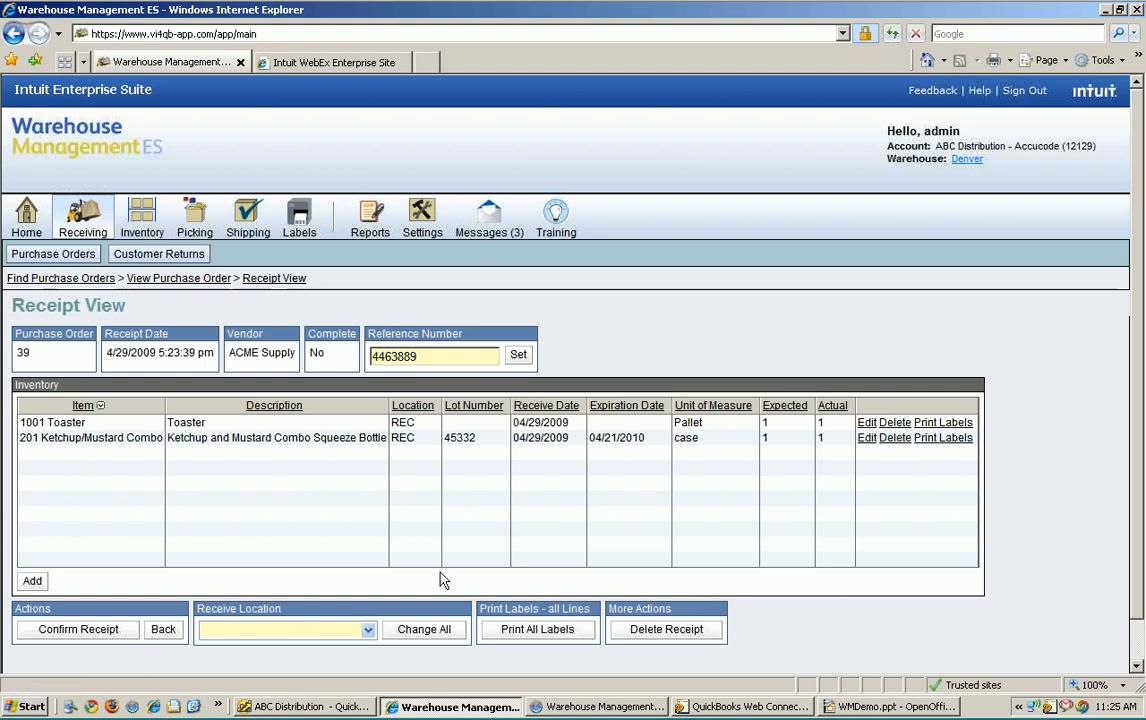
mouse_move(462, 636)
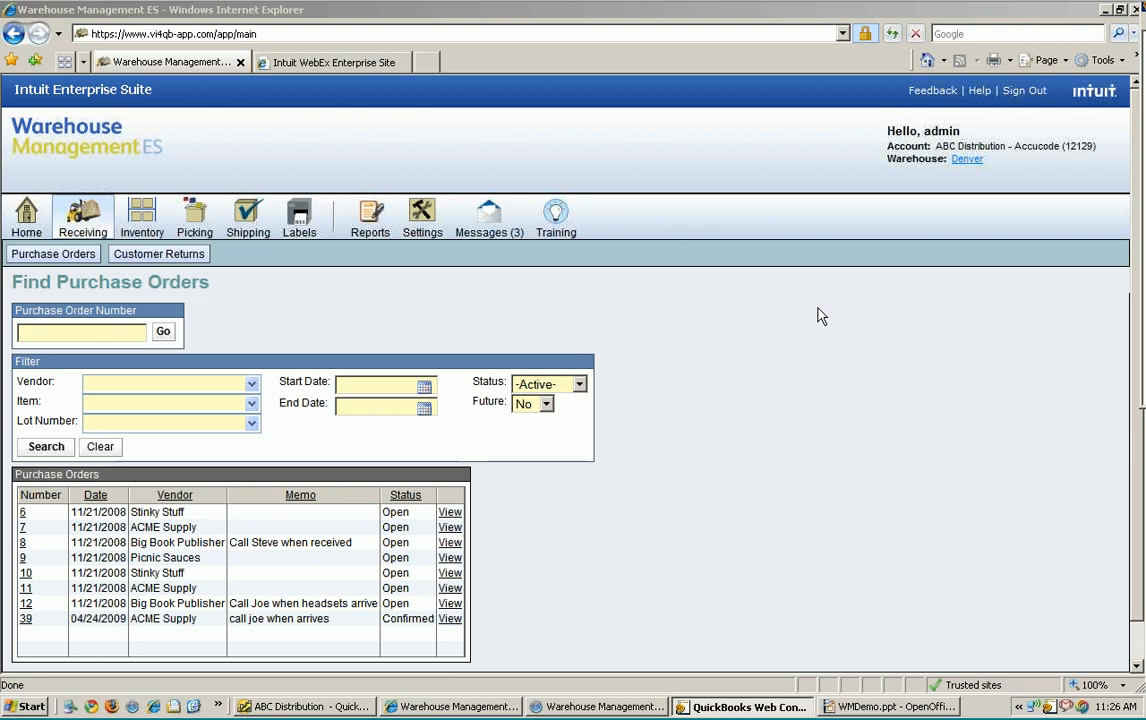
mouse_move(520, 620)
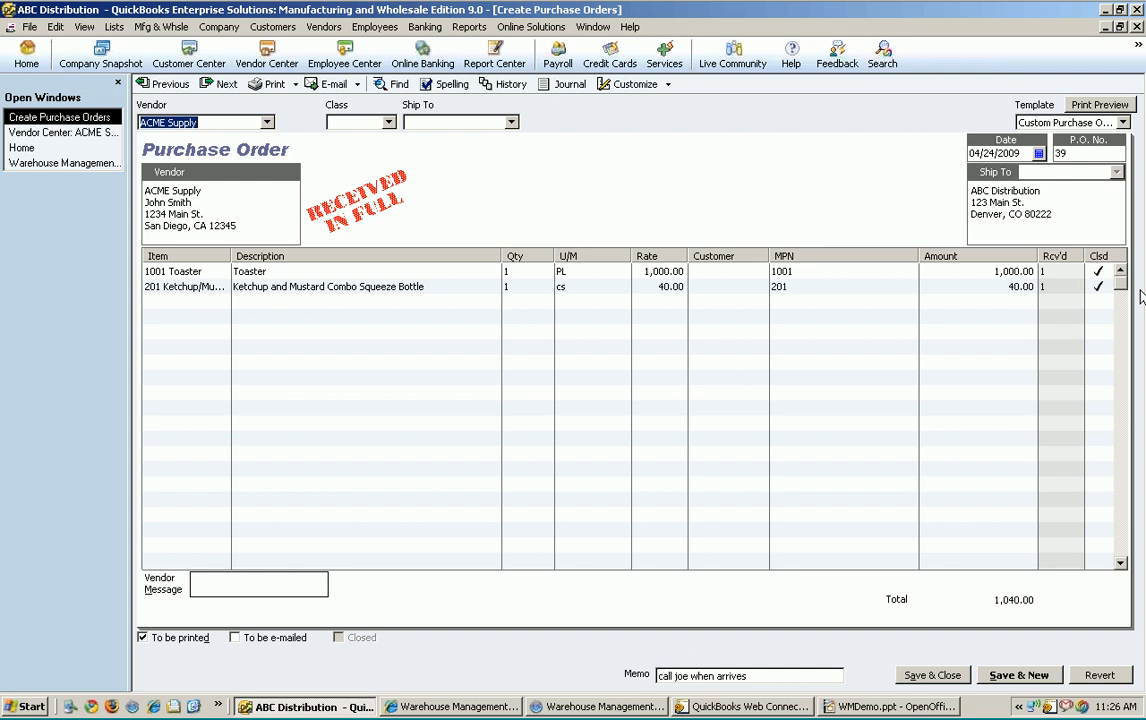
mouse_move(636, 392)
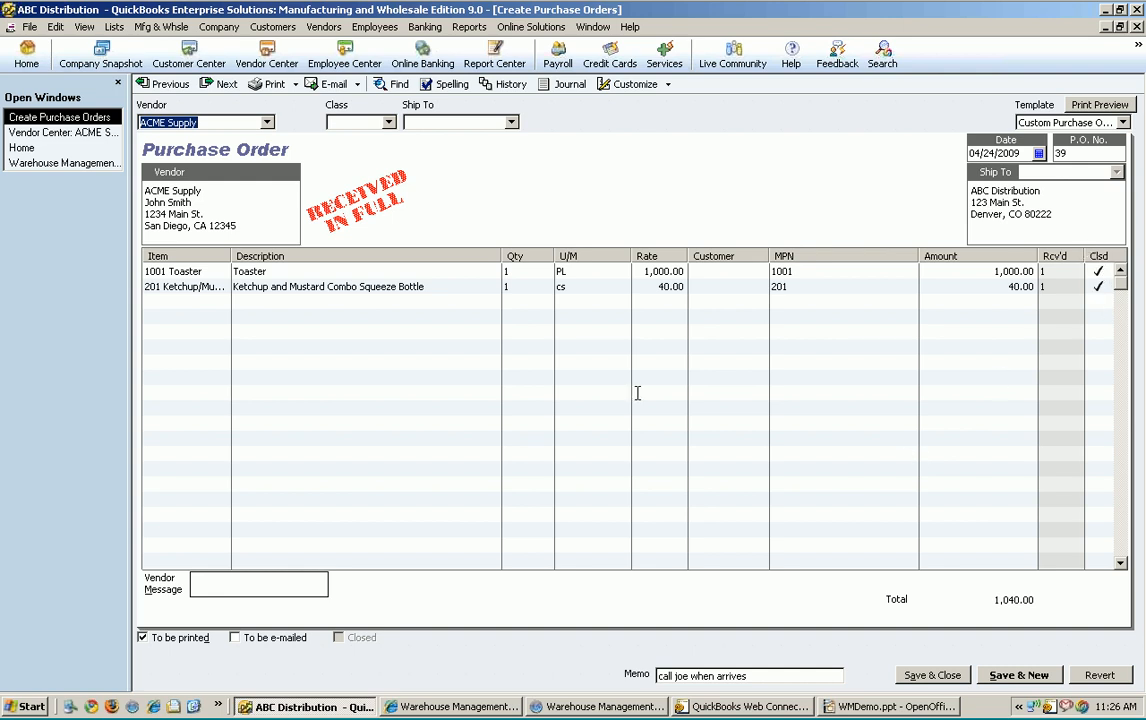
mouse_move(58, 388)
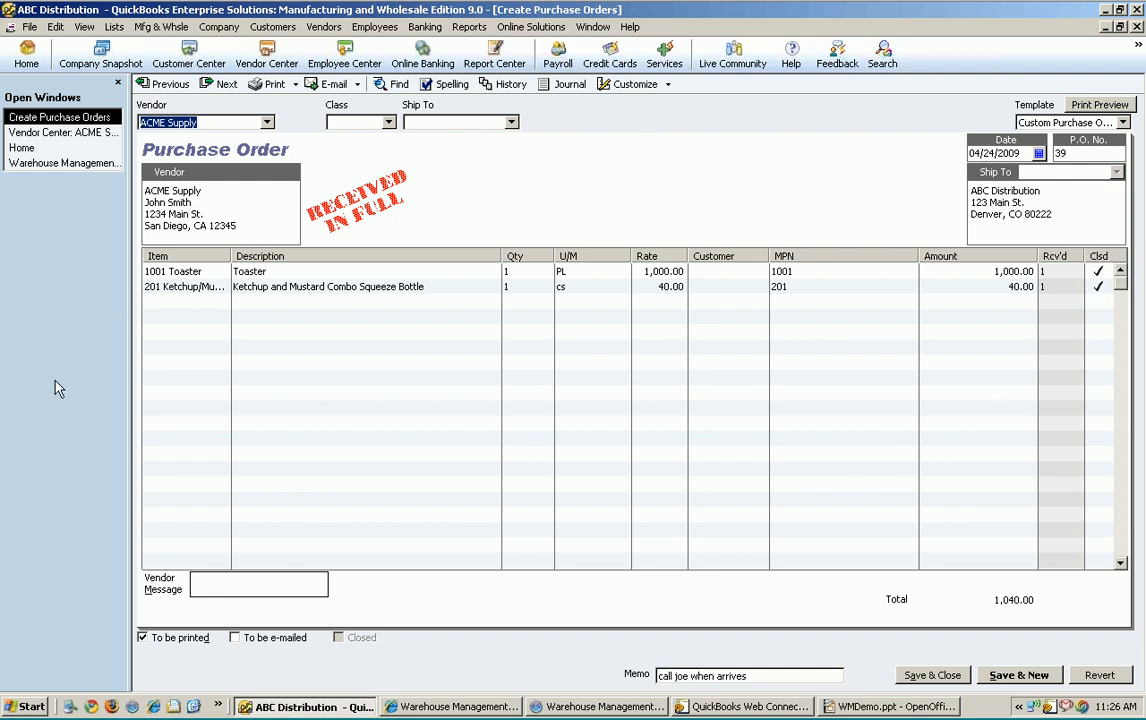
mouse_move(636, 454)
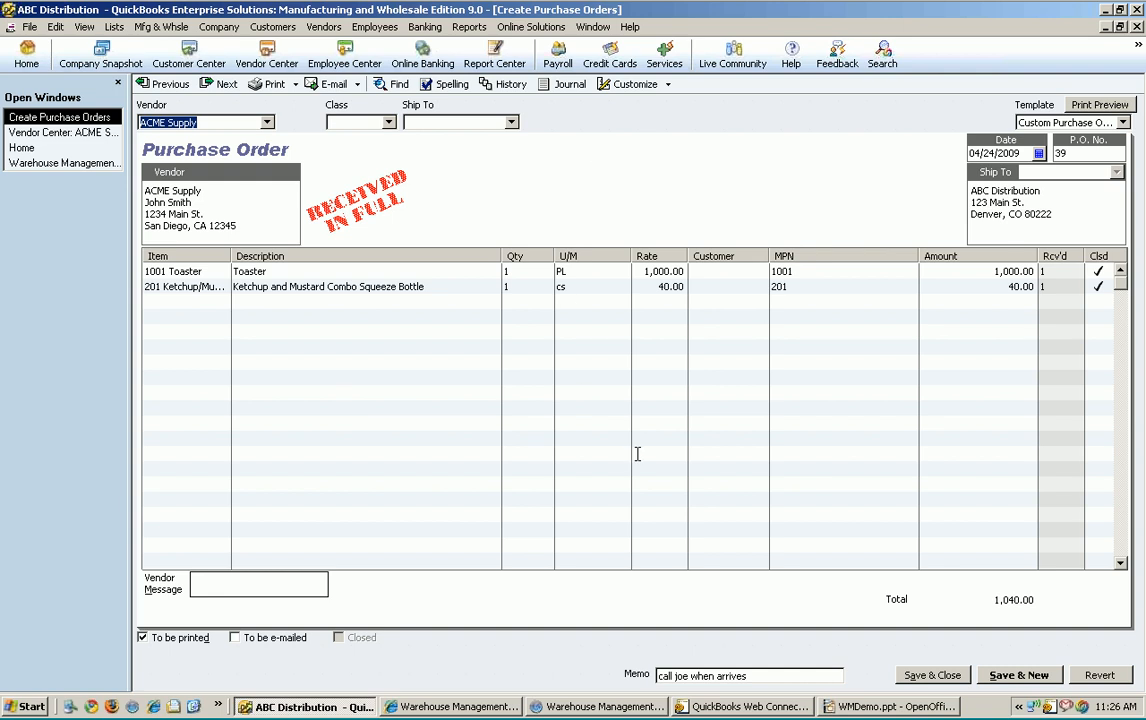
mouse_move(36, 136)
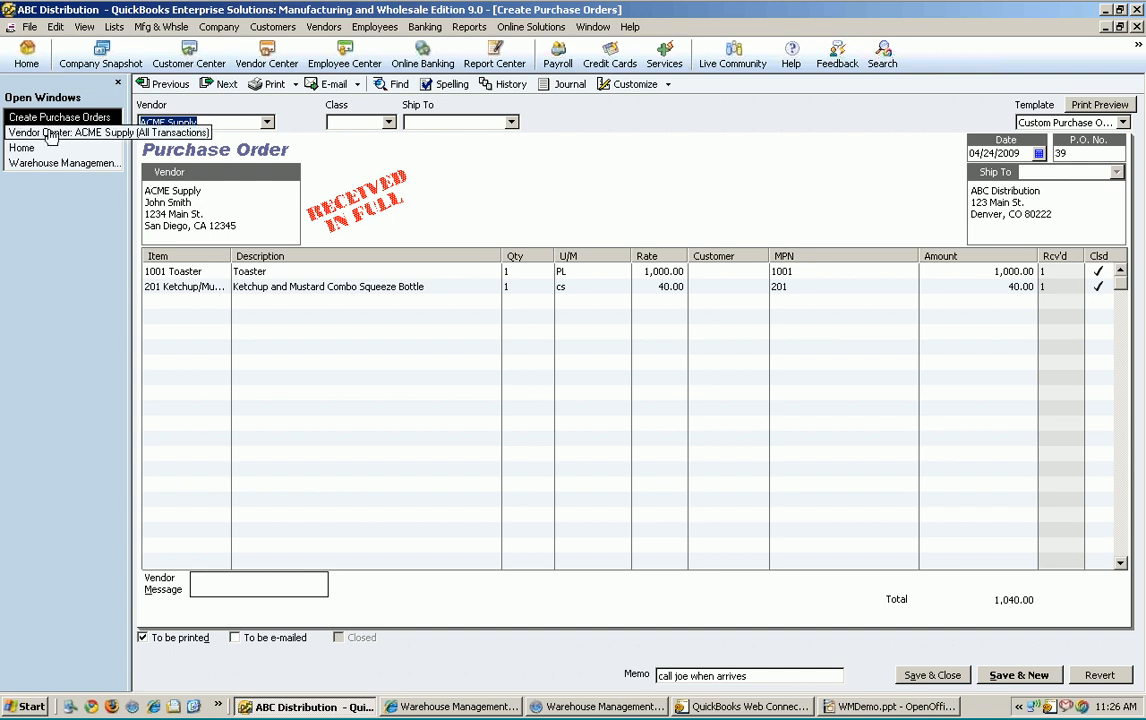
- Open ACME Supply's bill 4463889 for 1,040.00 from the Vendor Center transactions
click(64, 132)
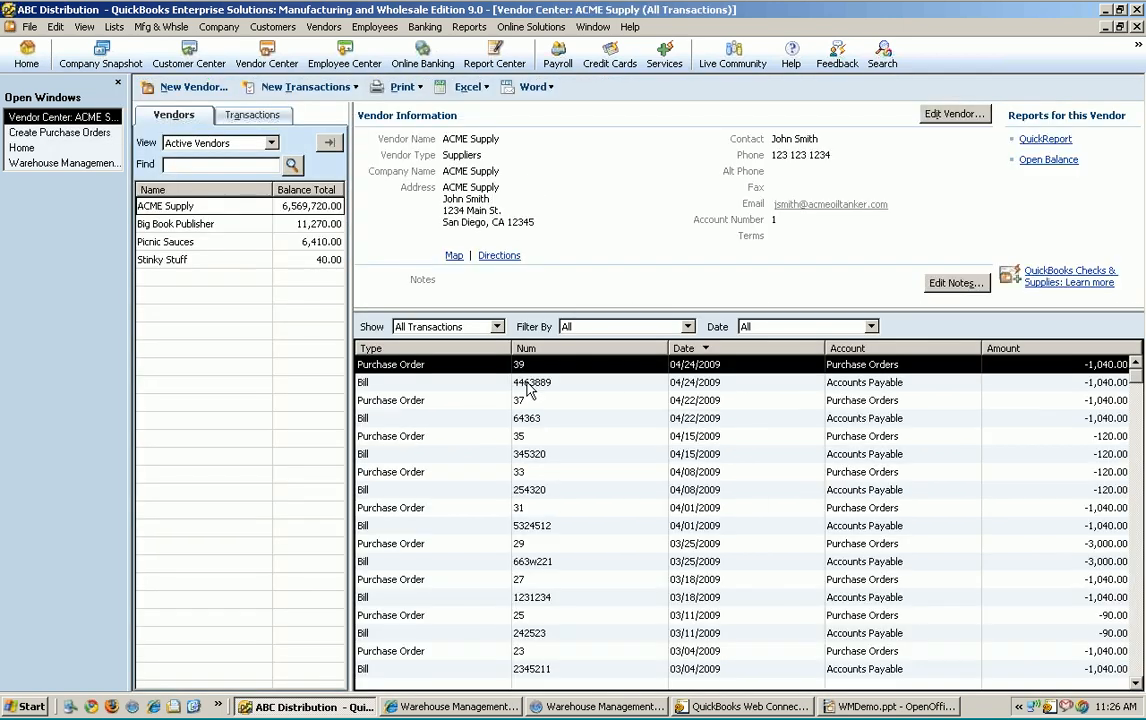
double_click(532, 382)
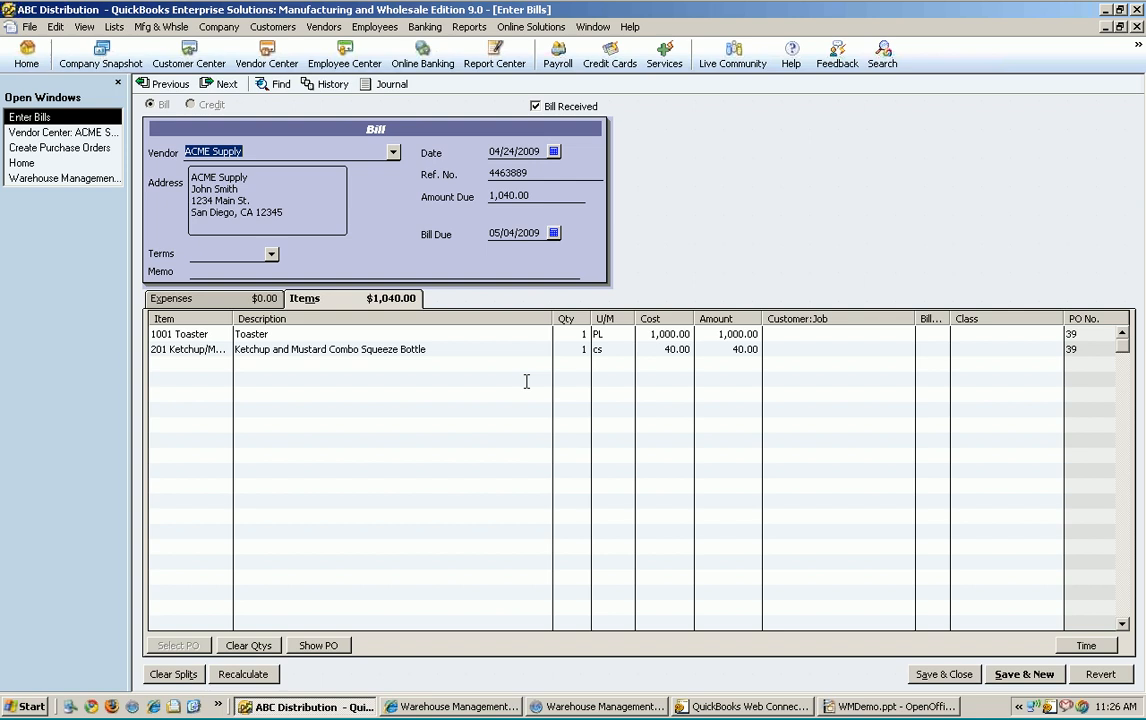